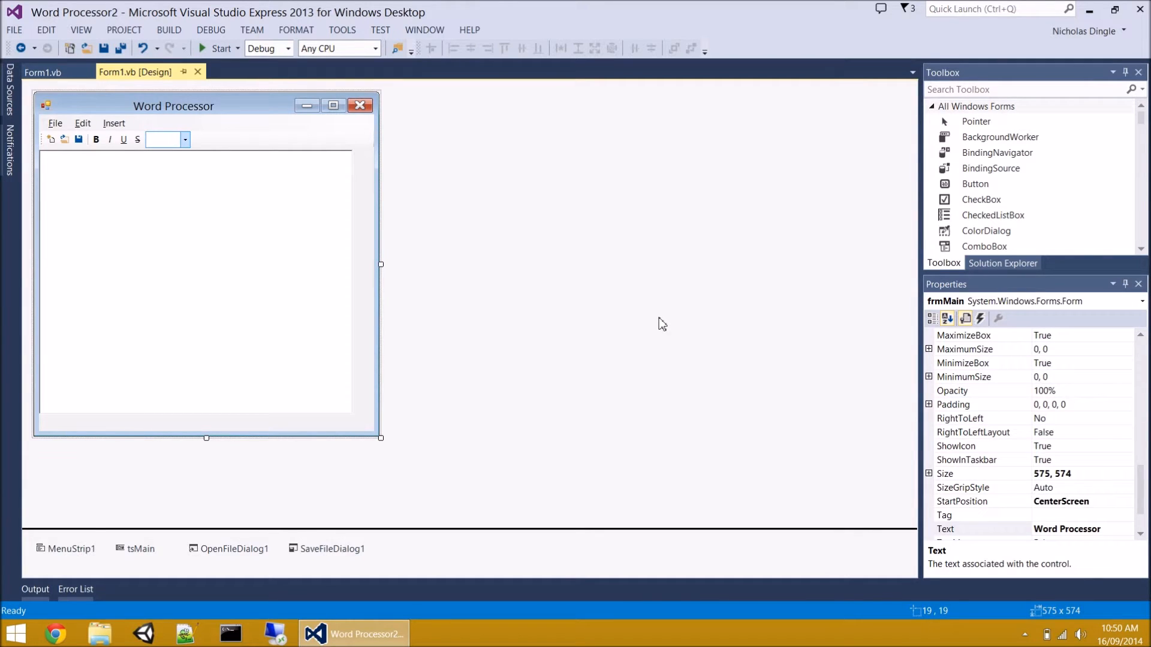
{"action": "mouse_move", "coordinate": [84, 322]}
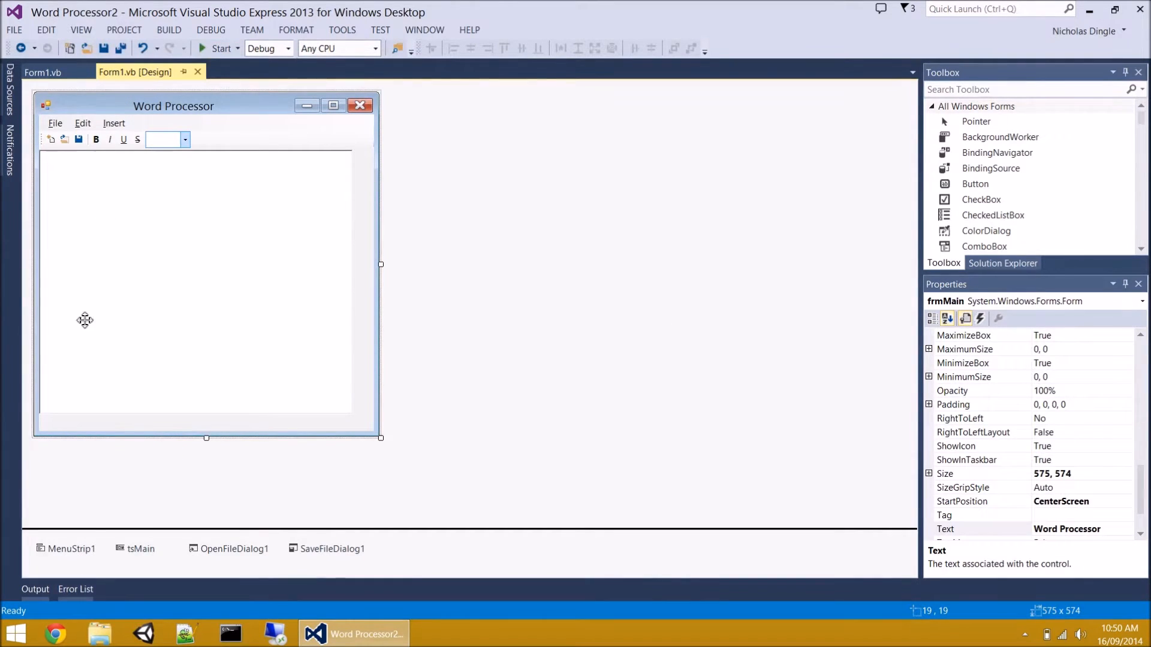
{"action": "mouse_move", "coordinate": [299, 286]}
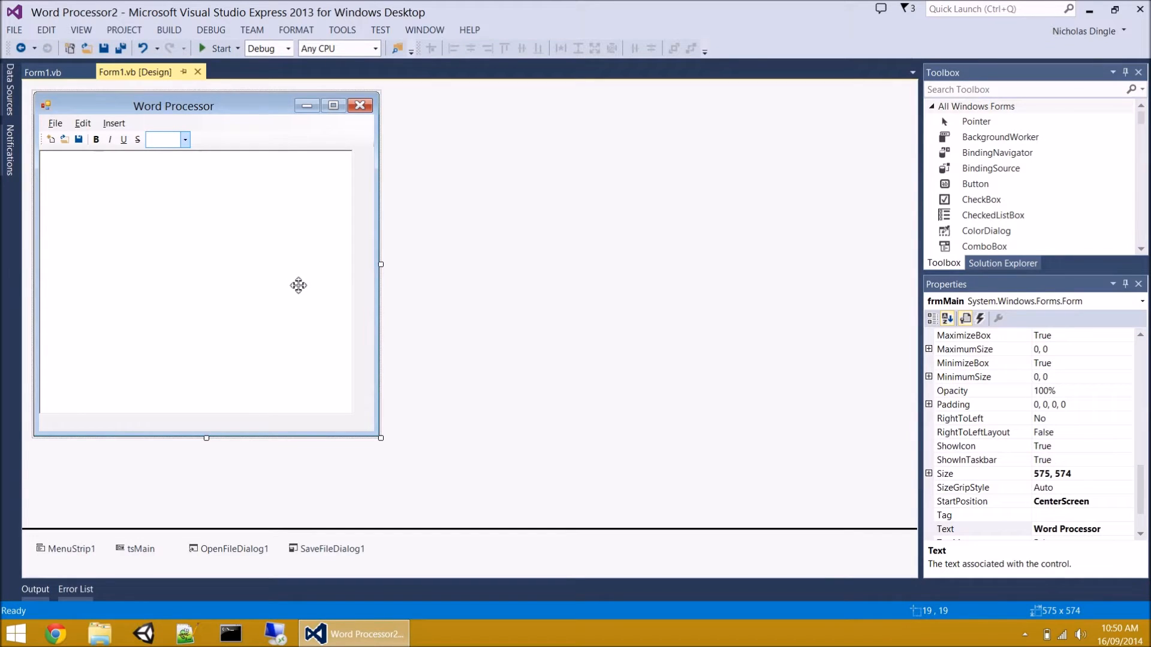
- Rename the menu strip to msMain and the dialogs to openFile and saveFile
{"action": "left_click", "coordinate": [82, 123]}
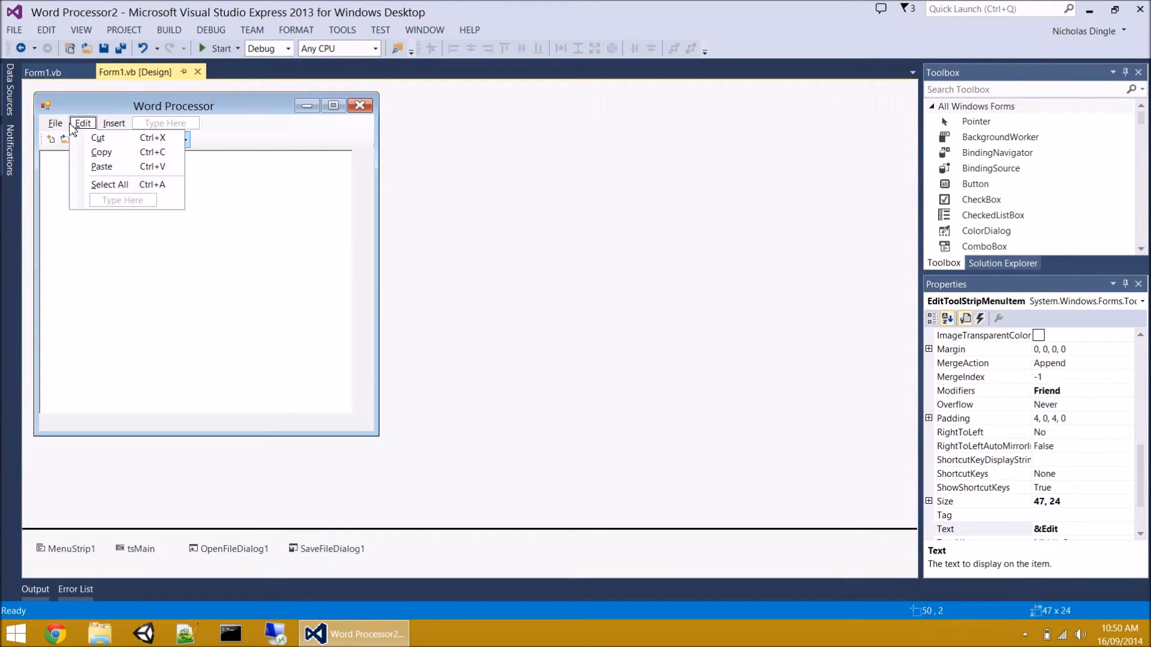
{"action": "mouse_move", "coordinate": [103, 208]}
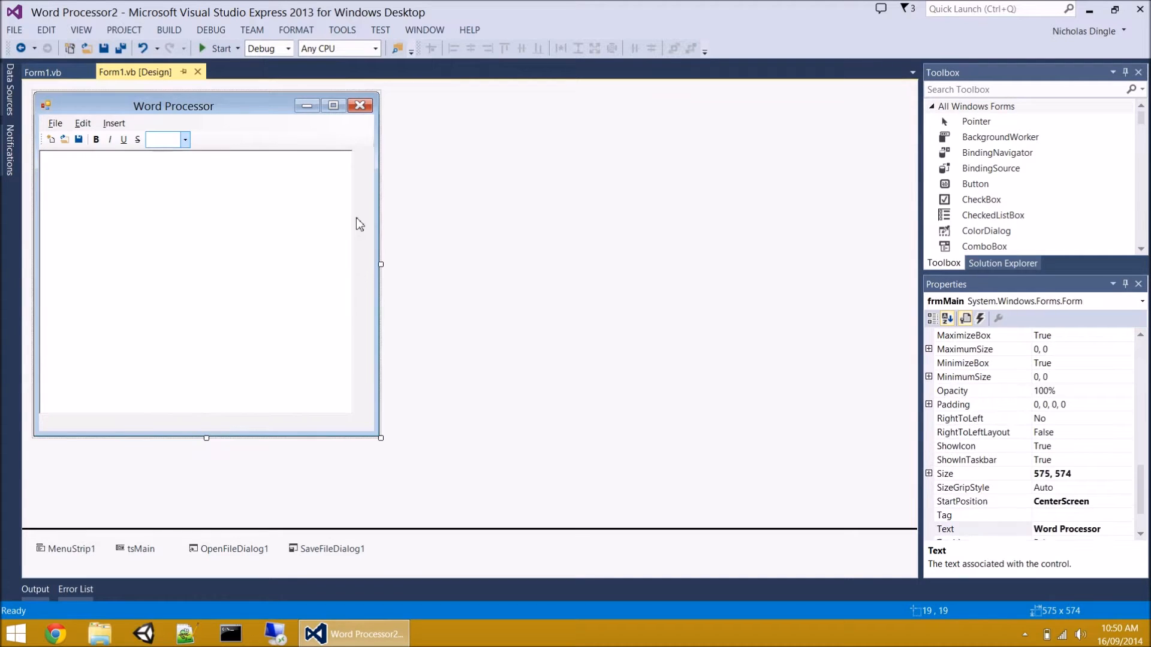
{"action": "mouse_move", "coordinate": [93, 548]}
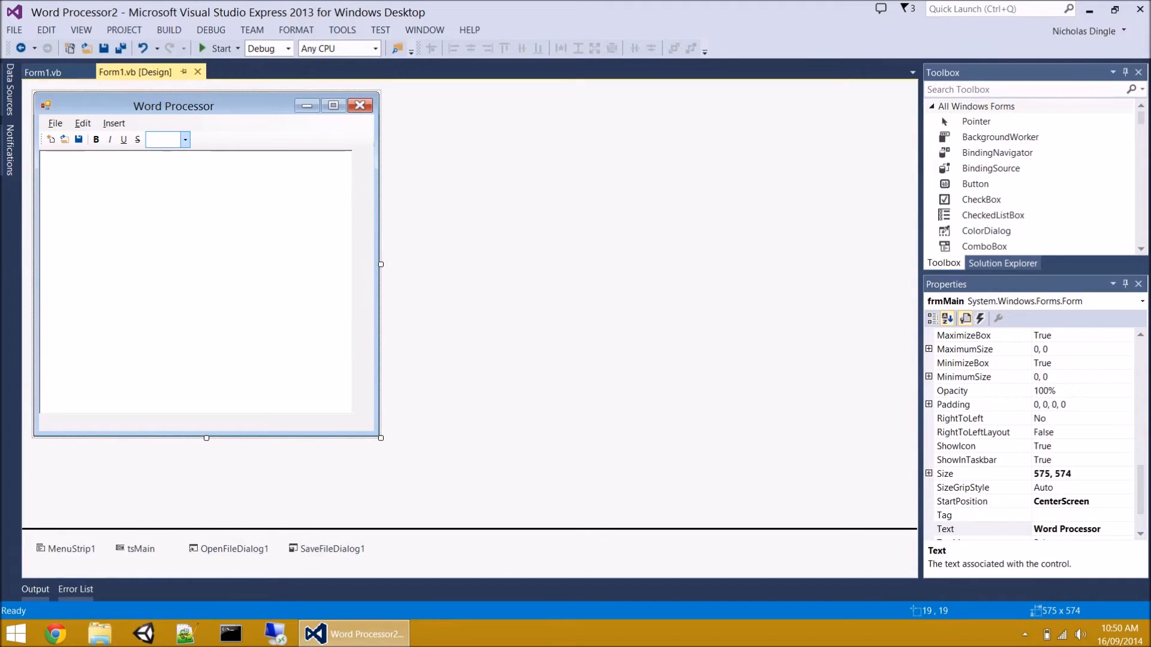
{"action": "left_click", "coordinate": [69, 548]}
{"action": "type", "text": "msMain"}
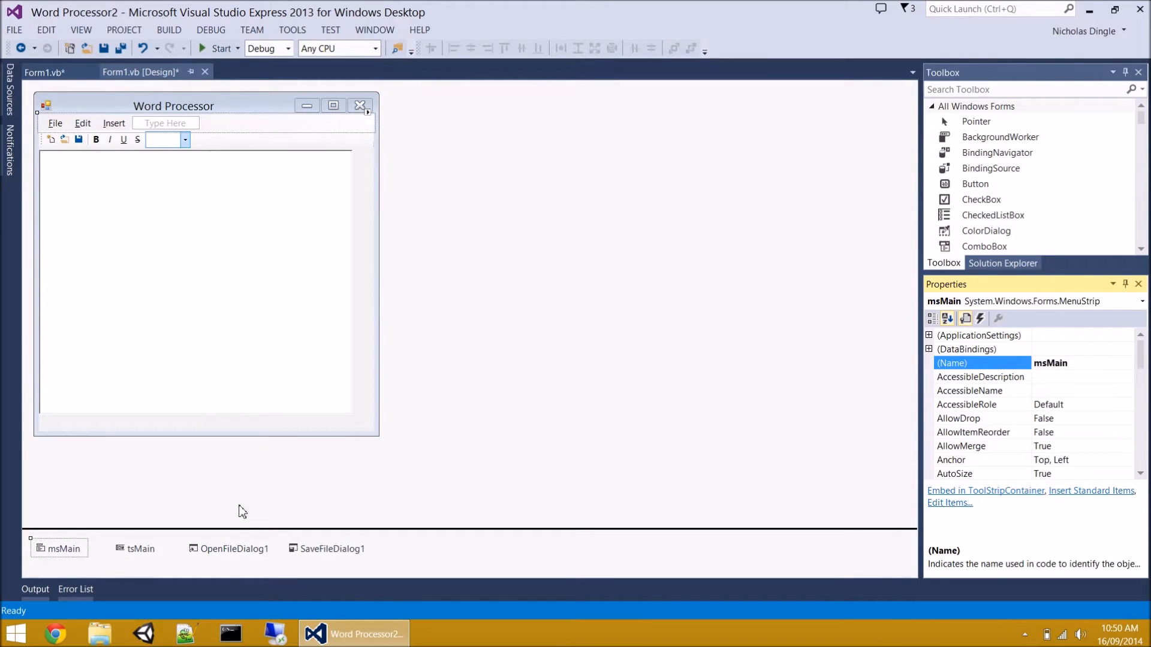
{"action": "left_click", "coordinate": [235, 548]}
{"action": "type", "text": "openFile"}
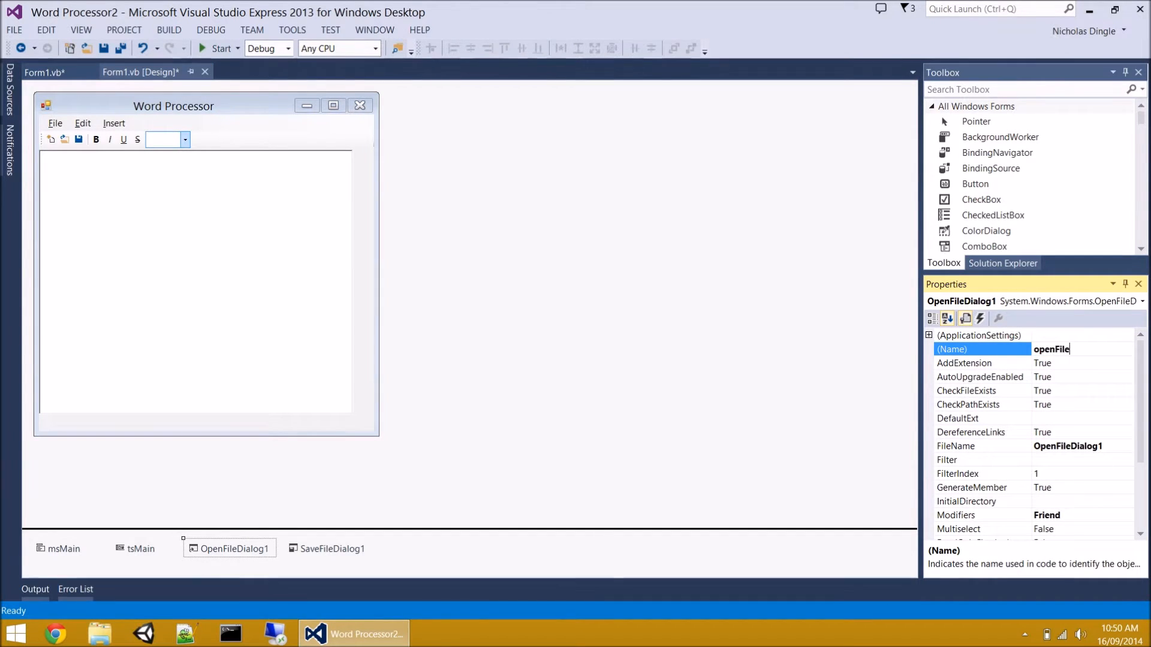
{"action": "left_click", "coordinate": [333, 548]}
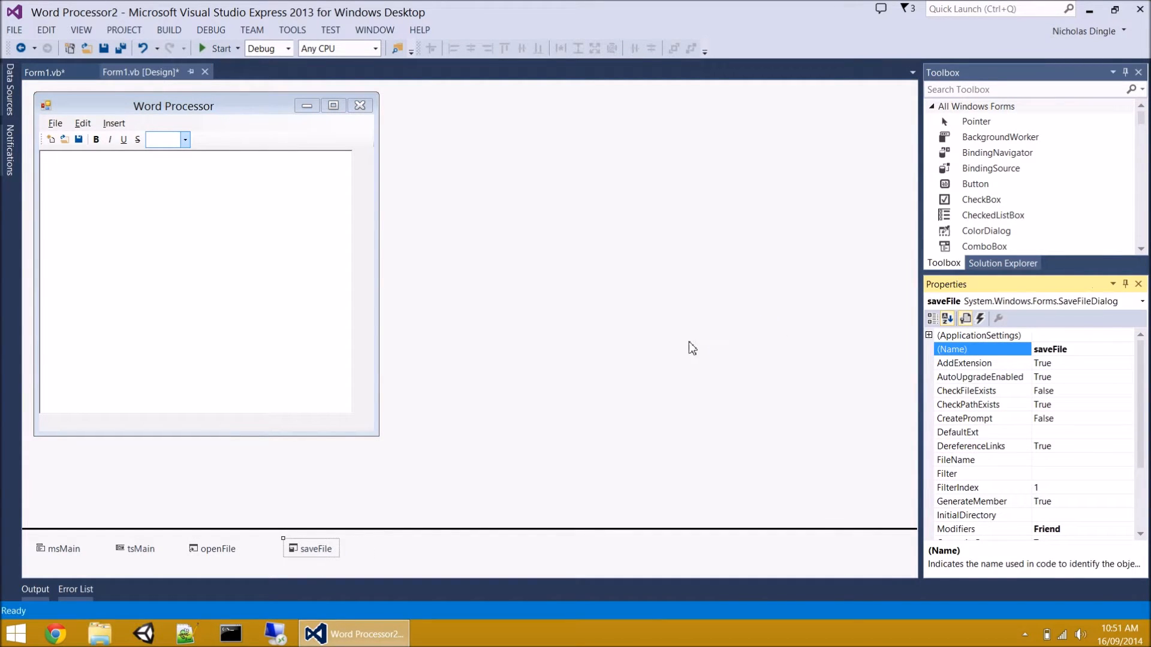
{"action": "mouse_move", "coordinate": [568, 349]}
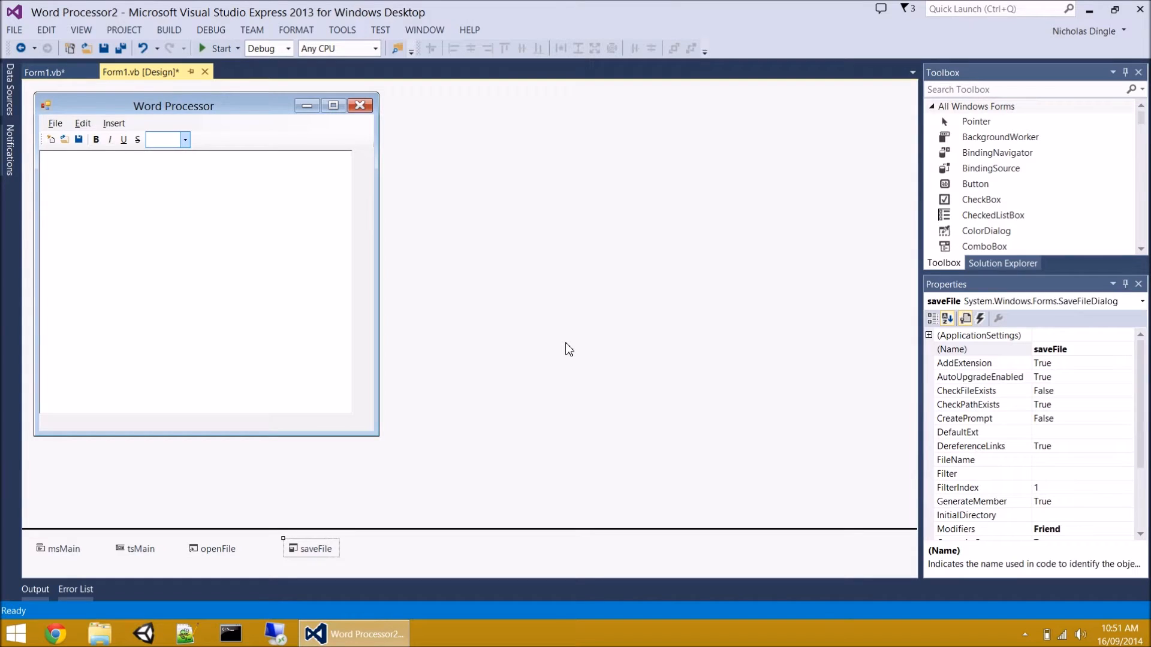
{"action": "mouse_move", "coordinate": [124, 30]}
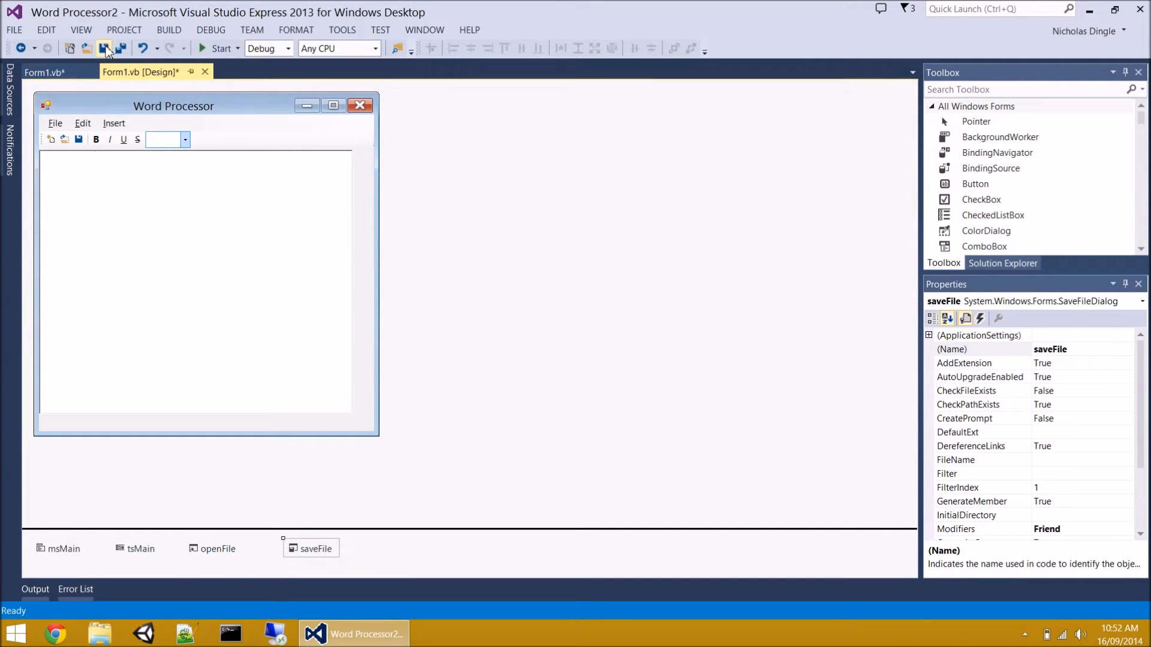
- Save all the project's changed files
{"action": "left_click", "coordinate": [103, 48]}
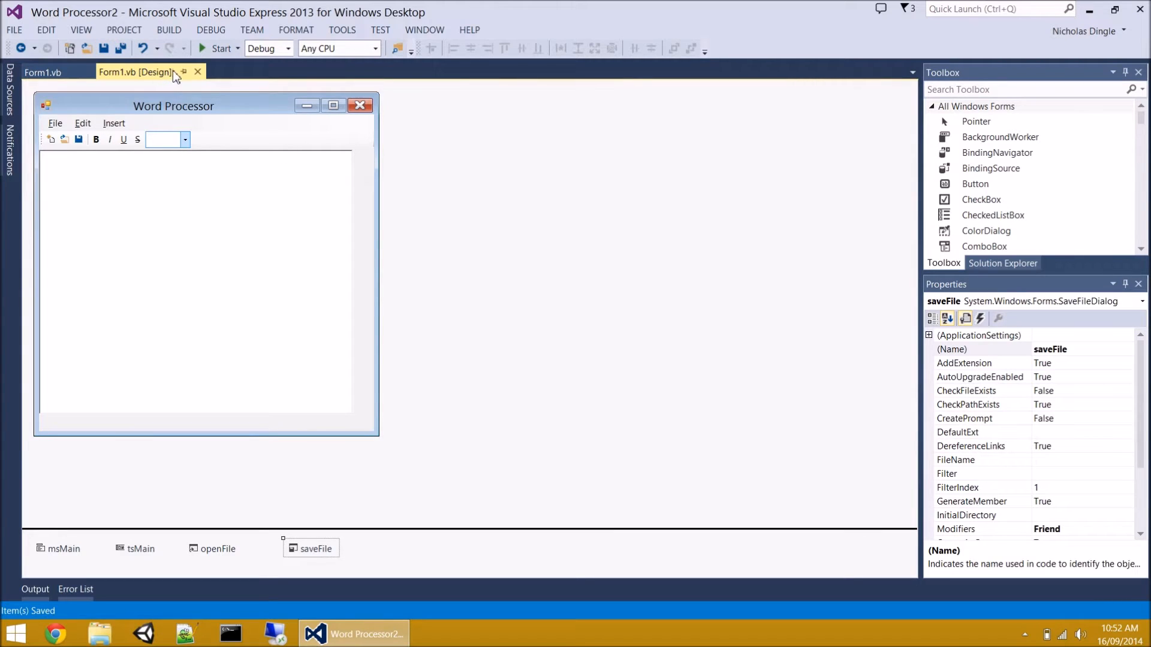
{"action": "mouse_move", "coordinate": [434, 173]}
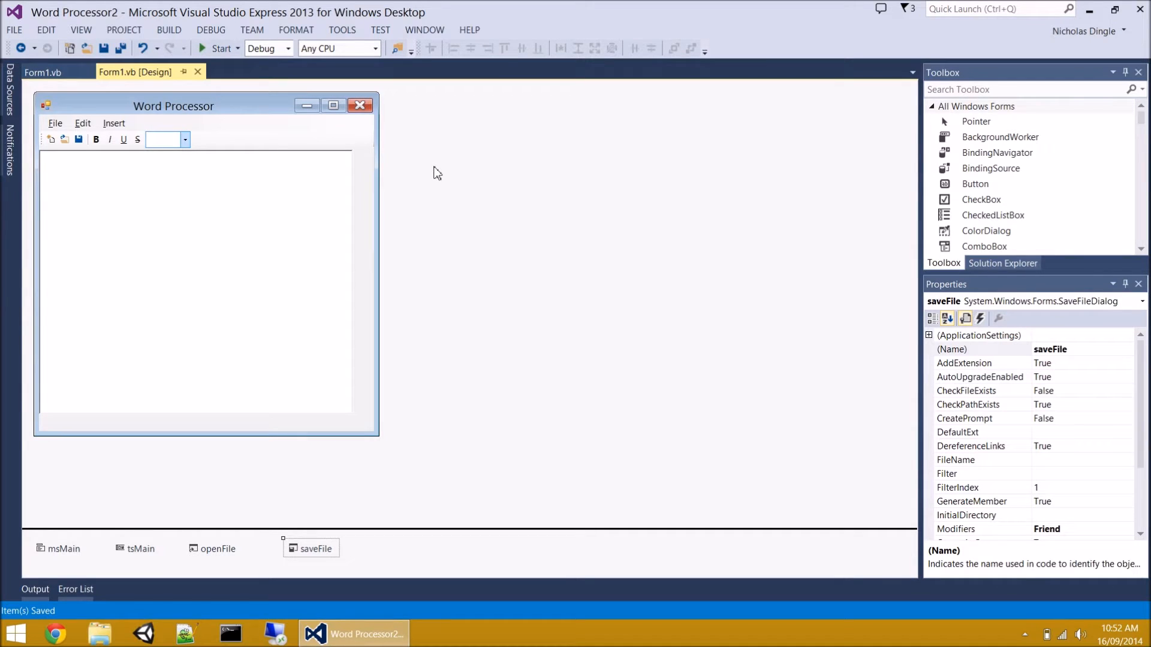
{"action": "mouse_move", "coordinate": [322, 132]}
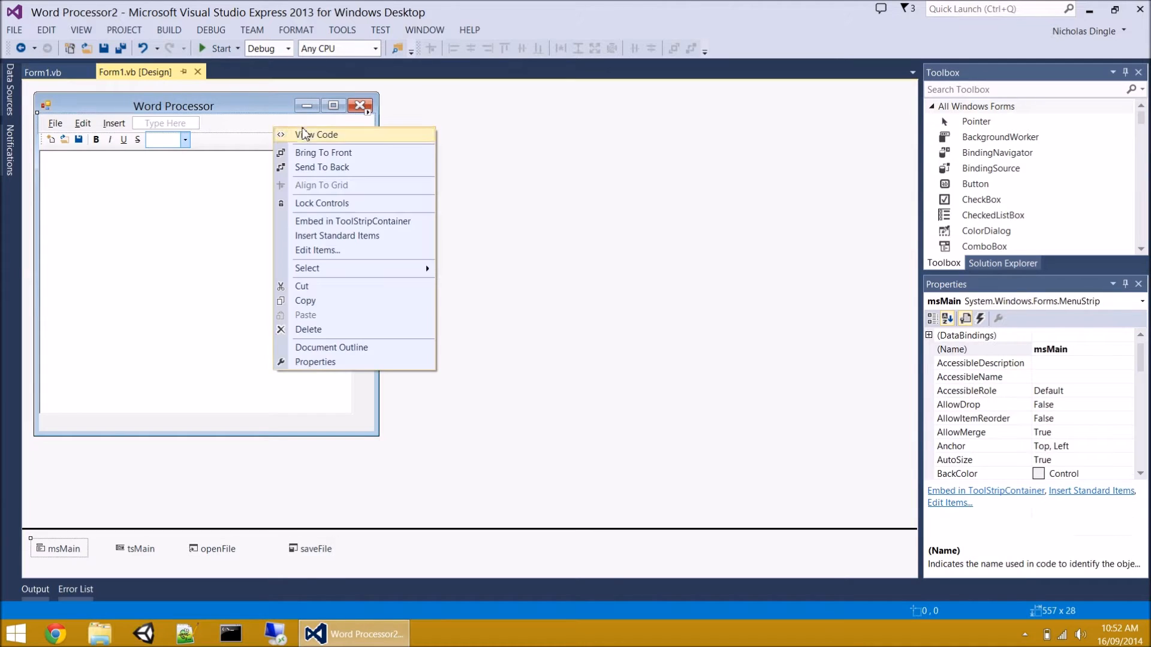
- In frmMain's code, add the comment about storing the document's filename
{"action": "left_click", "coordinate": [317, 134]}
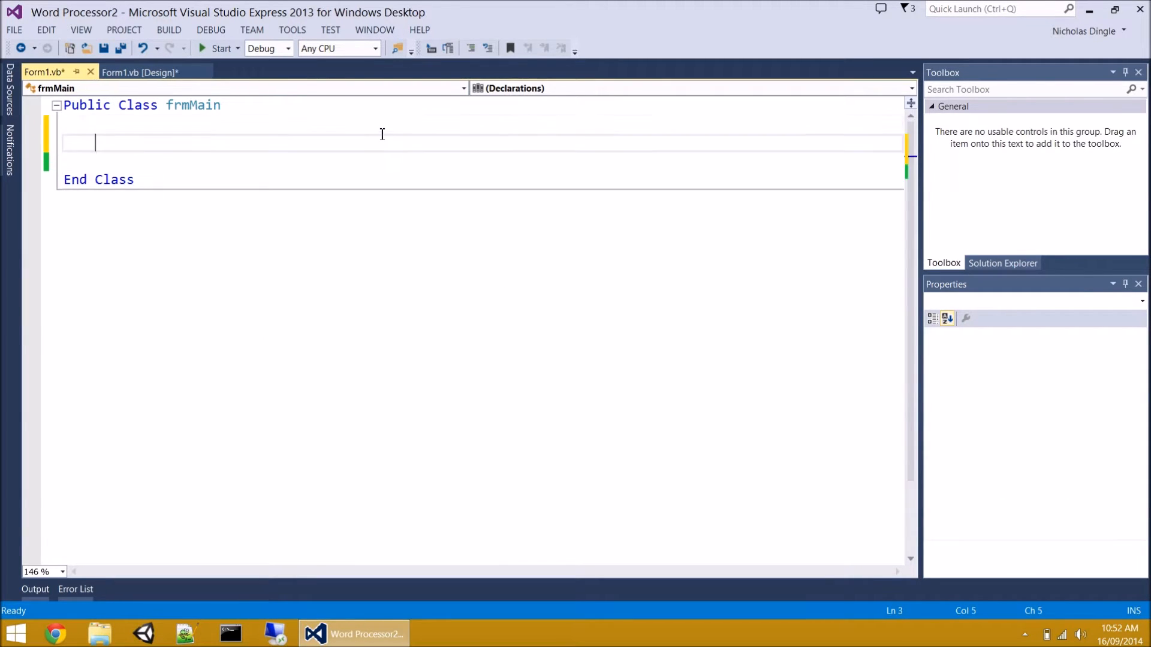
{"action": "mouse_move", "coordinate": [381, 198]}
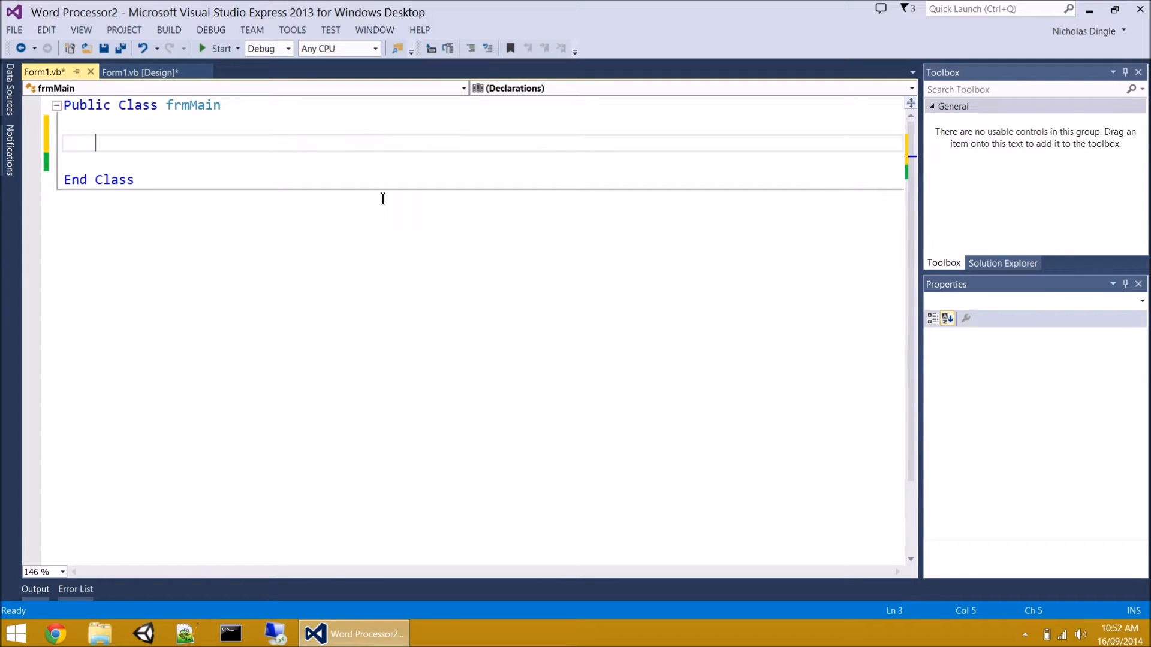
{"action": "scroll", "scroll_direction": "up", "scroll_amount": 3}
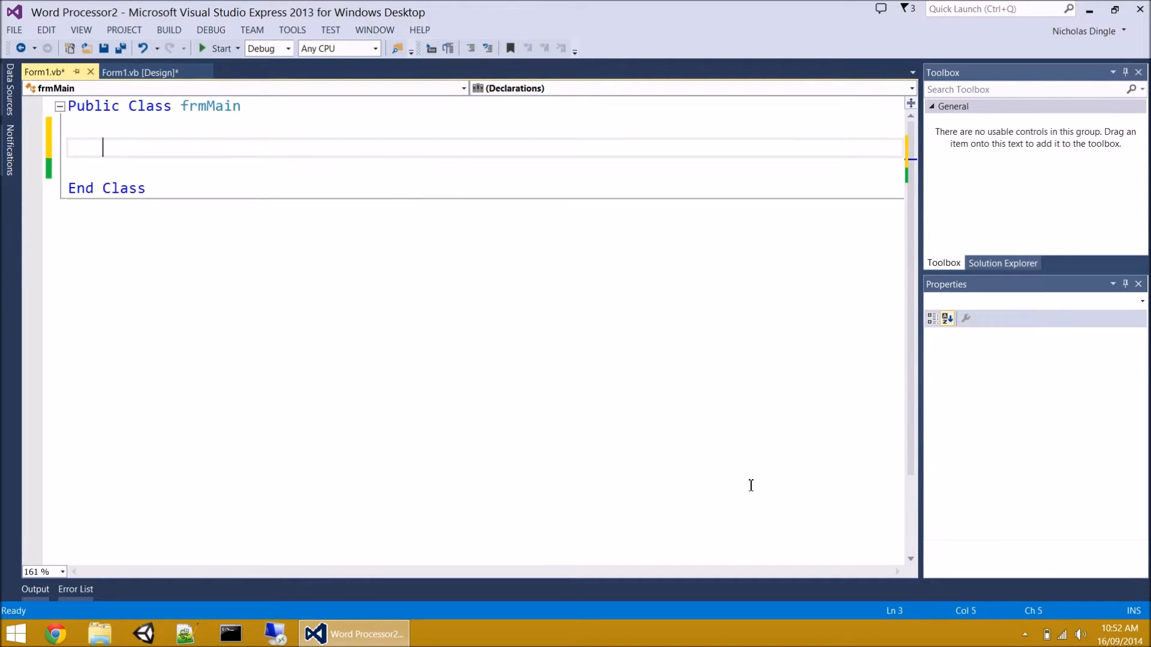
{"action": "type", "text": "'st"}
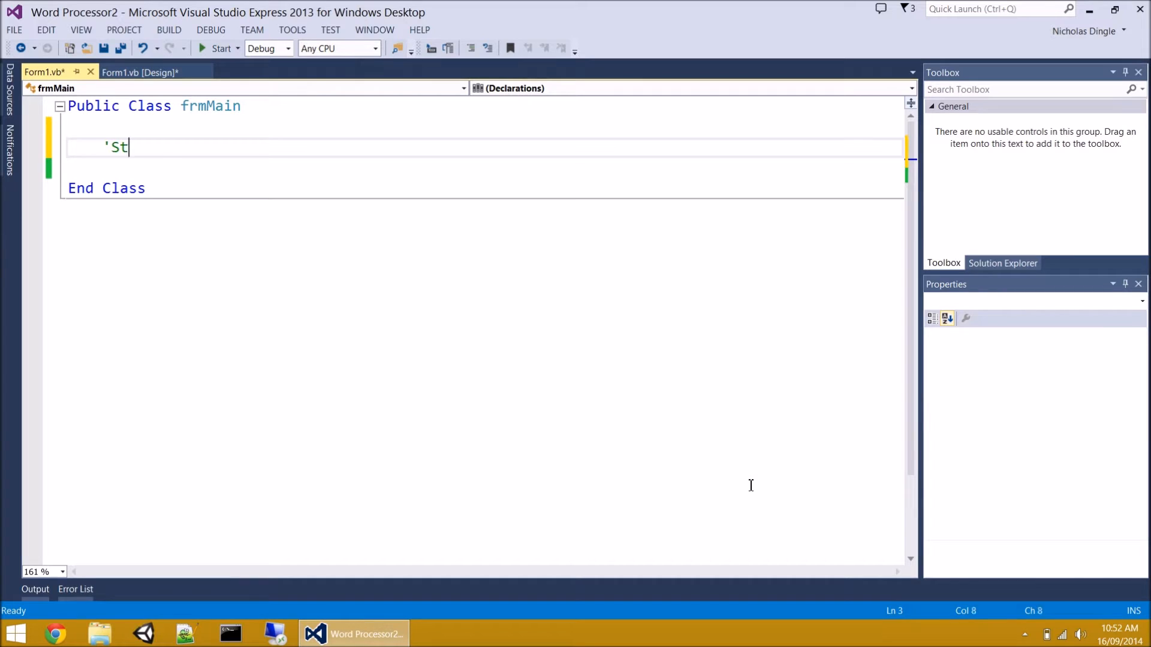
{"action": "type", "text": "ore the file"}
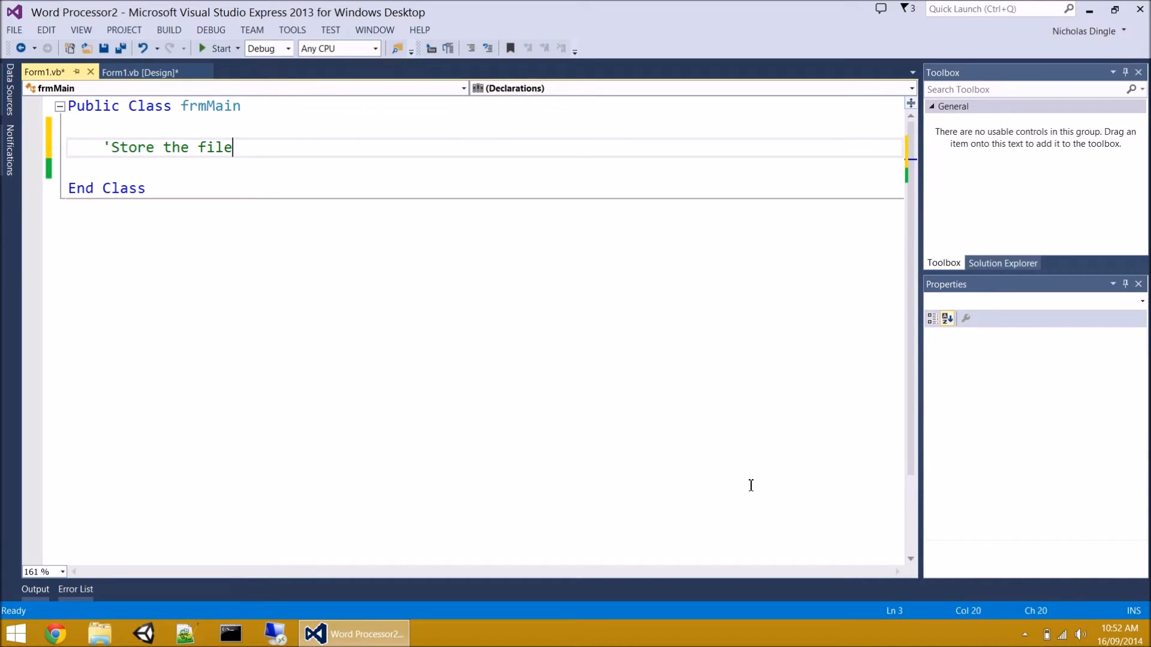
{"action": "type", "text": "name of the docu"}
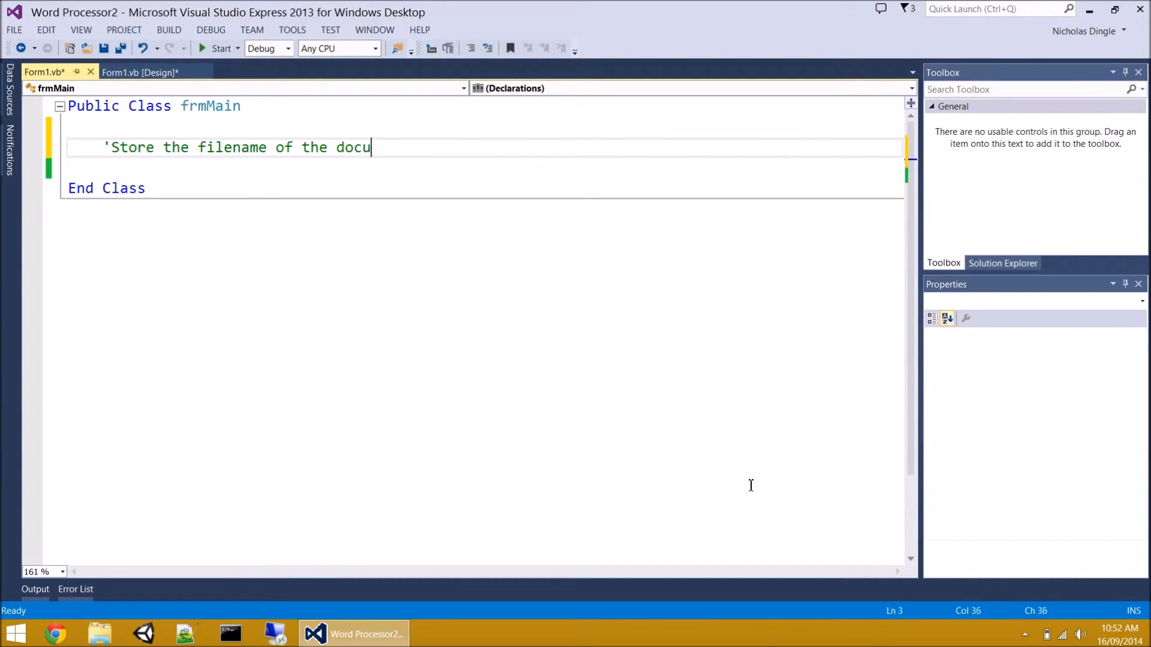
{"action": "key", "text": "Return"}
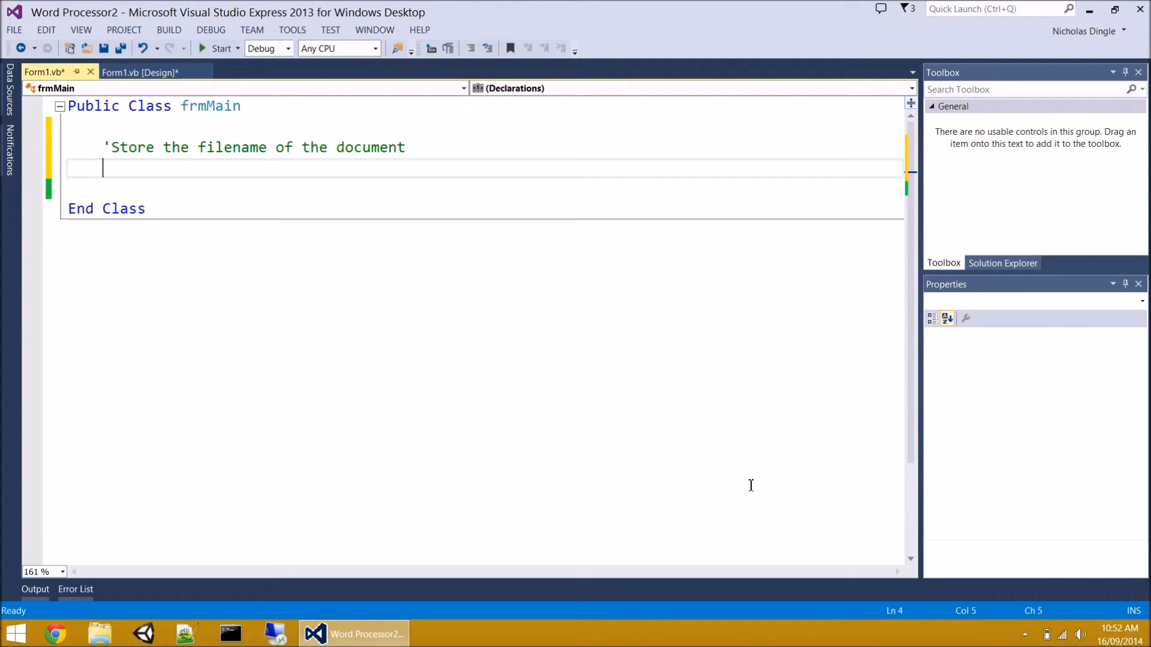
- Declare Dim filename As String = "" below the comment
{"action": "type", "text": "dim"}
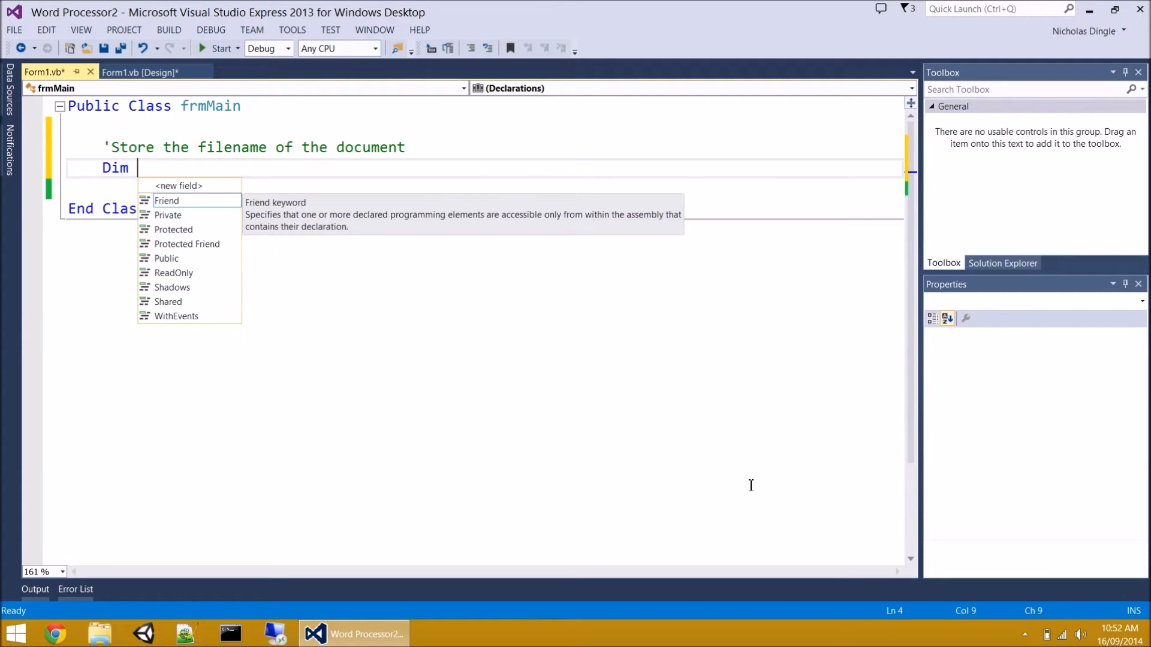
{"action": "type", "text": "filename As String"}
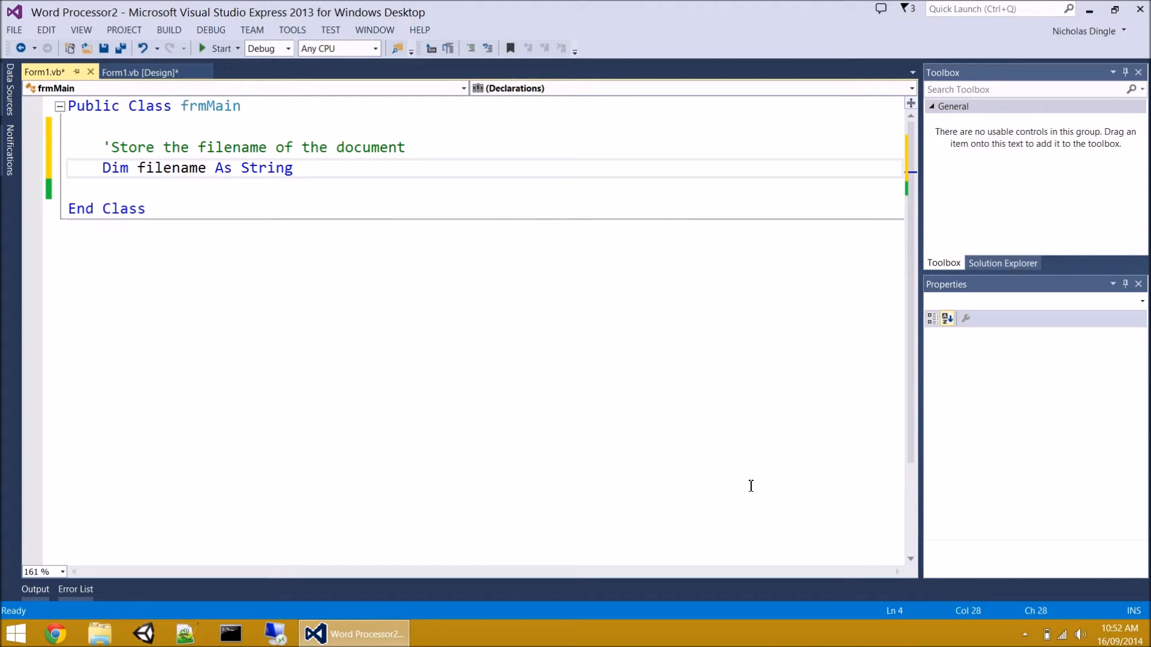
{"action": "type", "text": "= \"\""}
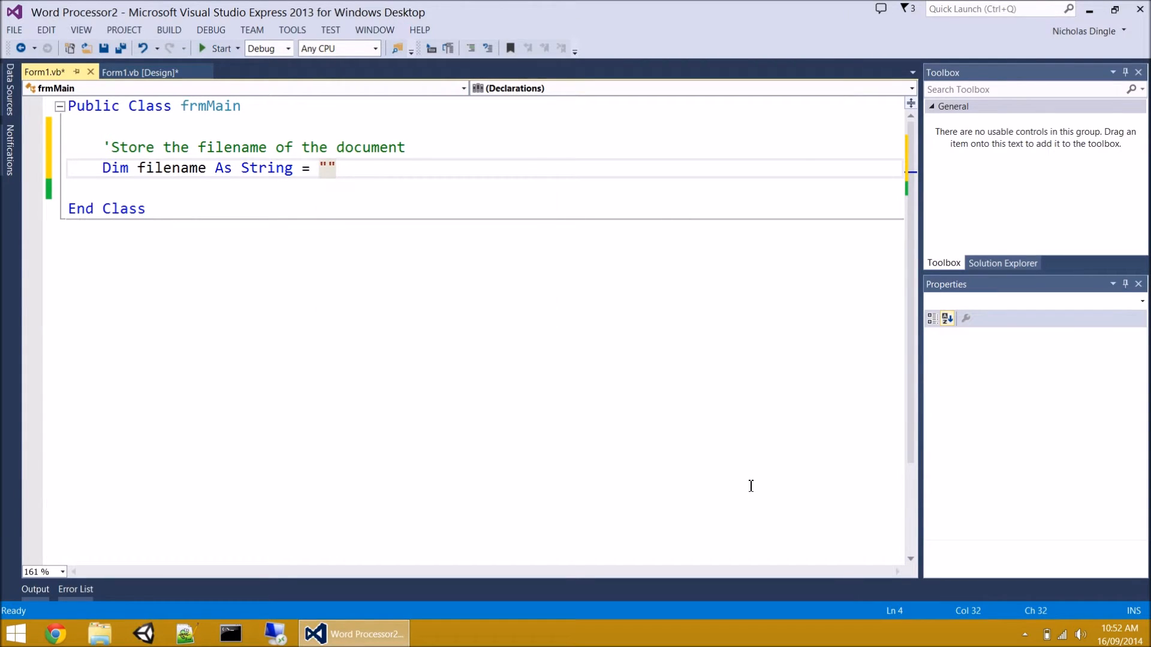
{"action": "key", "text": "Return"}
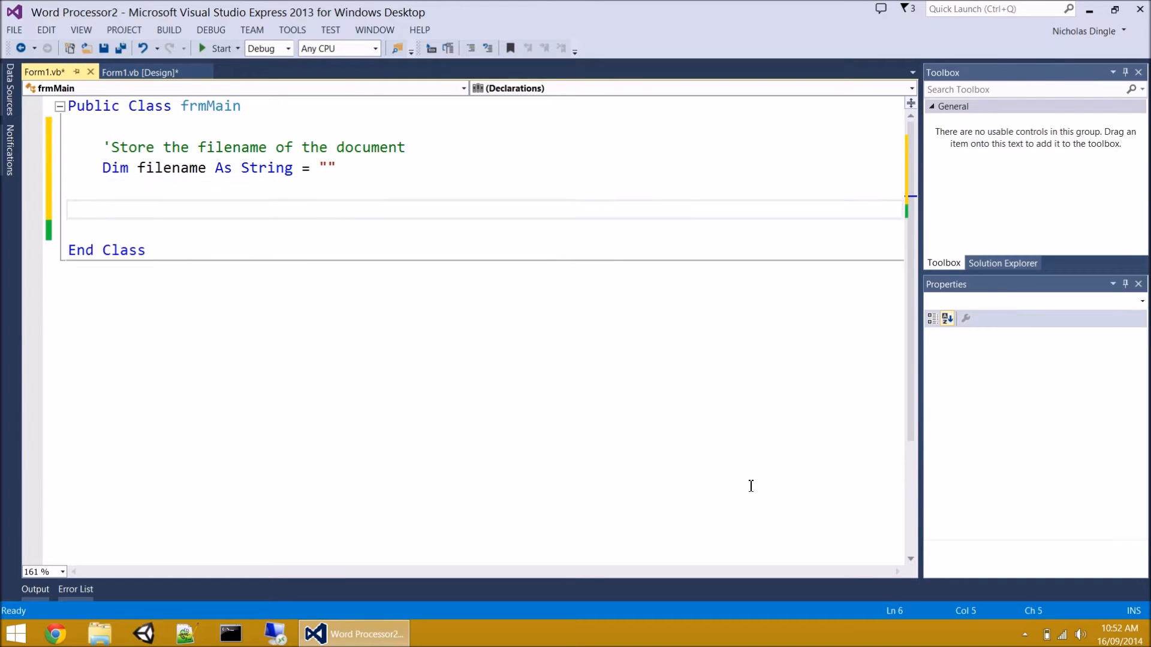
- Add the comment 'Remember if the current document is dirty'
{"action": "type", "text": "'"}
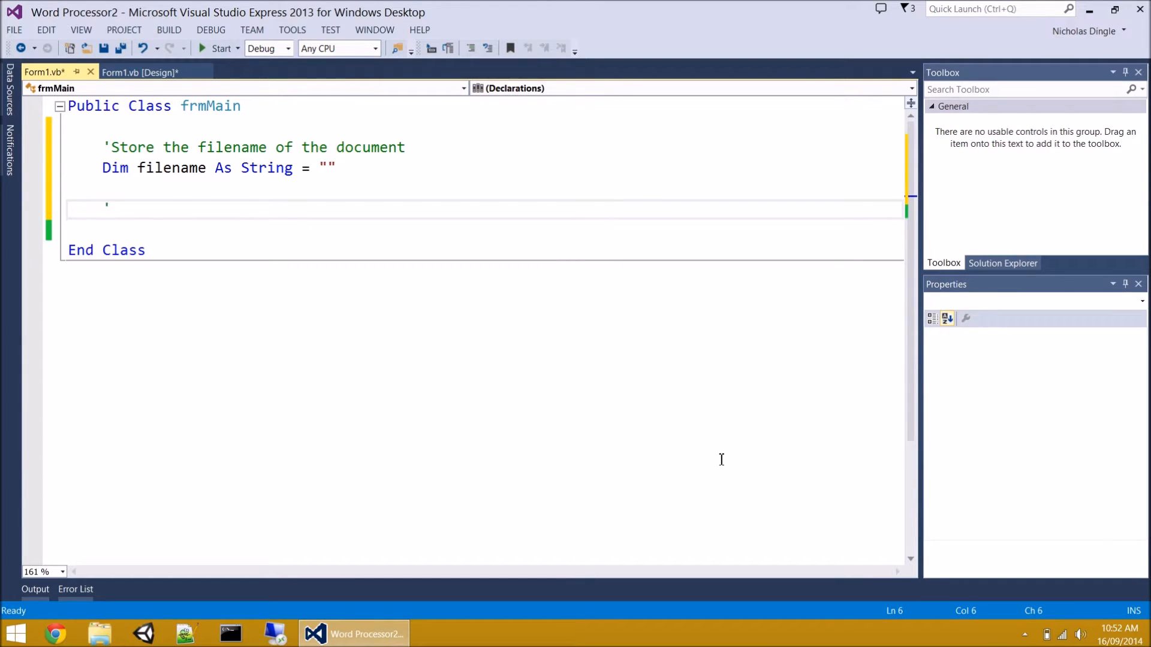
{"action": "type", "text": "'R"}
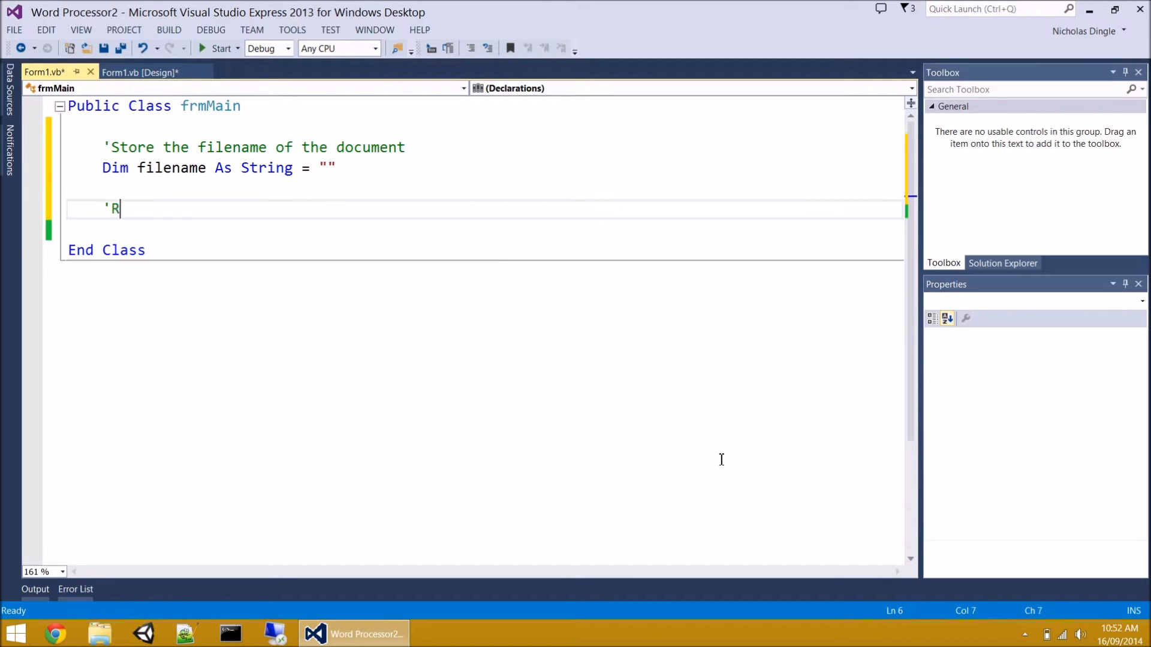
{"action": "type", "text": "emember if"}
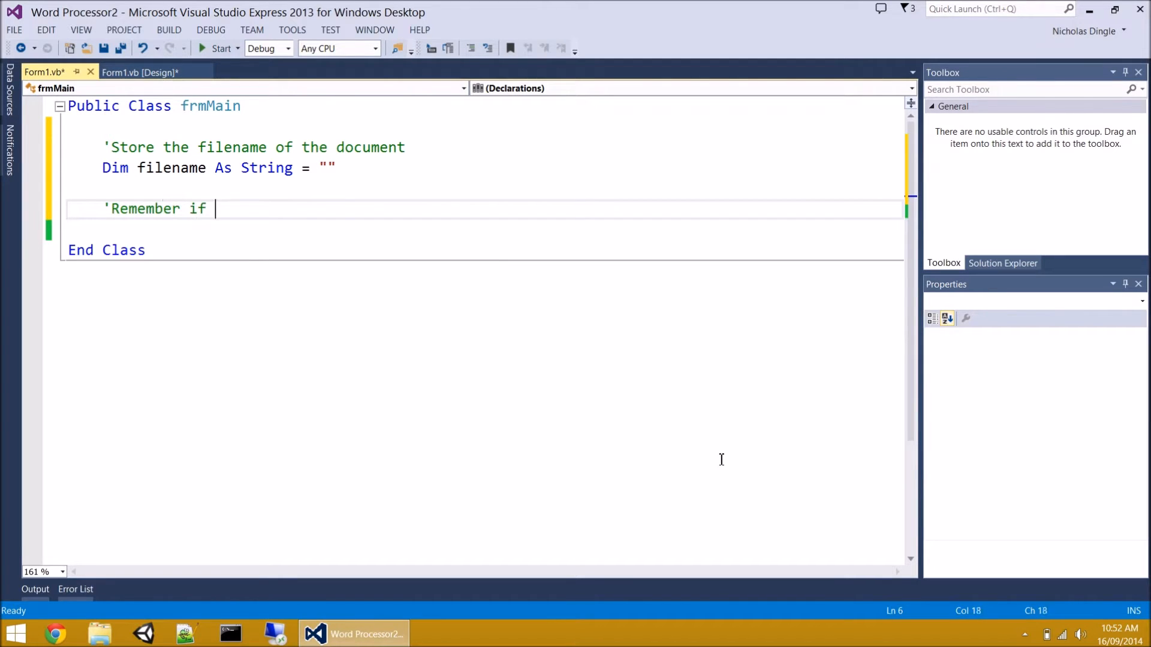
{"action": "type", "text": "the document is"}
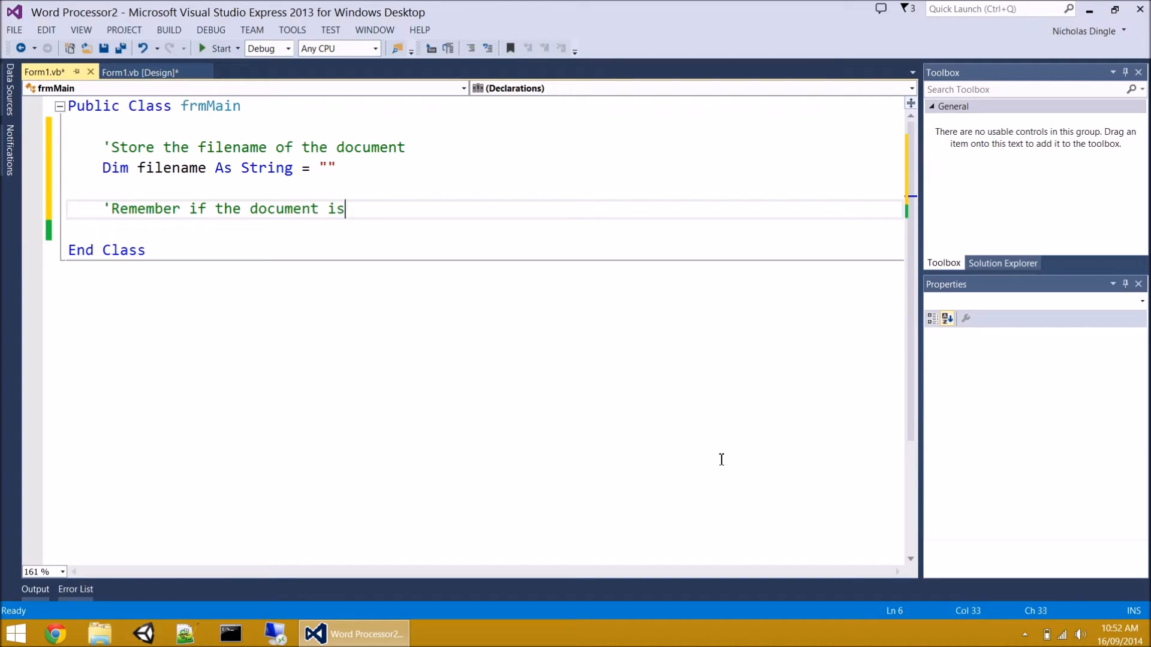
{"action": "type", "text": "current"}
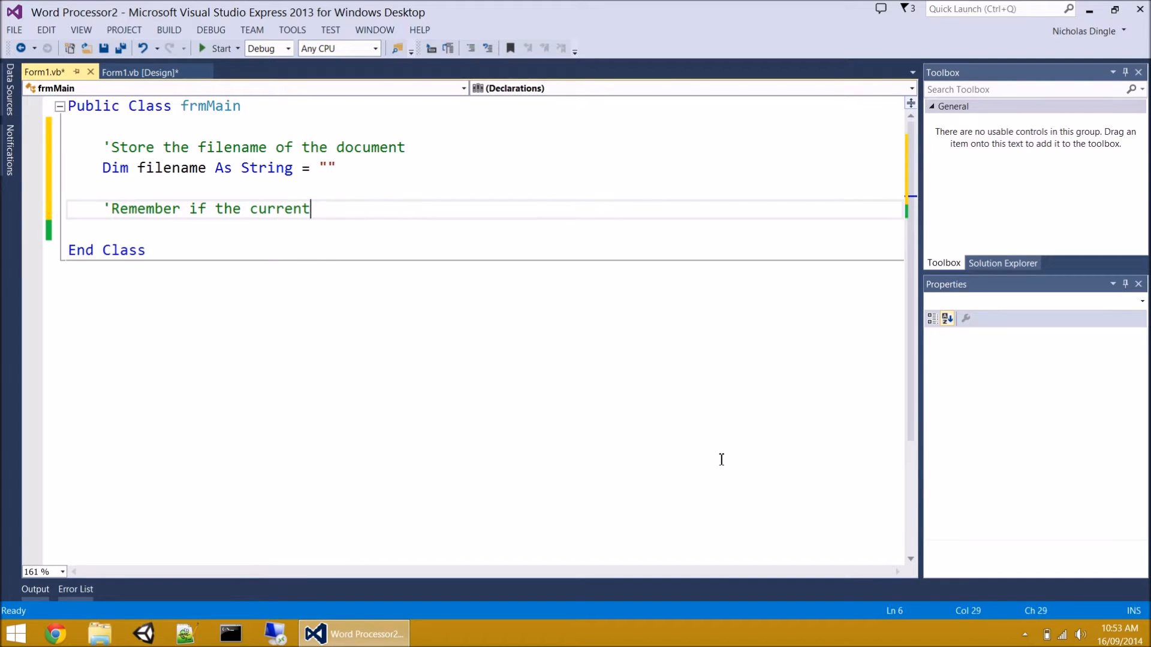
{"action": "type", "text": "document is dirty"}
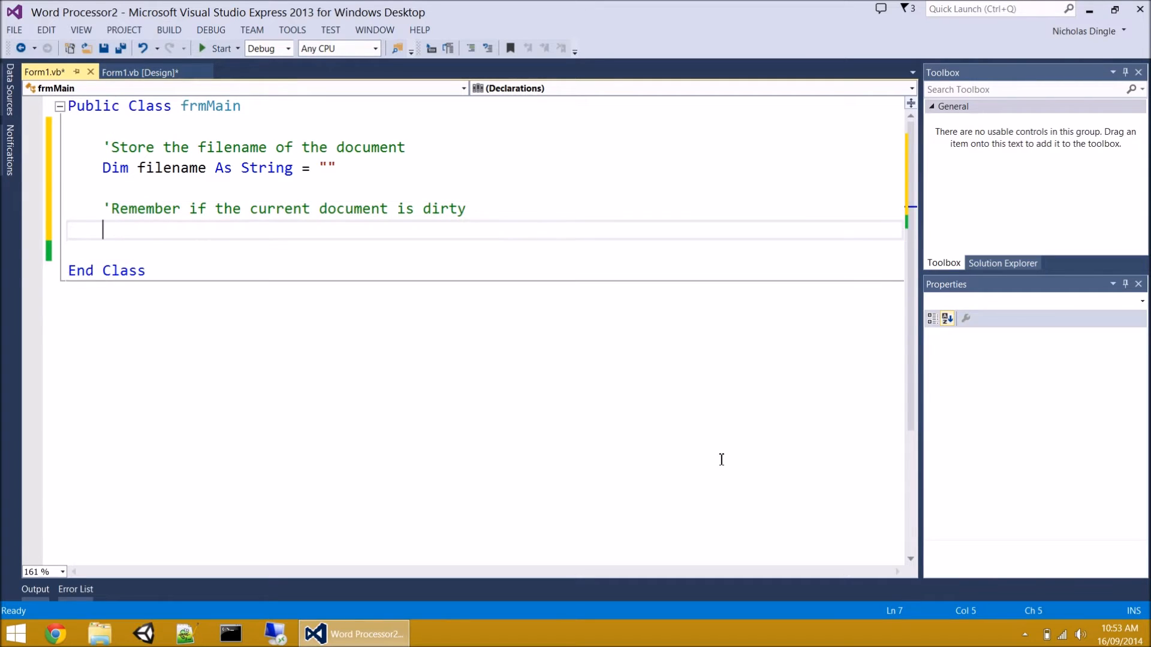
- Declare Dim dirty As Boolean below the comment
{"action": "type", "text": "Dim dirty As"}
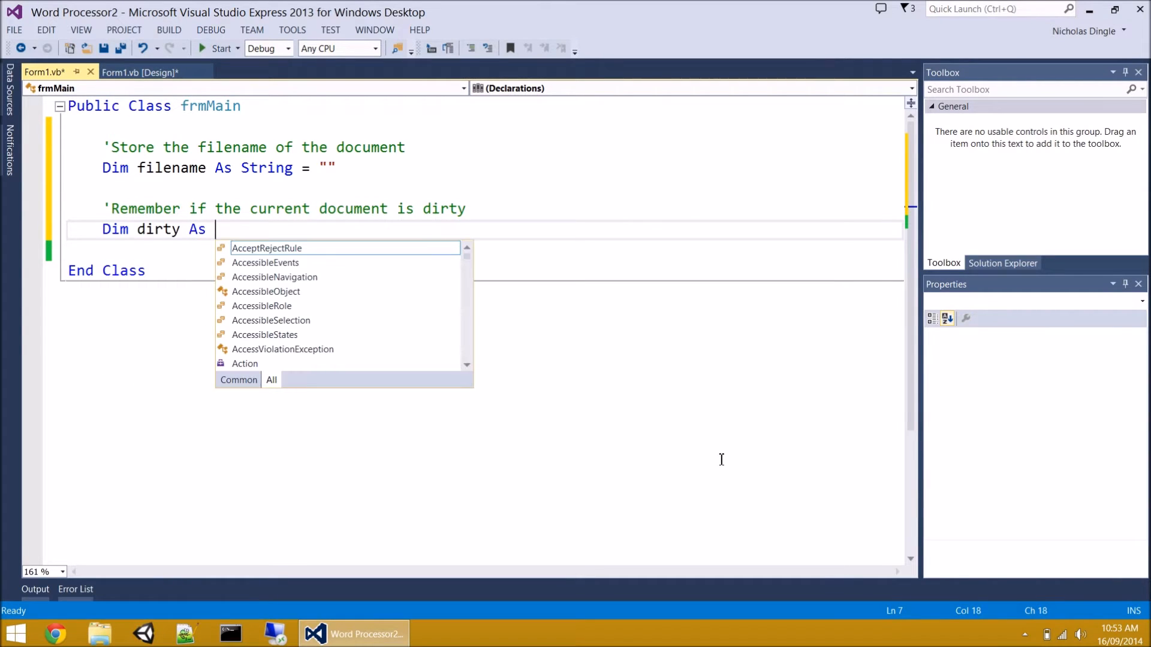
{"action": "mouse_move", "coordinate": [266, 248]}
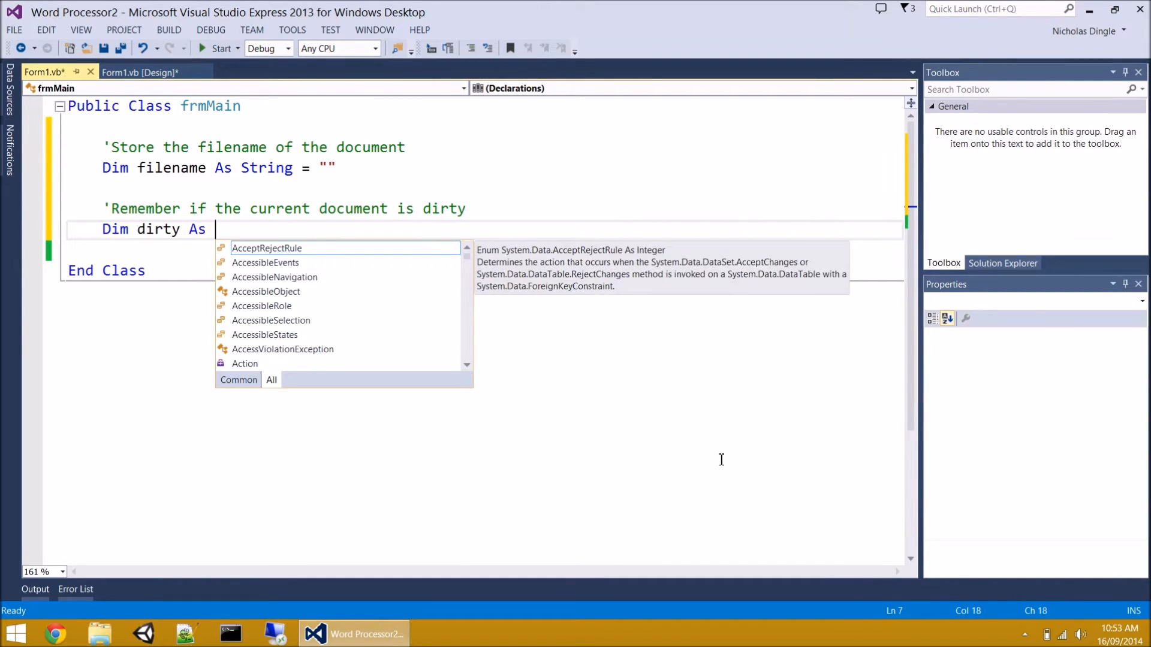
{"action": "type", "text": "b"}
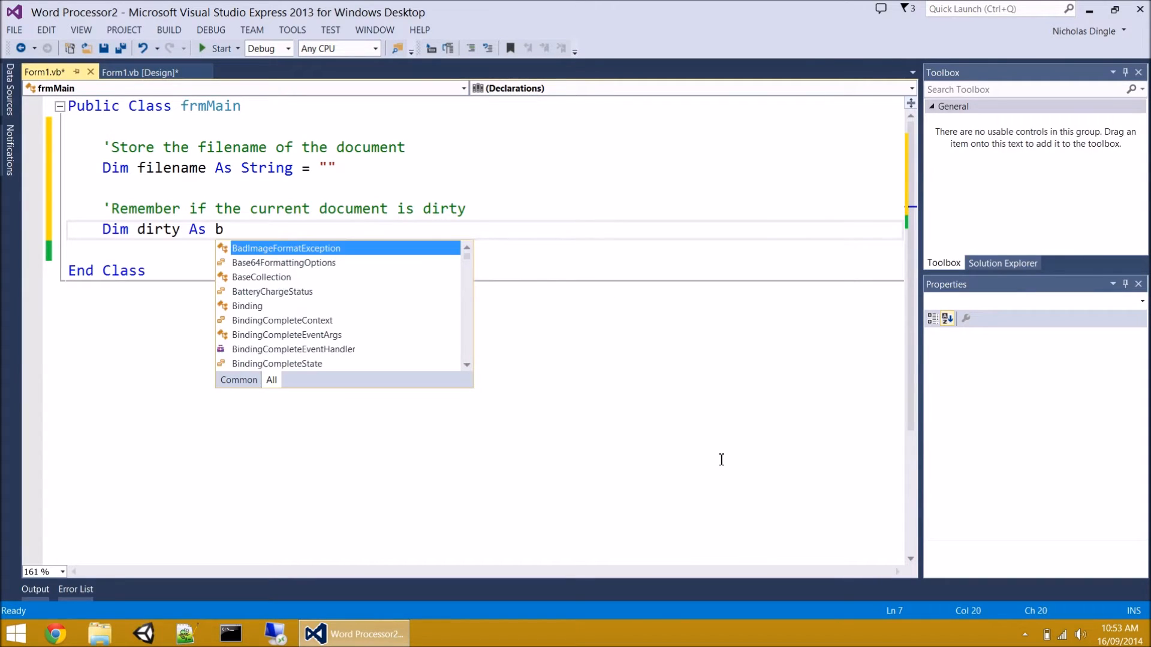
{"action": "type", "text": "oolean"}
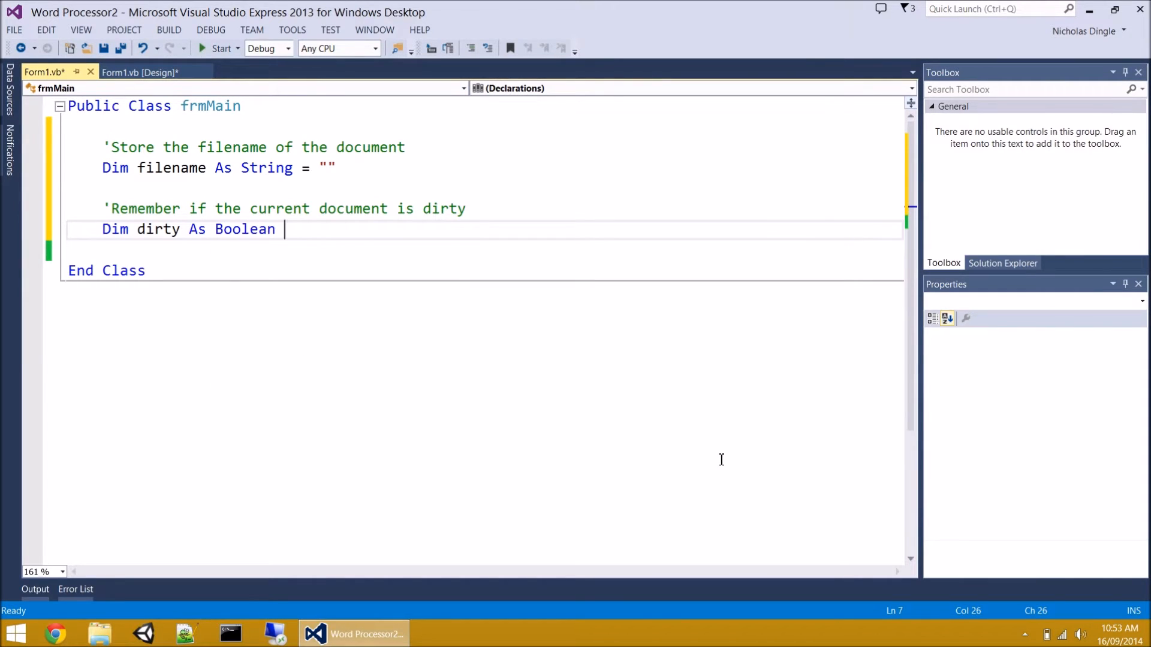
{"action": "mouse_move", "coordinate": [376, 274]}
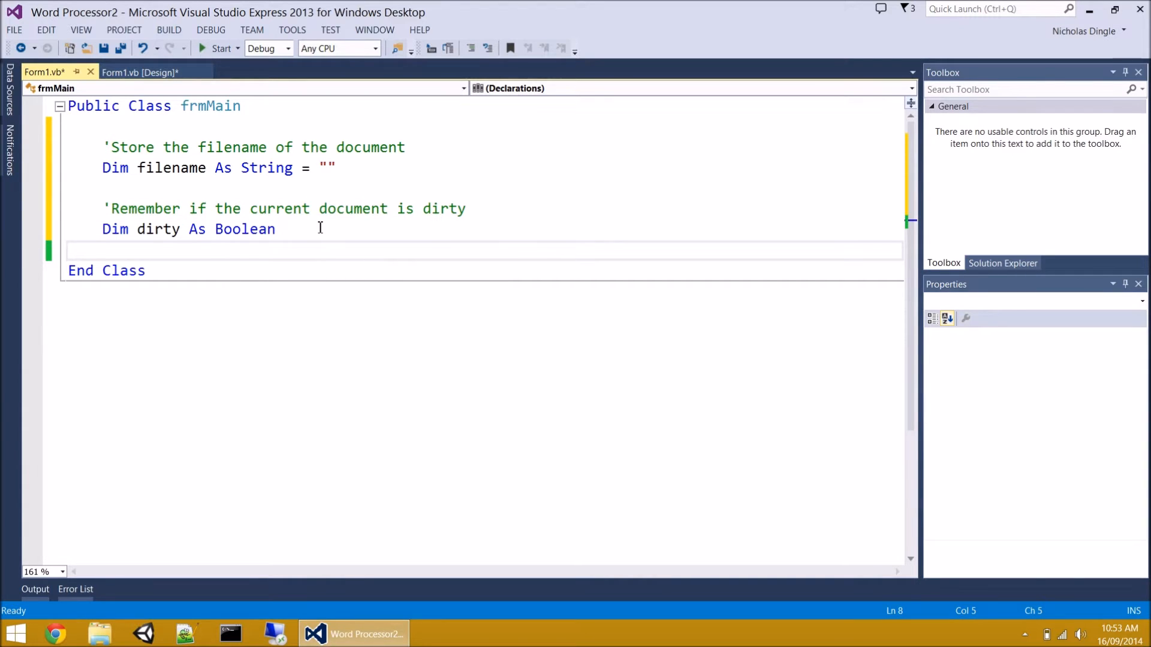
{"action": "left_click_drag", "start_coordinate": [114, 146], "coordinate": [275, 229]}
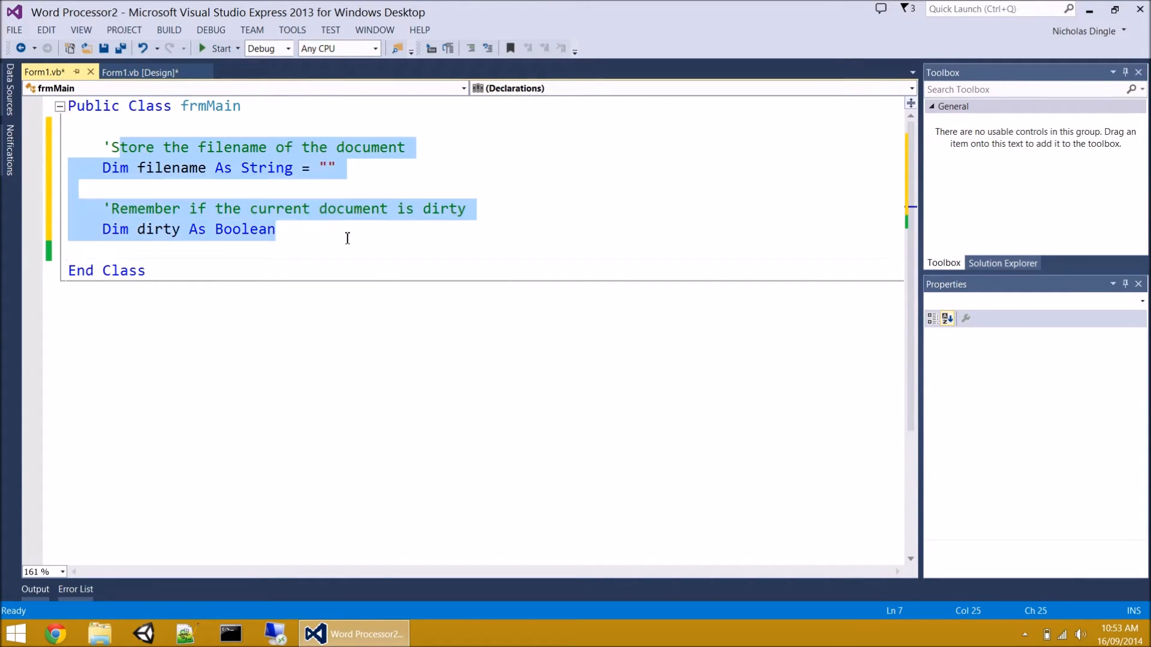
{"action": "left_click", "coordinate": [346, 229]}
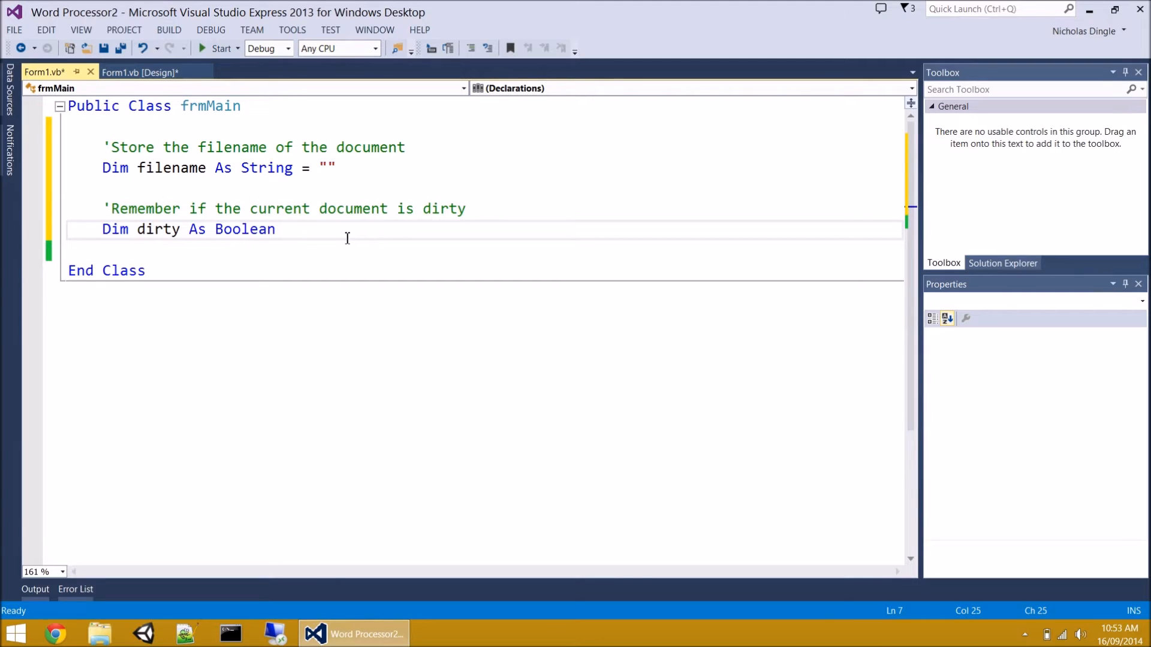
- Run the Word Processor app from the design view to test window resizing
{"action": "left_click", "coordinate": [140, 72]}
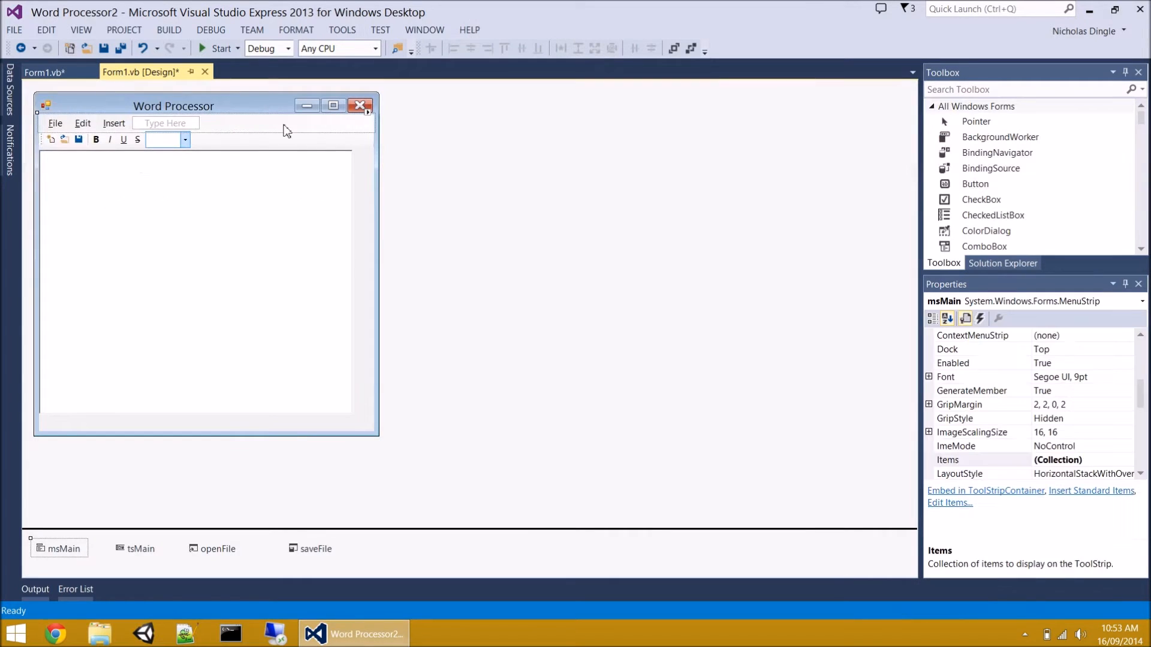
{"action": "mouse_move", "coordinate": [217, 48]}
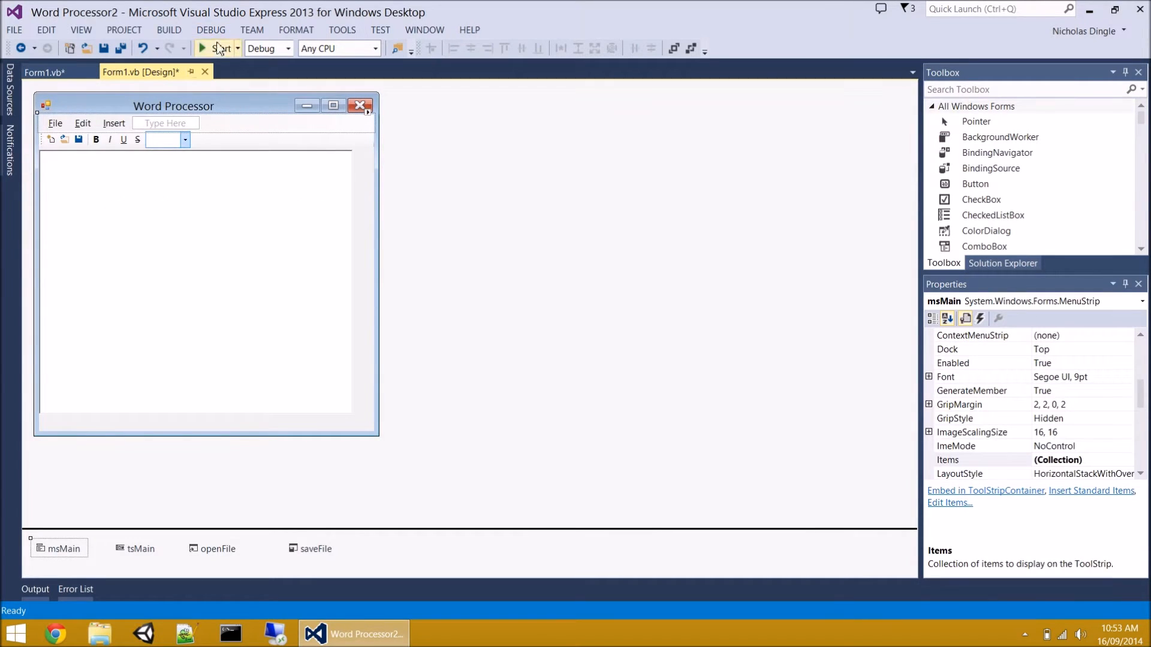
{"action": "left_click", "coordinate": [215, 48]}
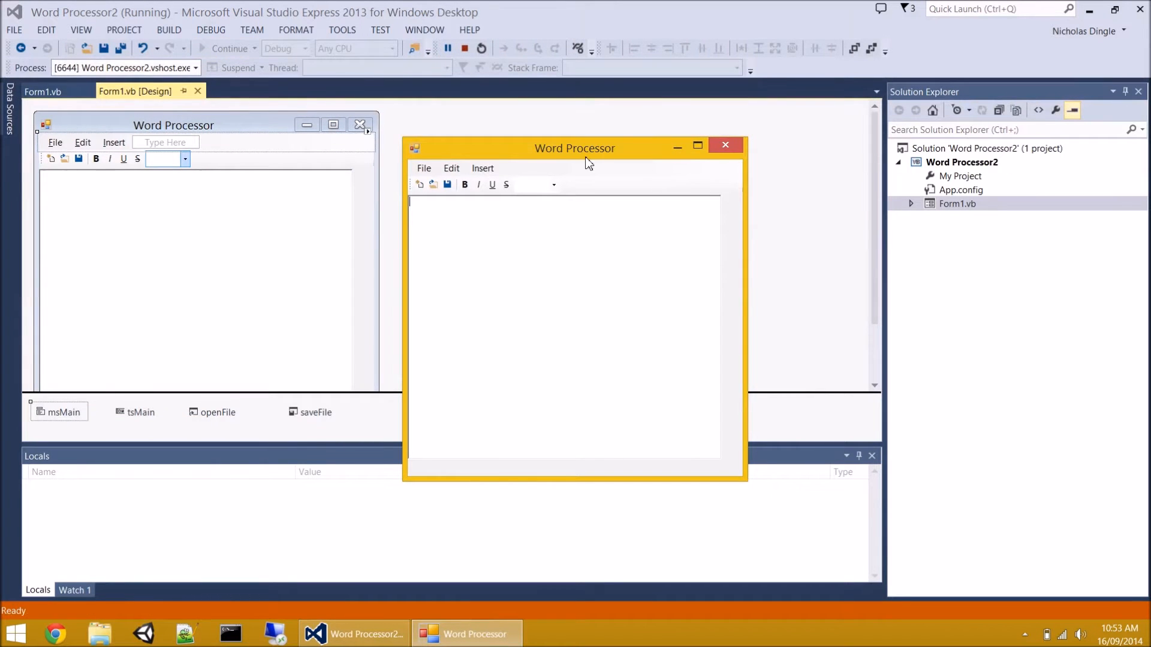
{"action": "mouse_move", "coordinate": [621, 200]}
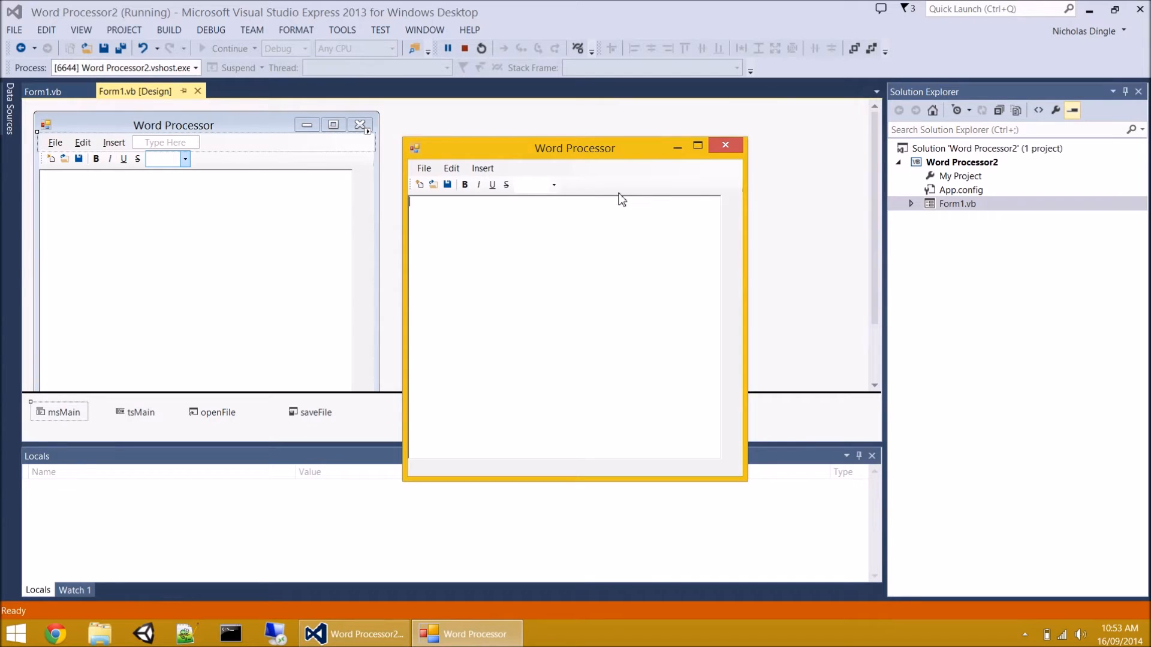
{"action": "mouse_move", "coordinate": [746, 490]}
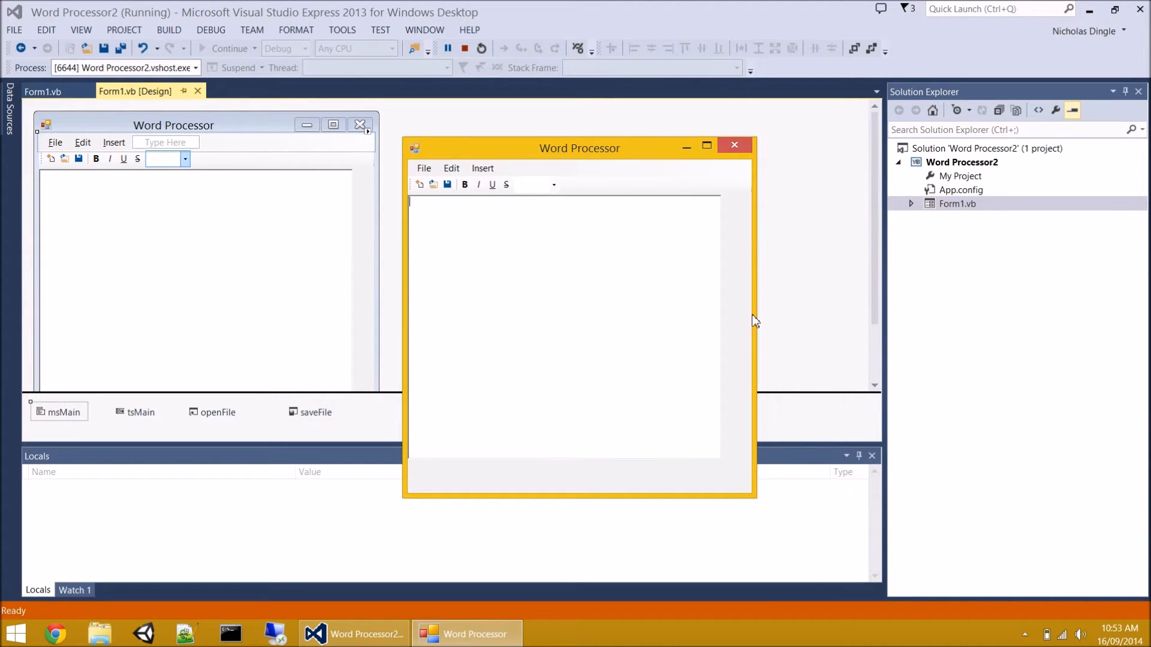
- Stop the app and rename the form's rich text box to rtb
{"action": "left_click", "coordinate": [733, 145]}
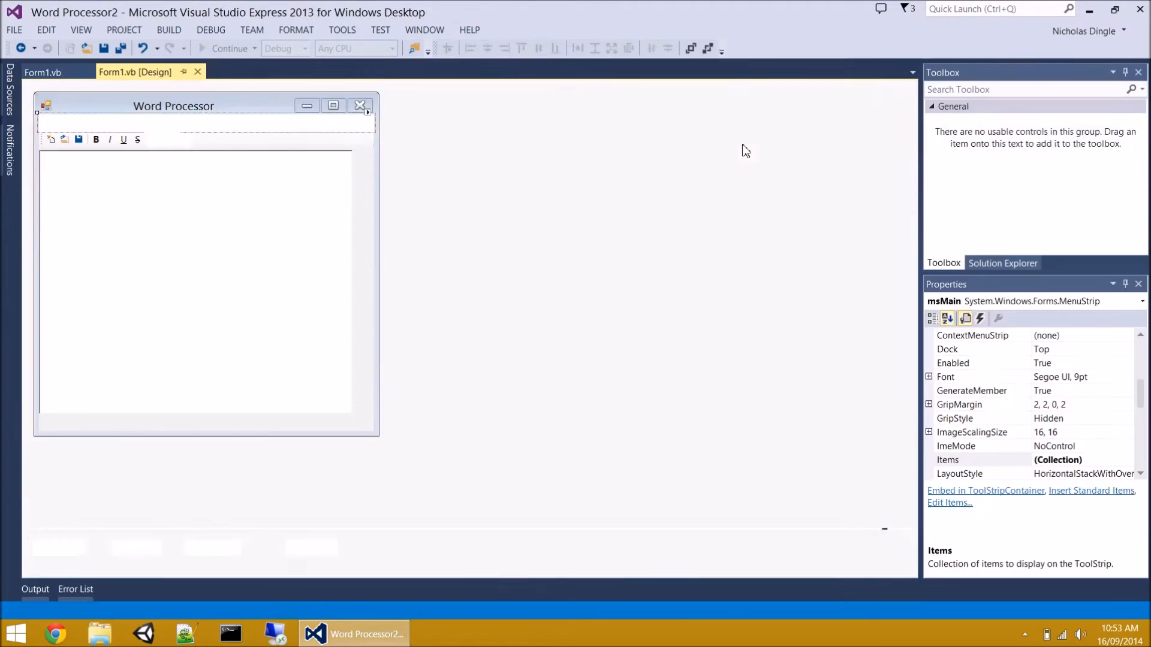
{"action": "left_click", "coordinate": [205, 293]}
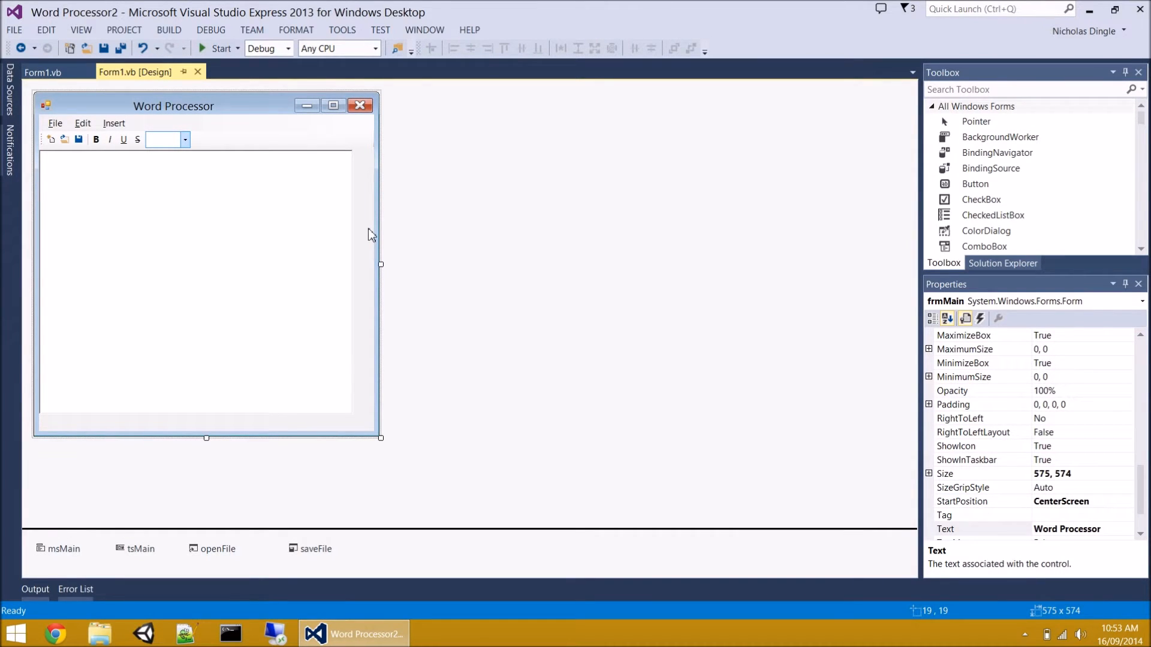
{"action": "left_click", "coordinate": [194, 281]}
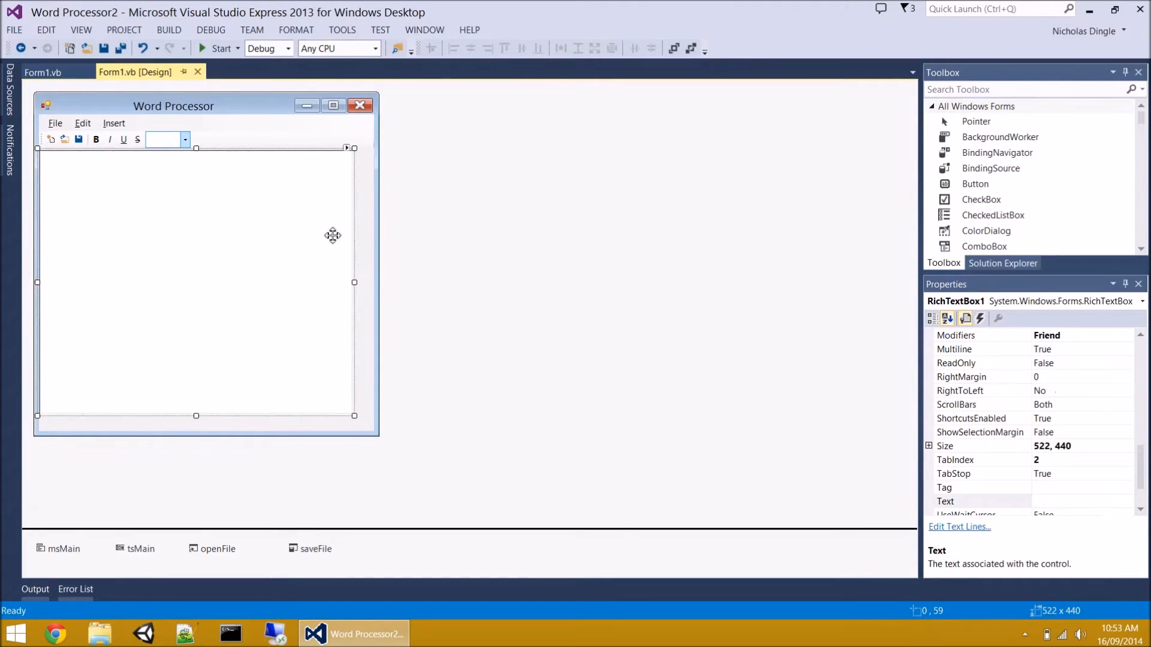
{"action": "mouse_move", "coordinate": [1106, 482]}
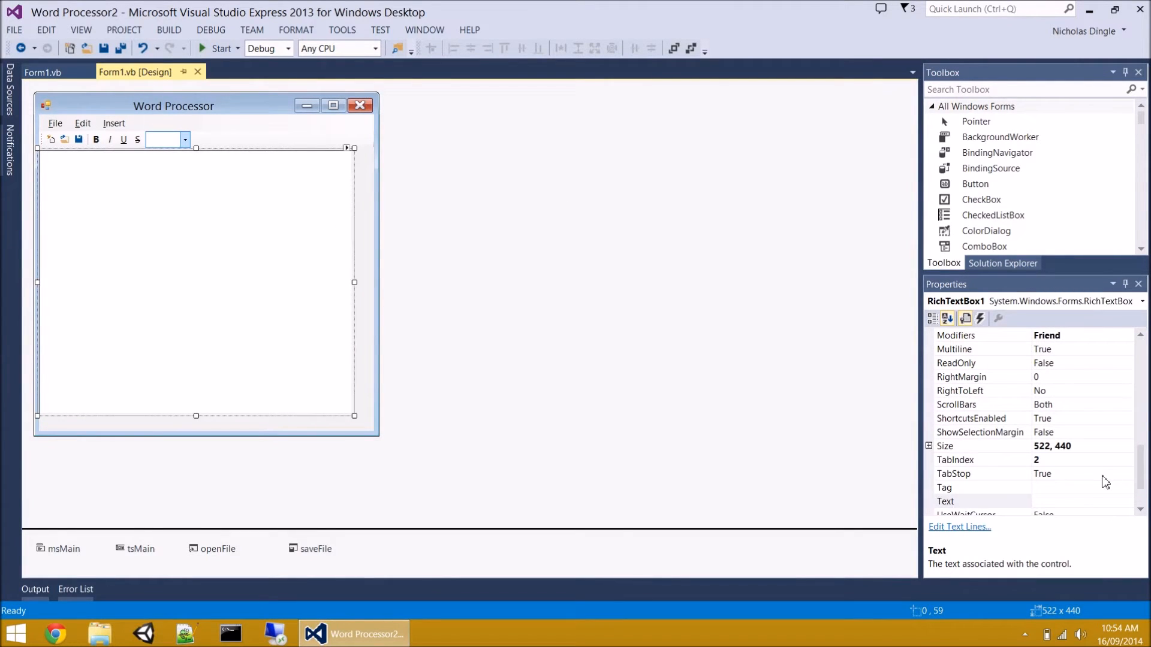
{"action": "scroll", "scroll_direction": "up", "scroll_amount": 3}
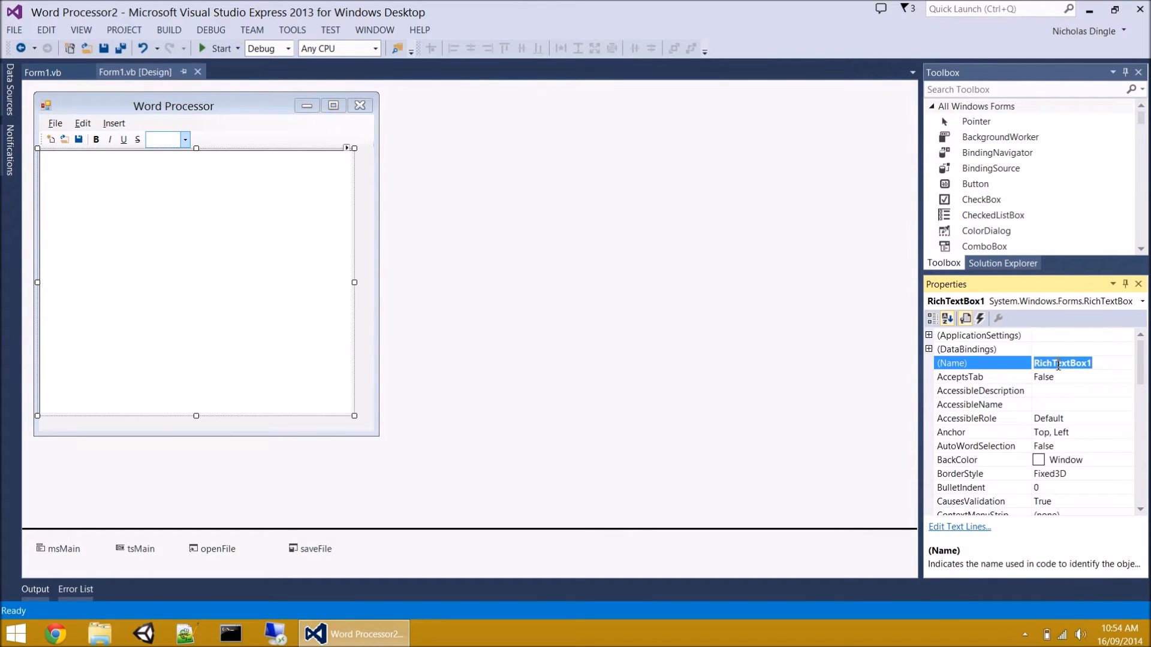
{"action": "type", "text": "rtb"}
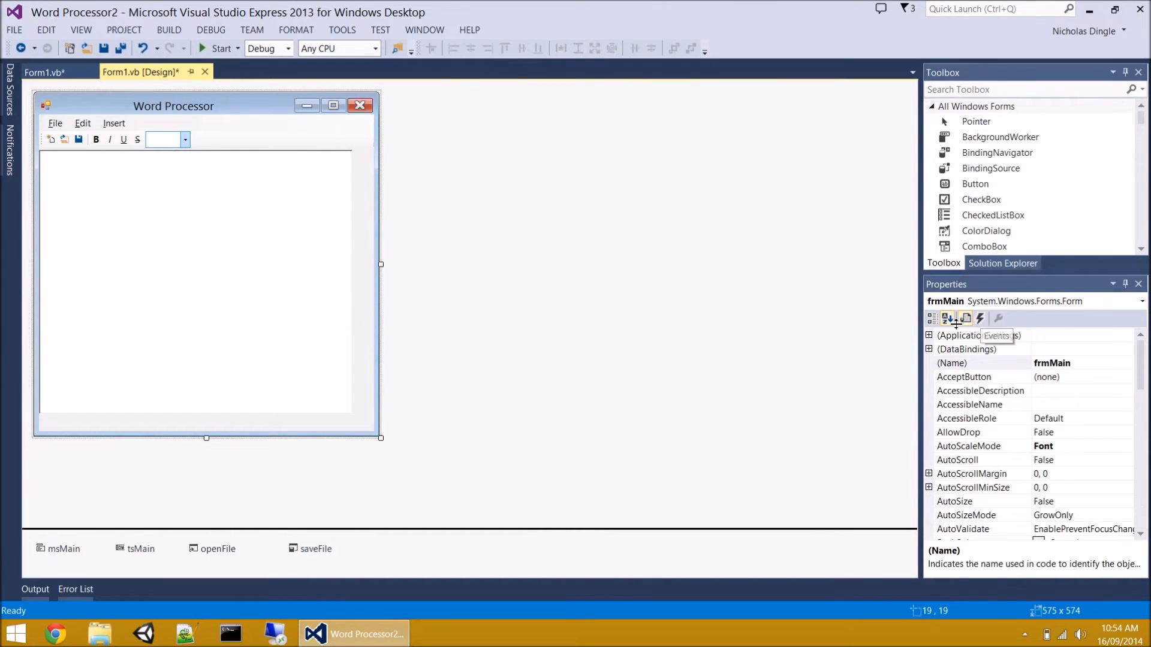
- Generate a frmMain_Resize event handler from the form's events list
{"action": "left_click", "coordinate": [980, 317]}
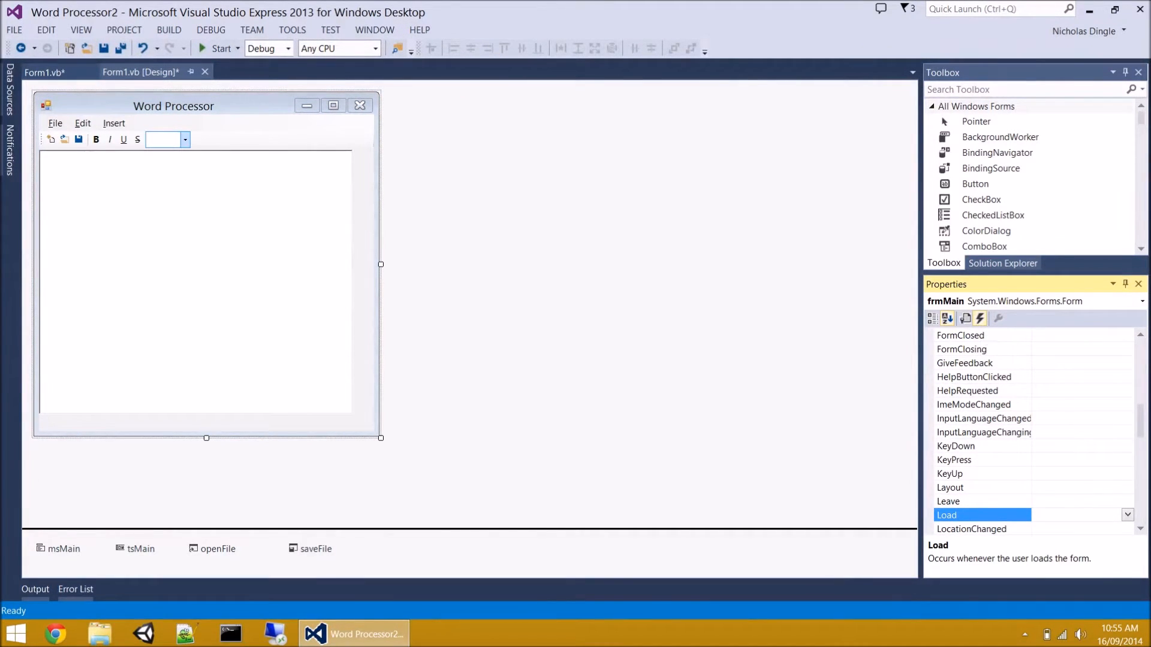
{"action": "scroll", "scroll_direction": "down", "scroll_amount": 3}
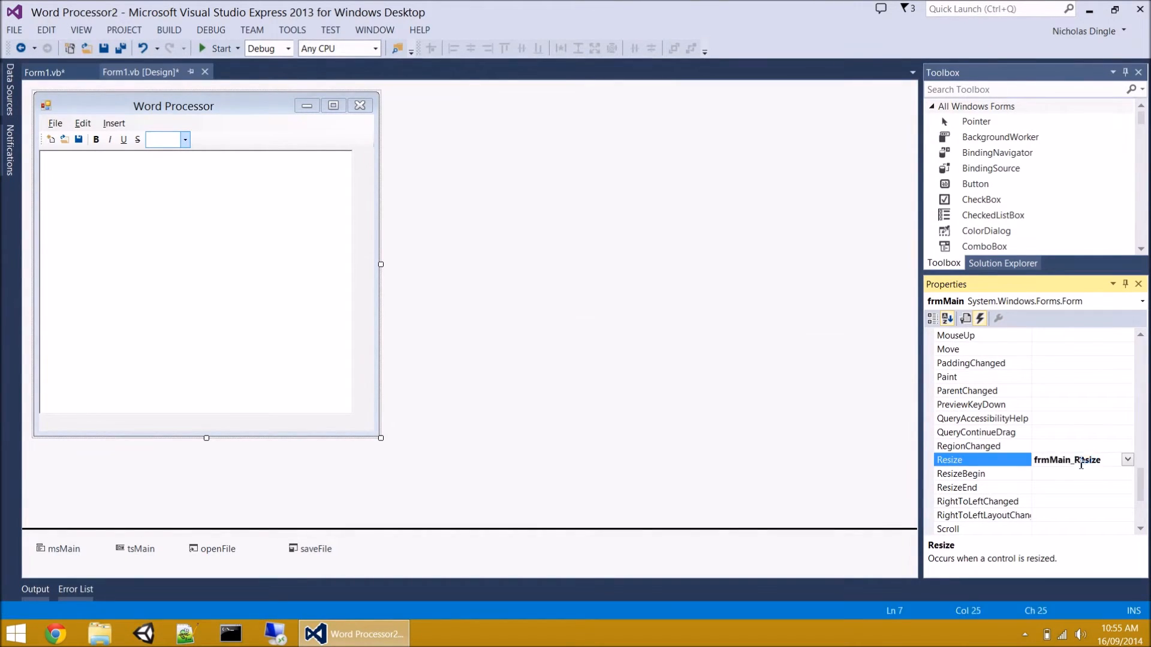
{"action": "double_click", "coordinate": [1067, 459]}
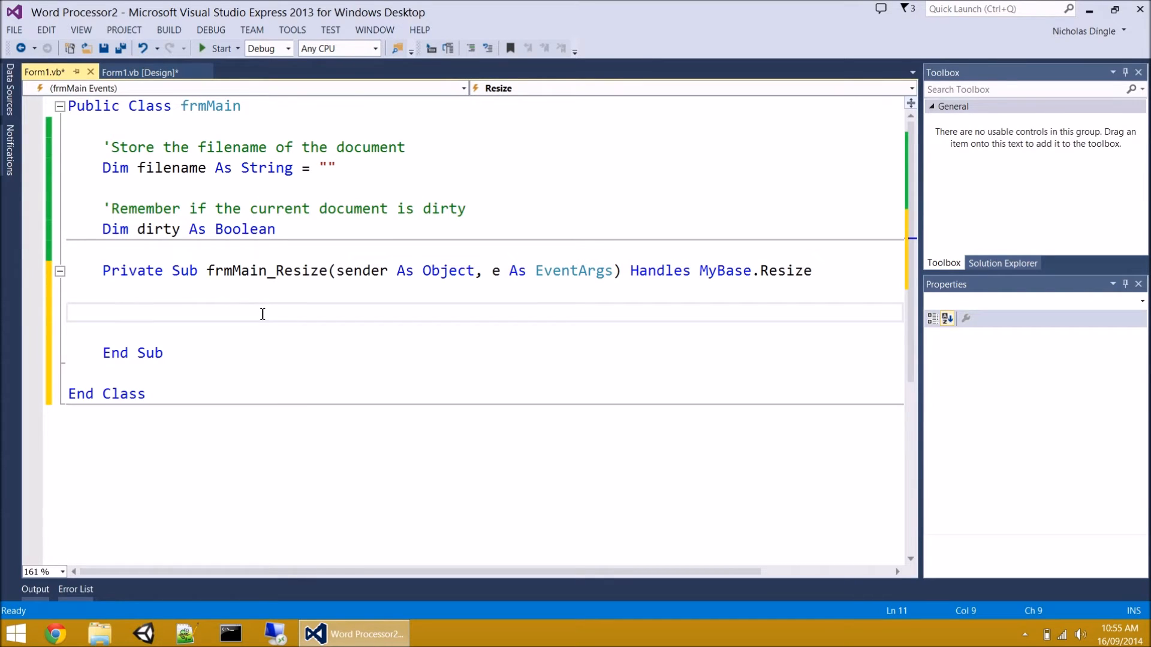
- Under a 'Resize the text box comment, start rtbContent.Size = New Size(
{"action": "type", "text": "'Resize the"}
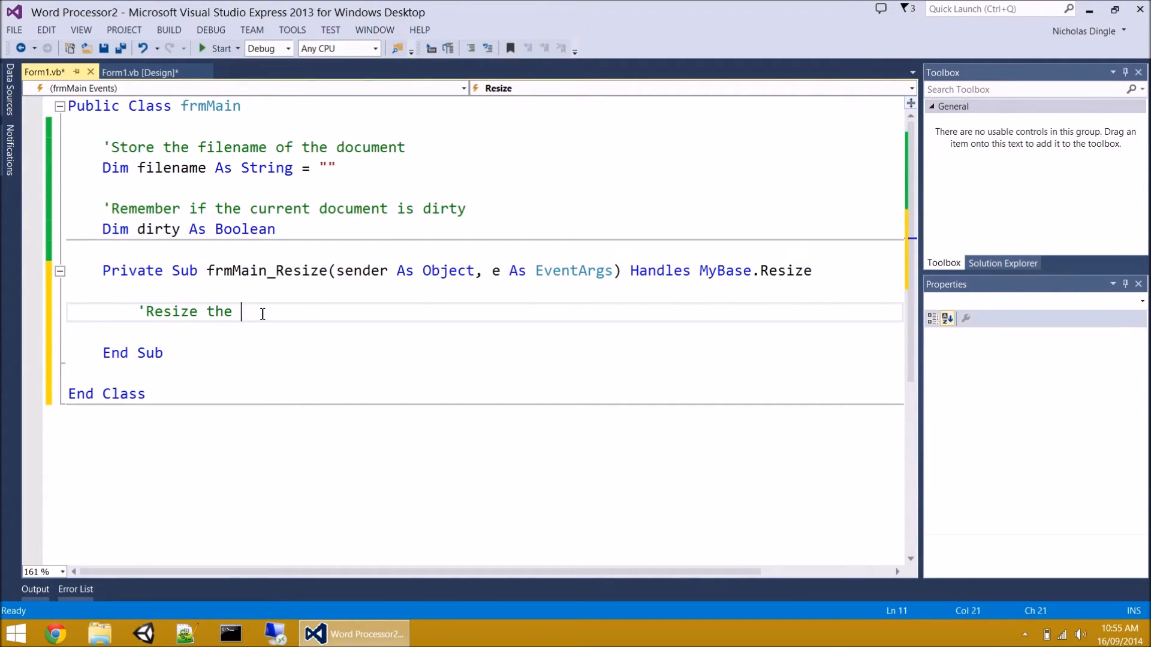
{"action": "type", "text": "text box"}
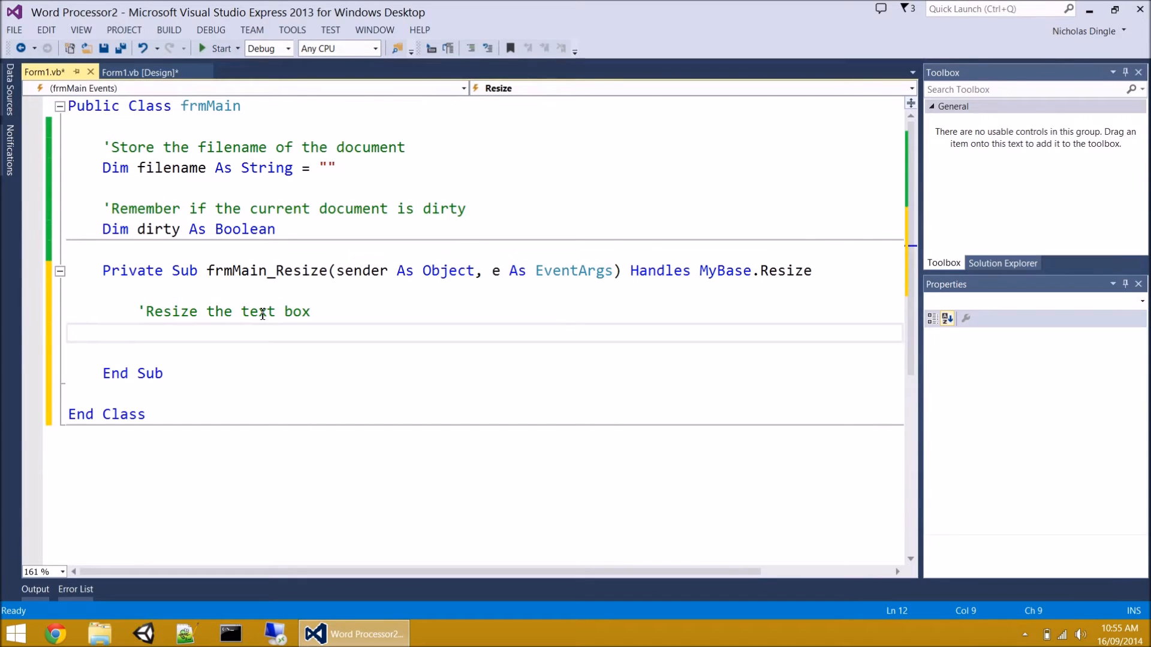
{"action": "mouse_move", "coordinate": [201, 387]}
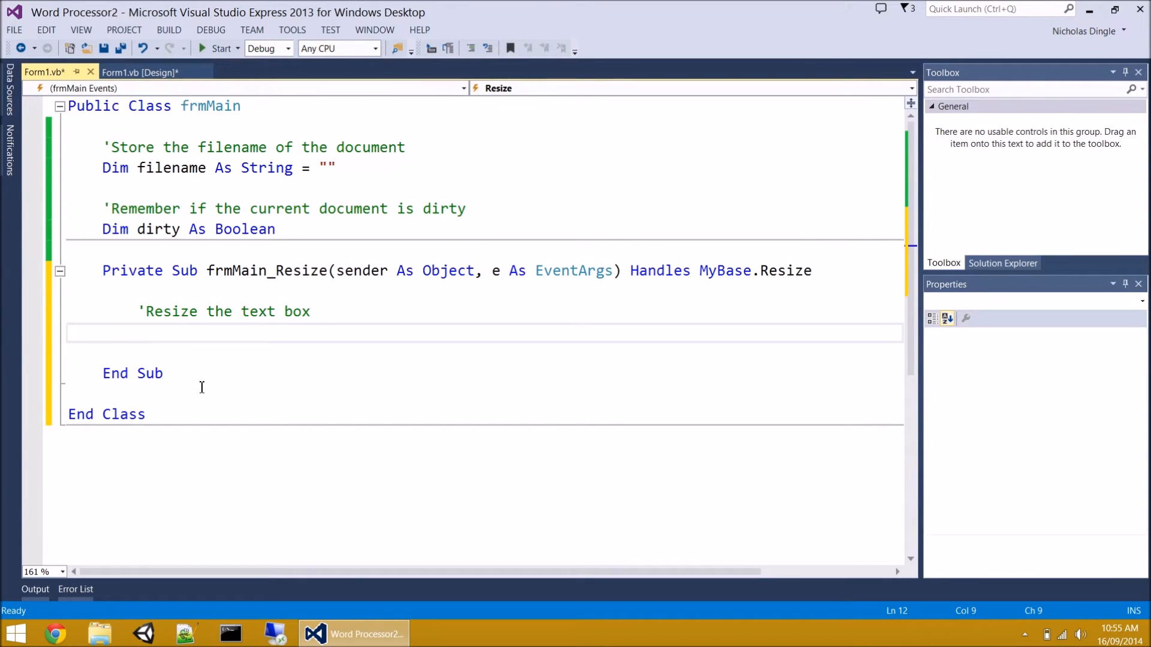
{"action": "type", "text": "rtbcontent."}
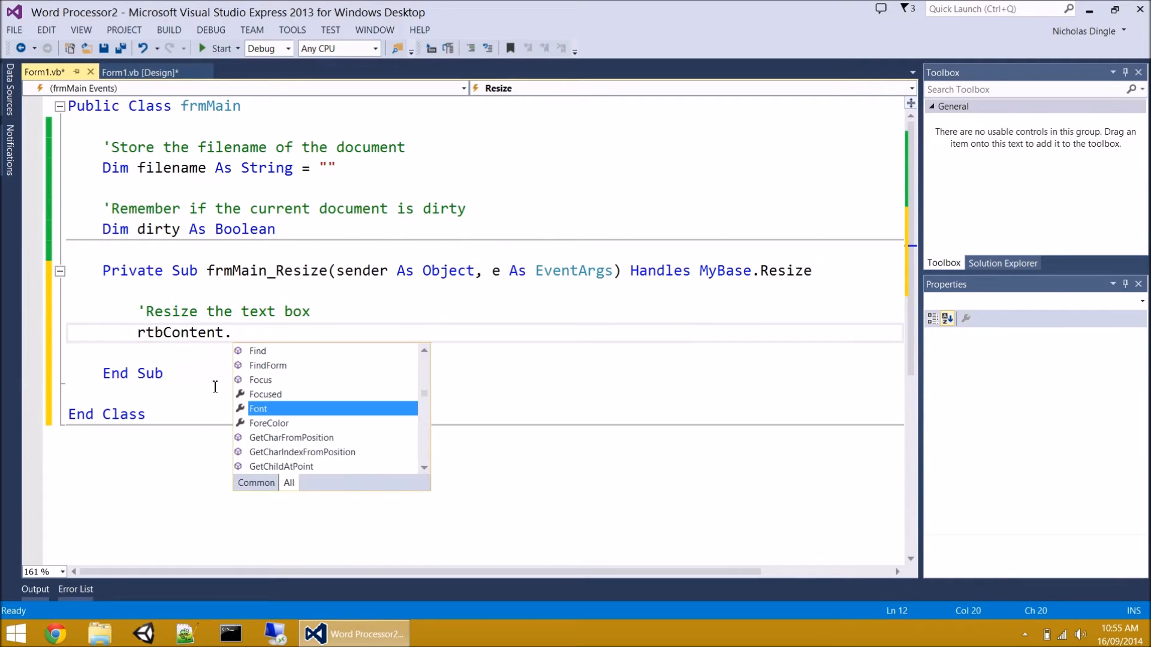
{"action": "type", "text": "size"}
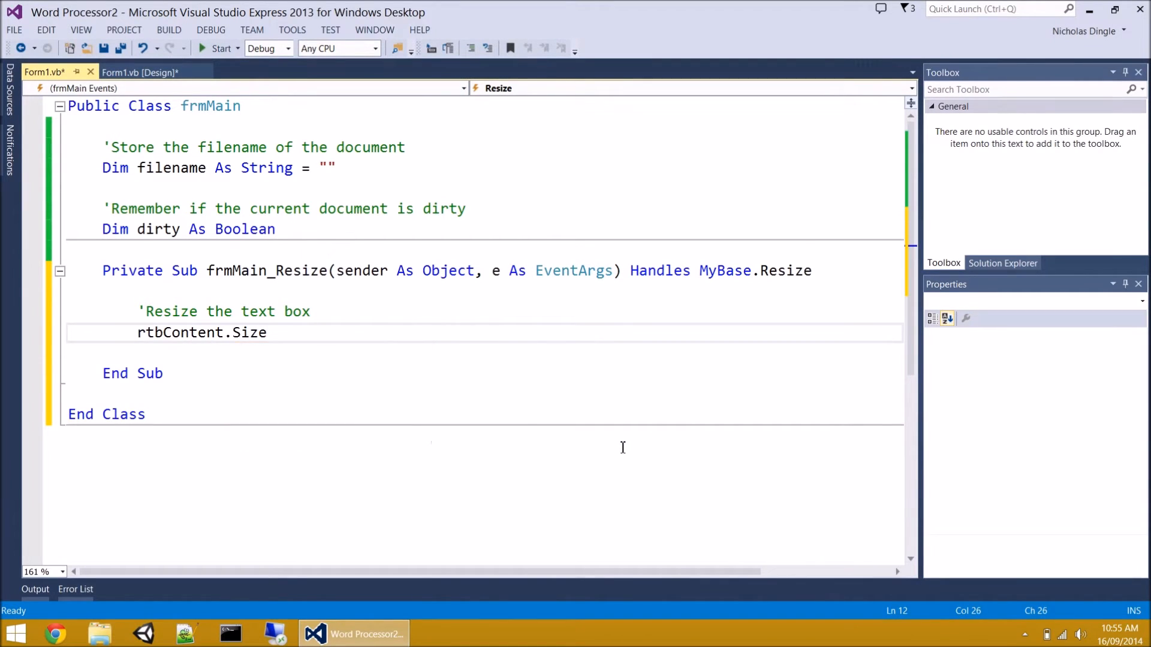
{"action": "type", "text": "= New Size("}
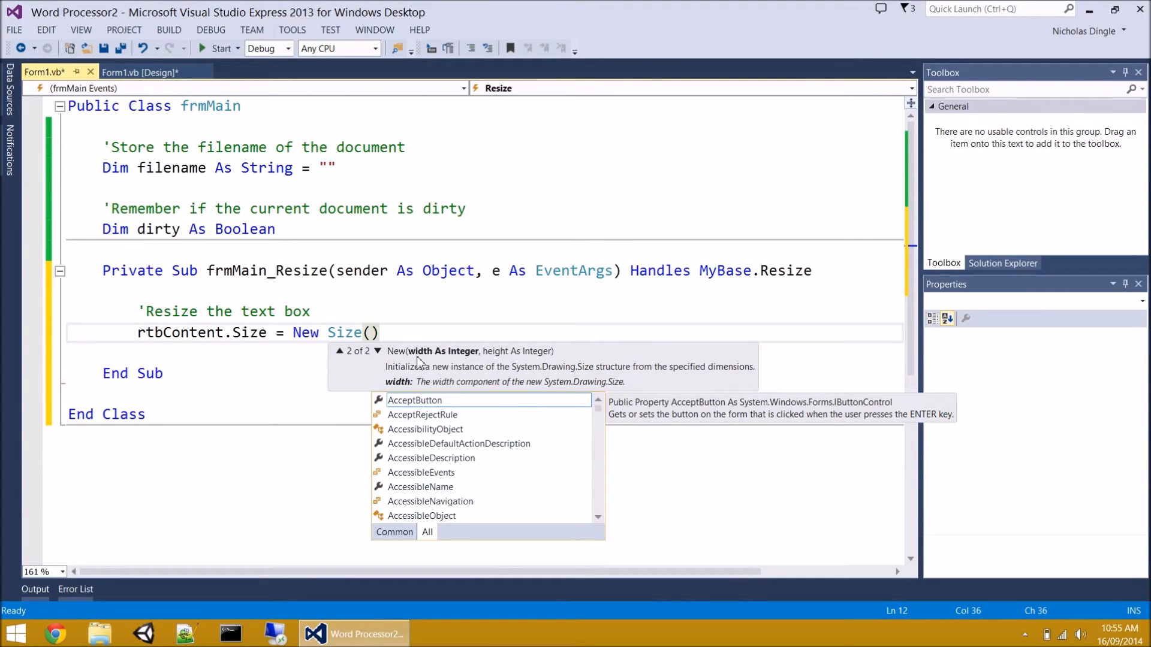
{"action": "mouse_move", "coordinate": [493, 372]}
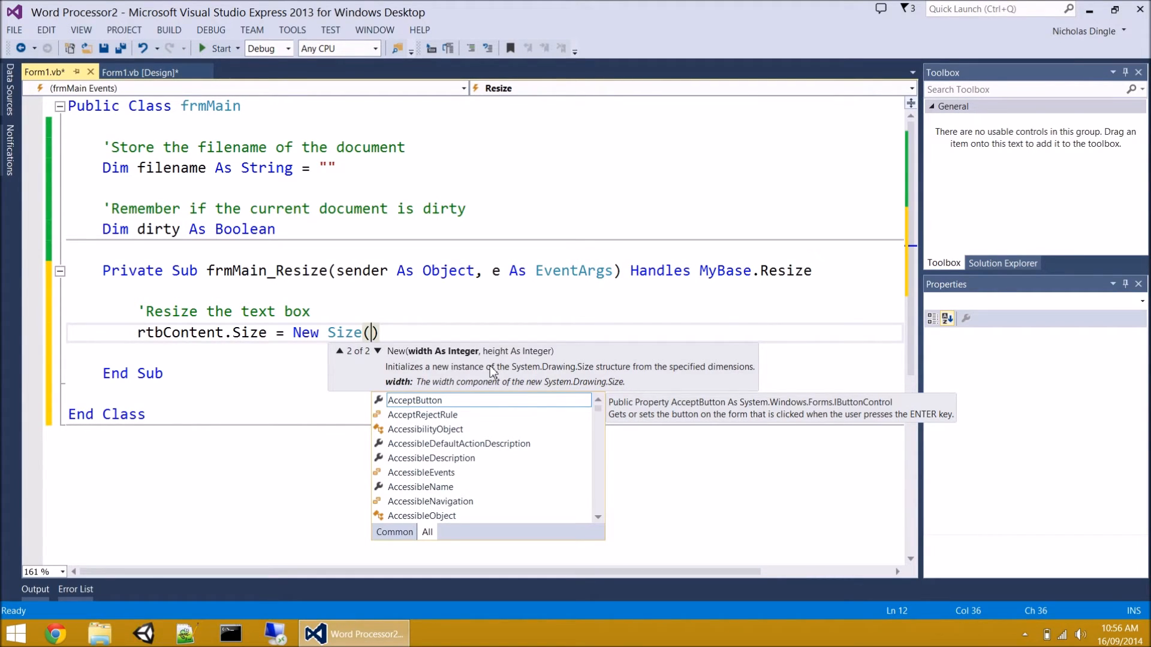
- Pass Me.ClientSize.Width and Me.ClientSize.Height as the new Size arguments
{"action": "type", "text": "mec.l"}
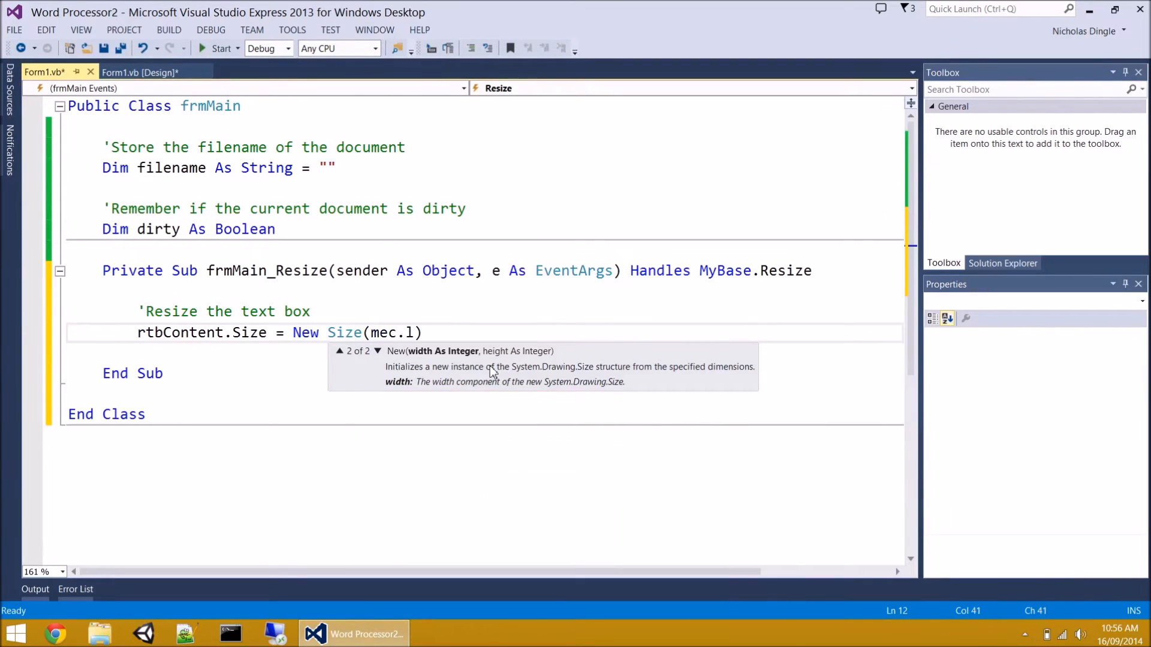
{"action": "type", "text": "Me.clien"}
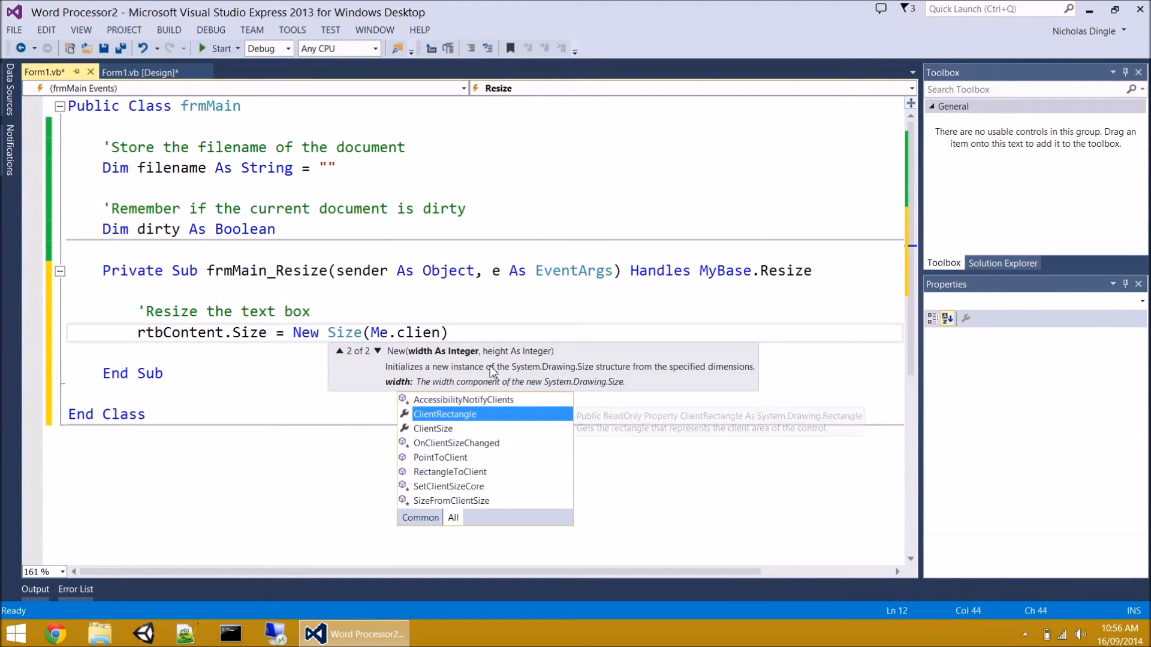
{"action": "type", "text": "ClientSize.width,"}
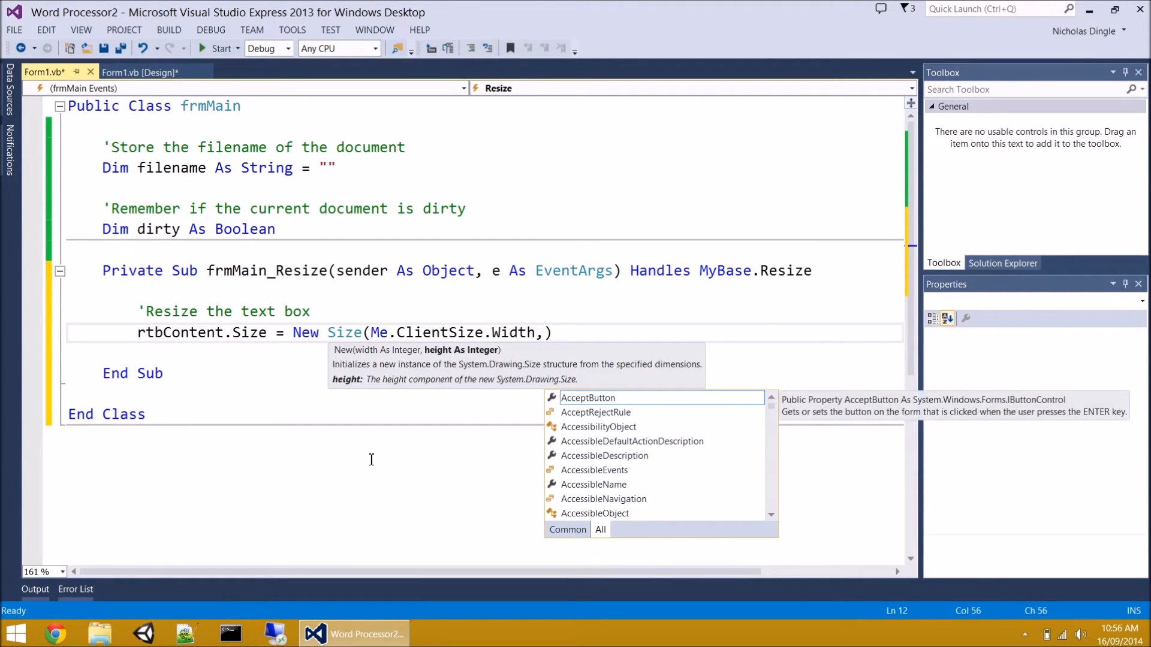
{"action": "type", "text": "Me.ClientSize.Height"}
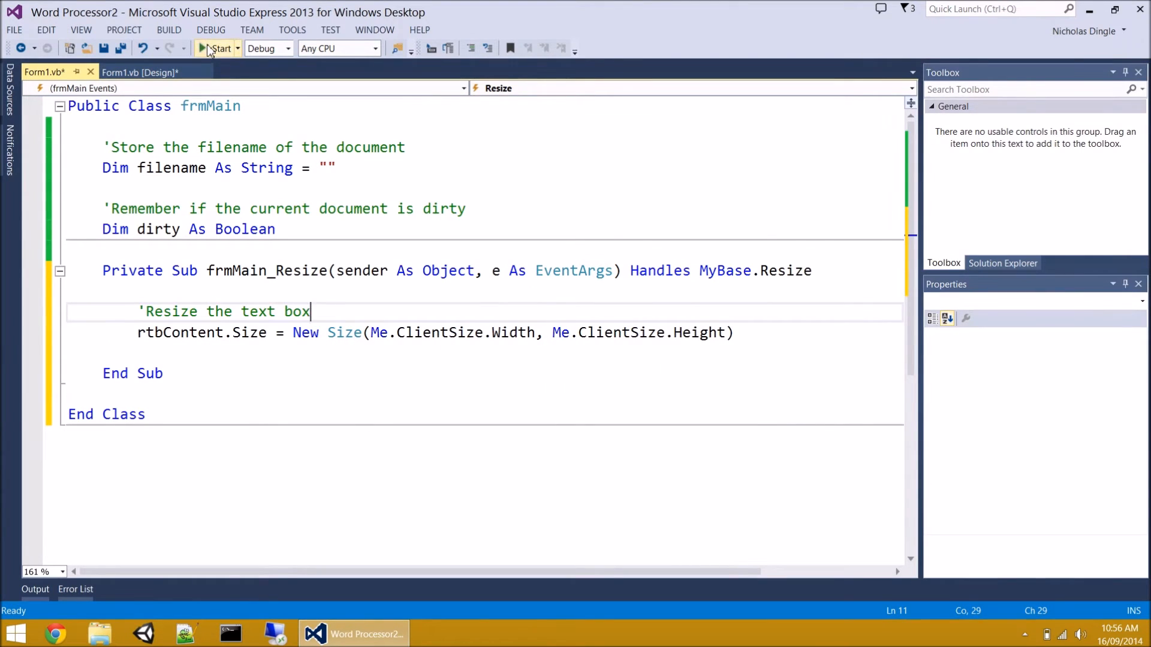
{"action": "left_click", "coordinate": [218, 48]}
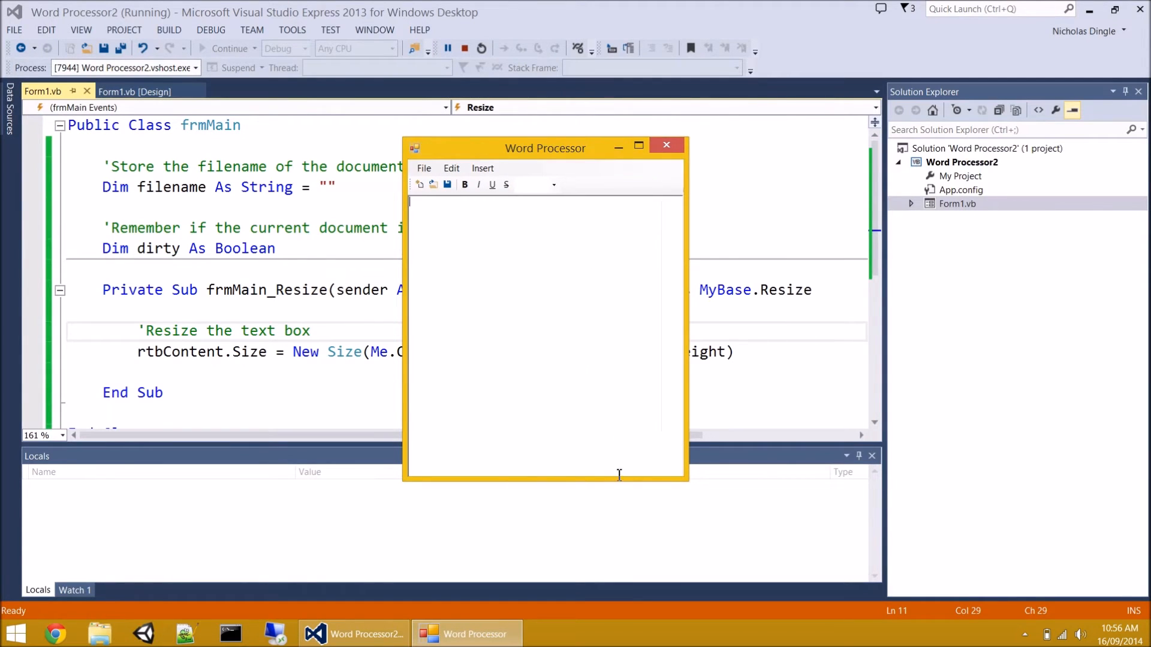
{"action": "mouse_move", "coordinate": [423, 483]}
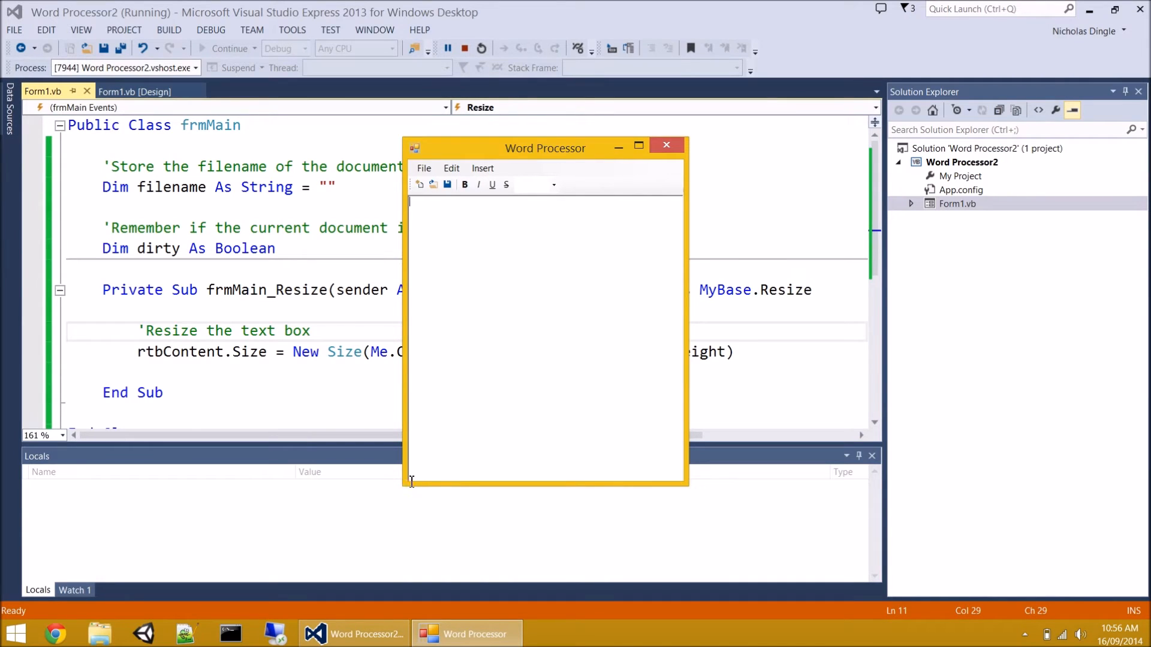
{"action": "mouse_move", "coordinate": [697, 268]}
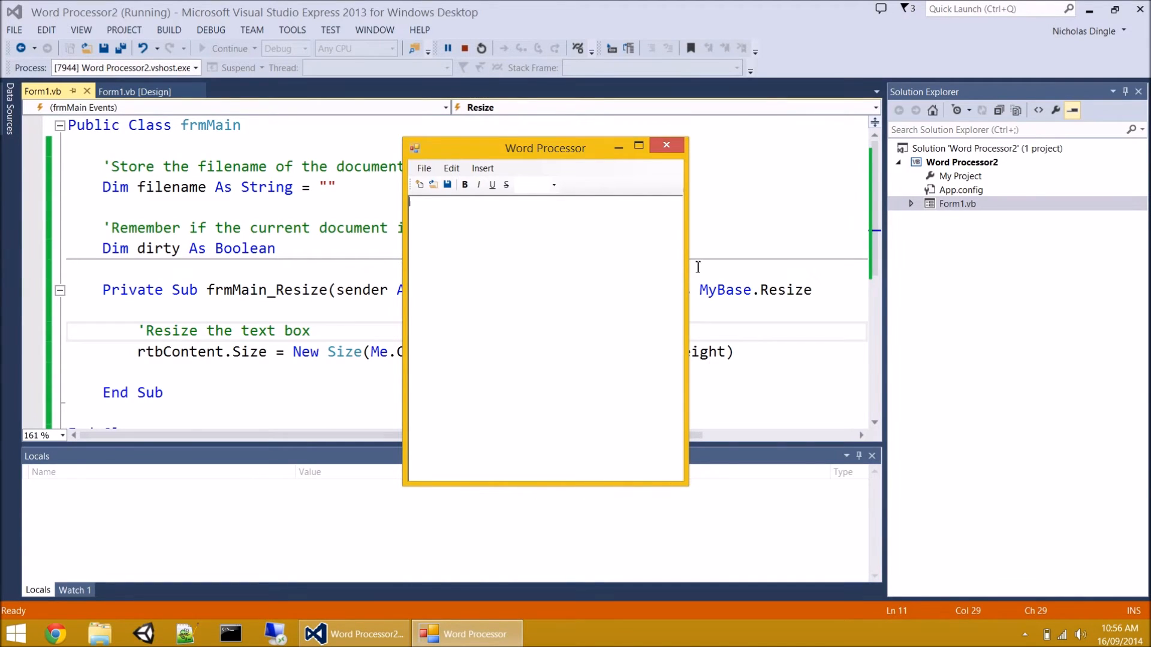
{"action": "mouse_move", "coordinate": [681, 369]}
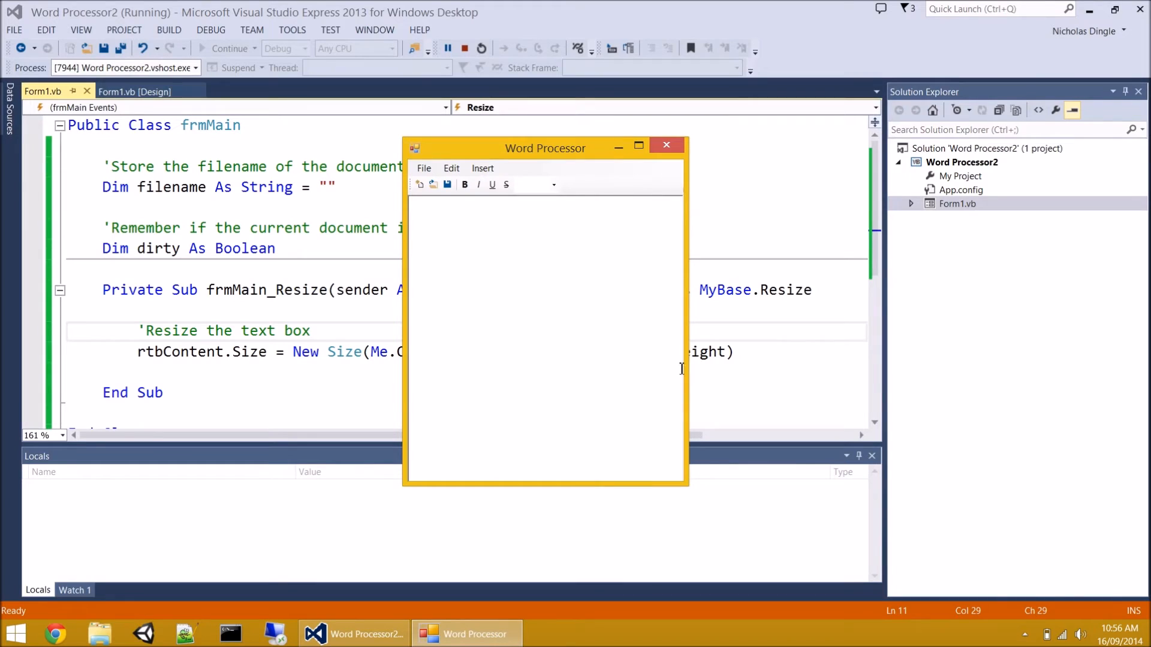
{"action": "mouse_move", "coordinate": [743, 463]}
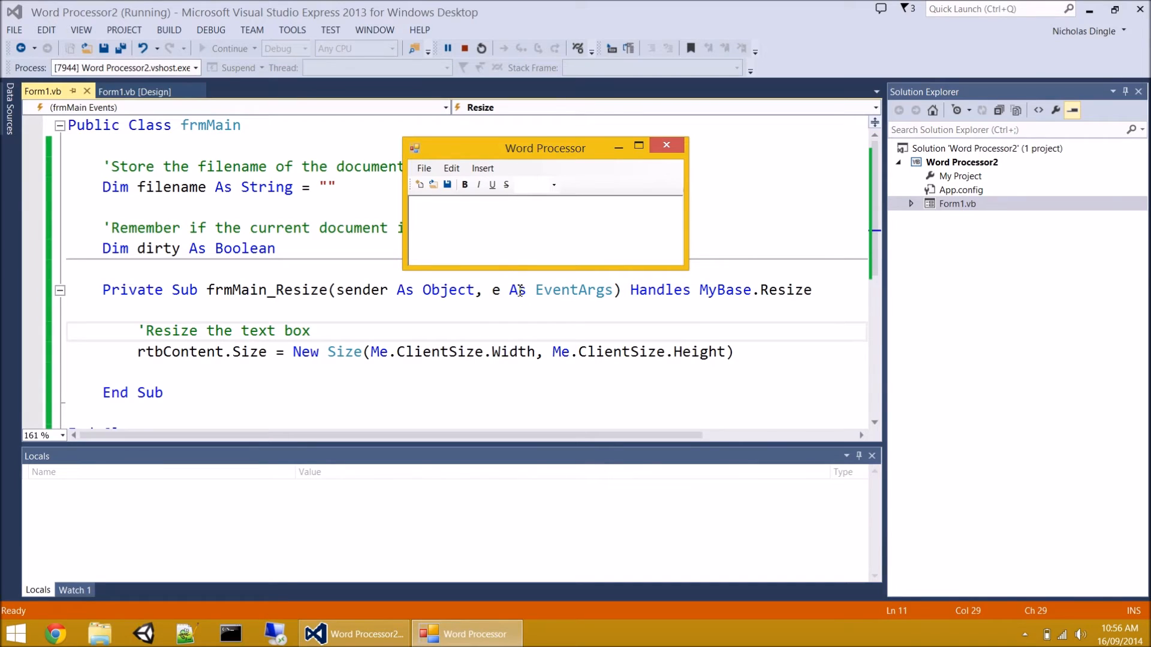
{"action": "mouse_move", "coordinate": [675, 326]}
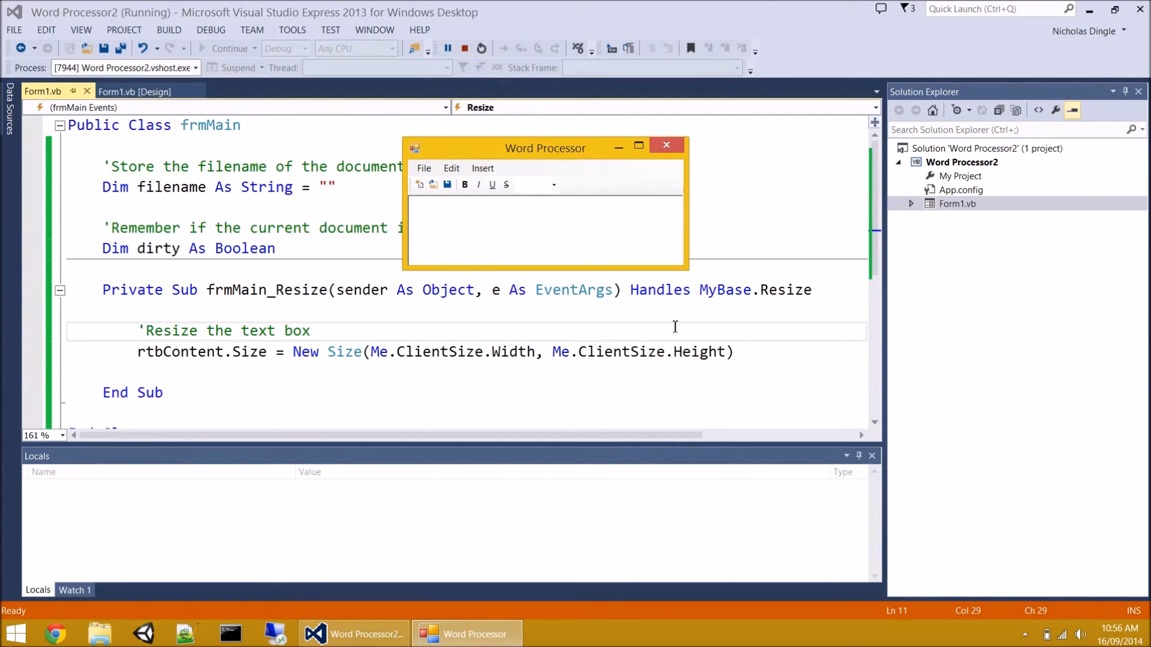
{"action": "mouse_move", "coordinate": [472, 298]}
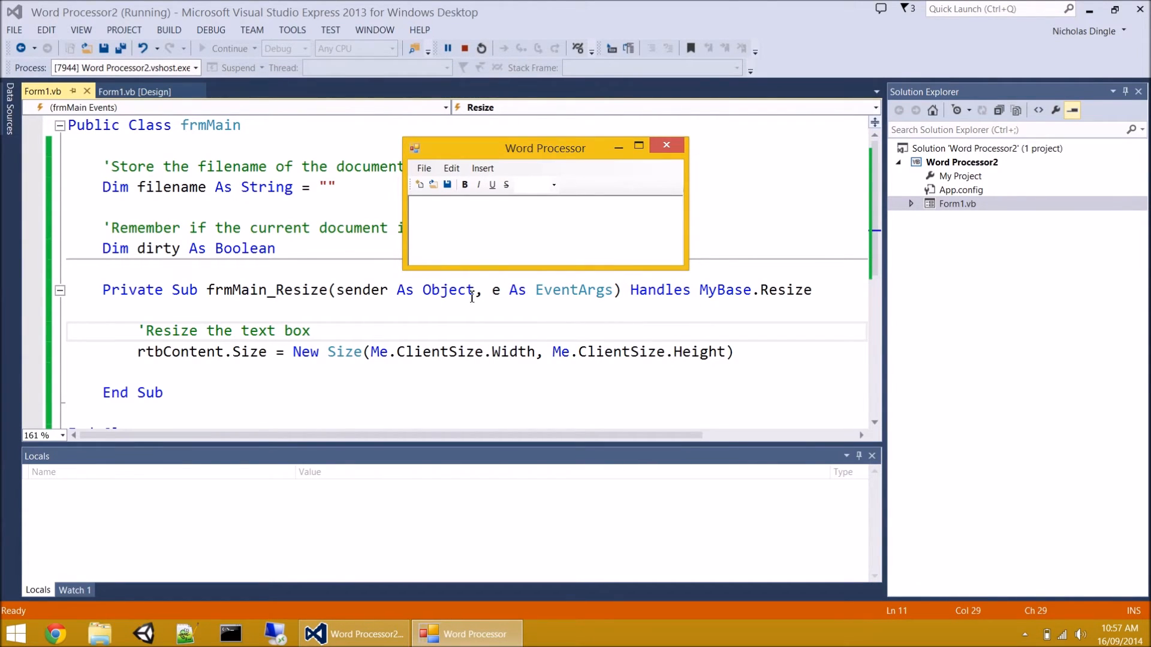
{"action": "mouse_move", "coordinate": [685, 360]}
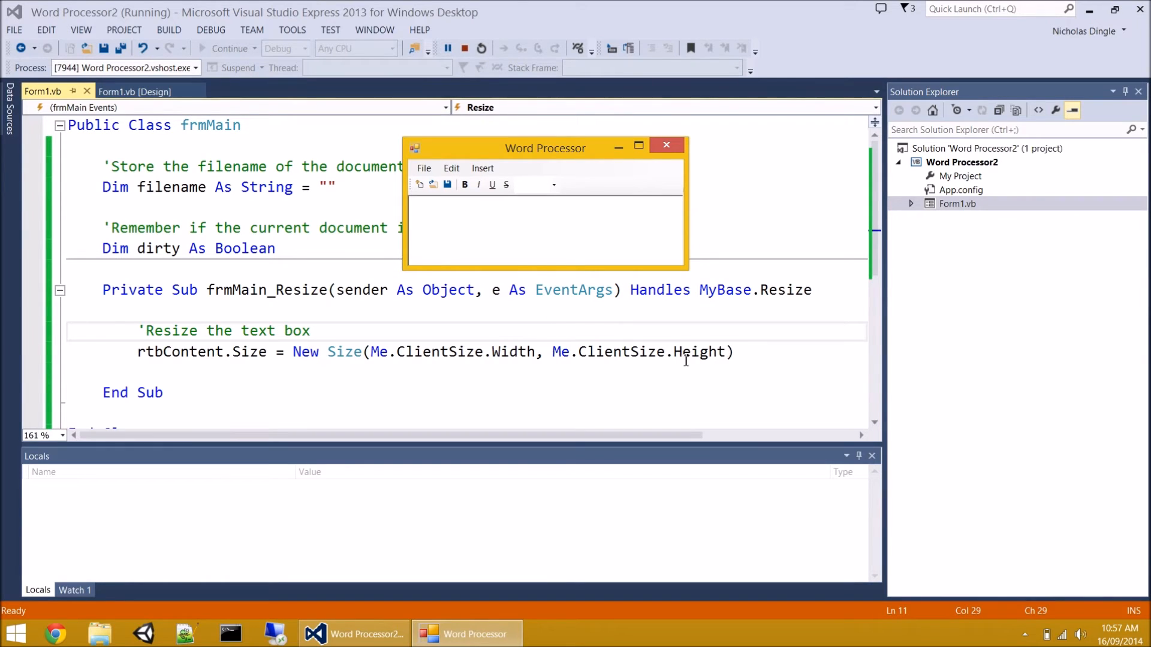
{"action": "mouse_move", "coordinate": [482, 168]}
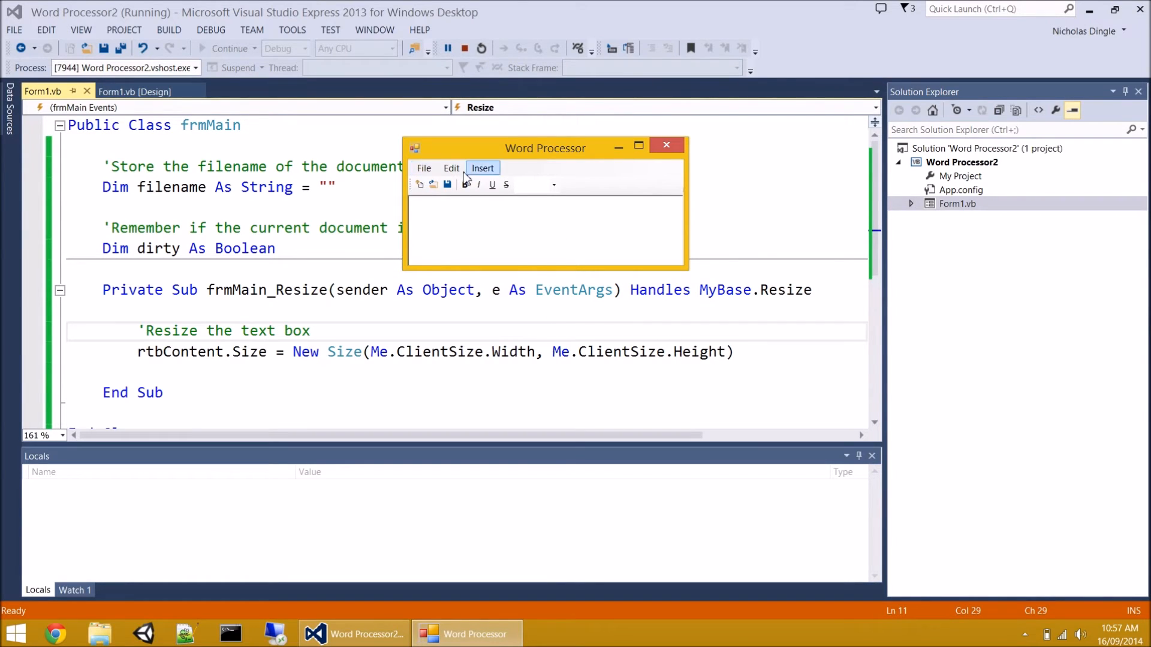
{"action": "mouse_move", "coordinate": [580, 195]}
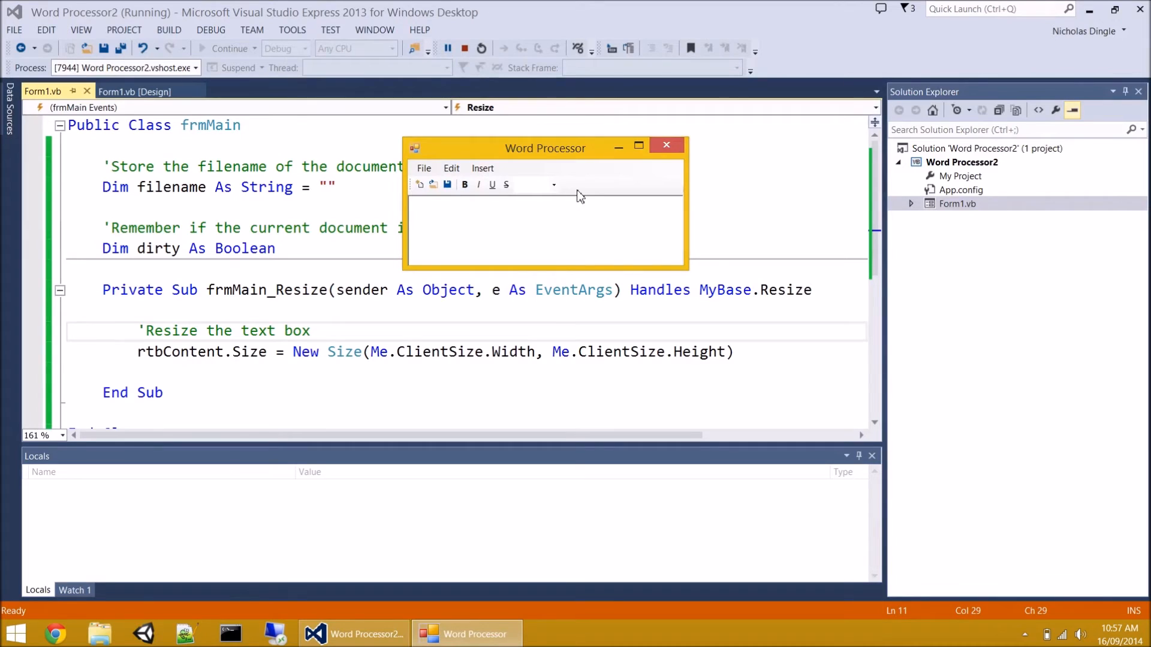
{"action": "mouse_move", "coordinate": [636, 171]}
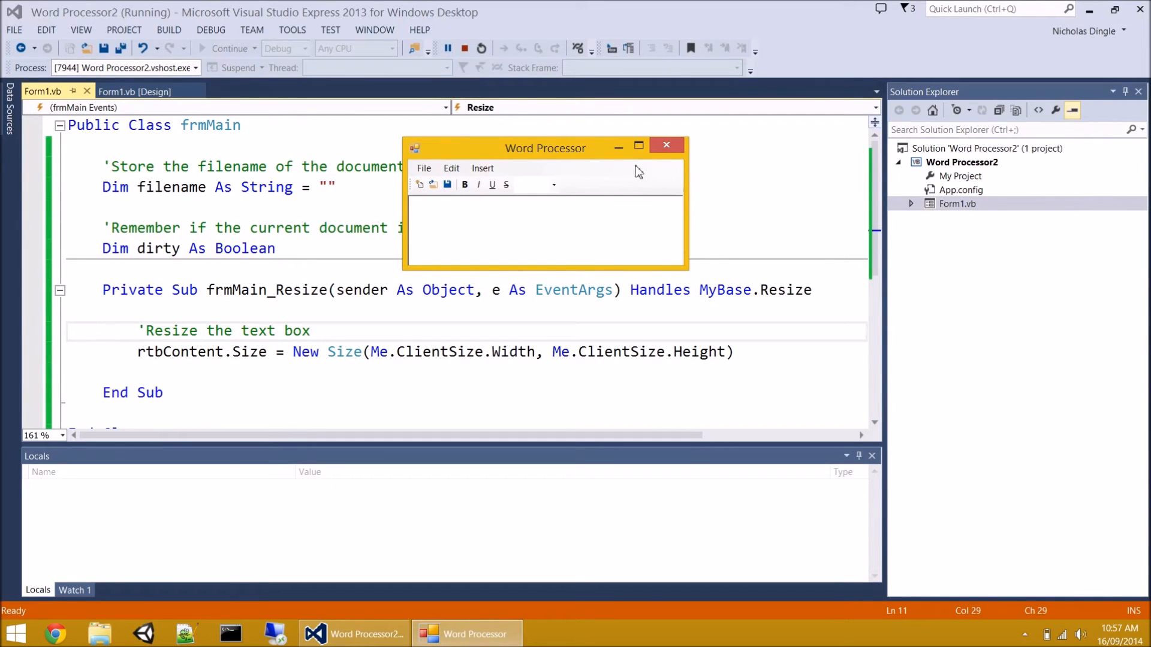
{"action": "left_click", "coordinate": [667, 145]}
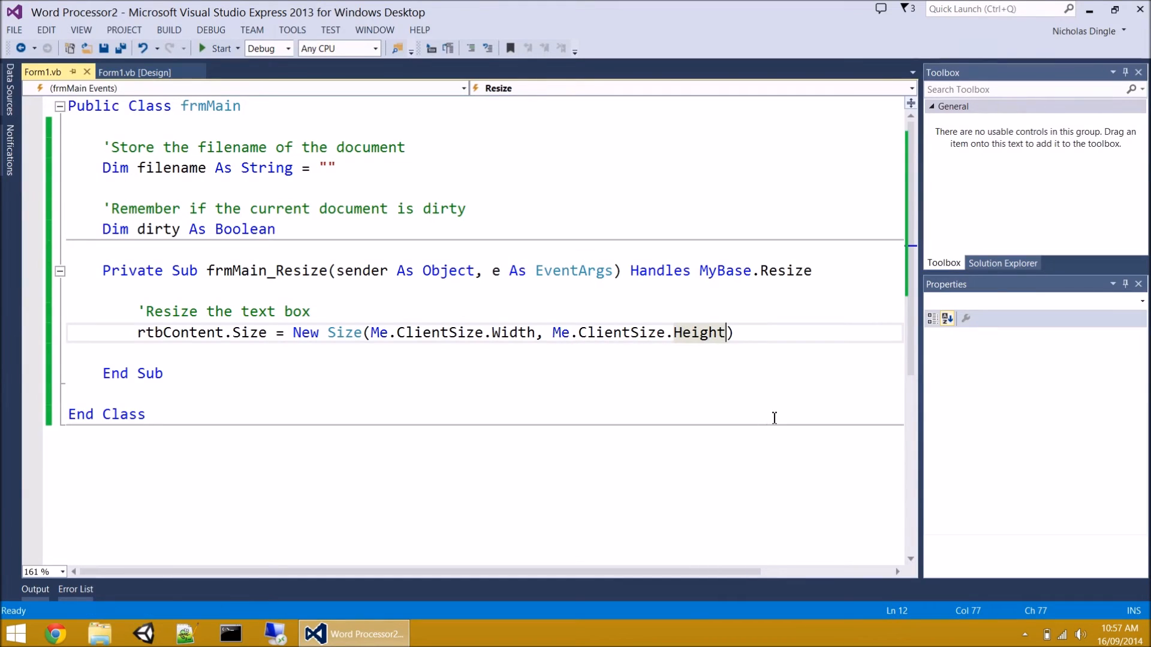
- Subtract tsMain.Height and msMain.Height from the height argument and rerun the app
{"action": "type", "text": "-"}
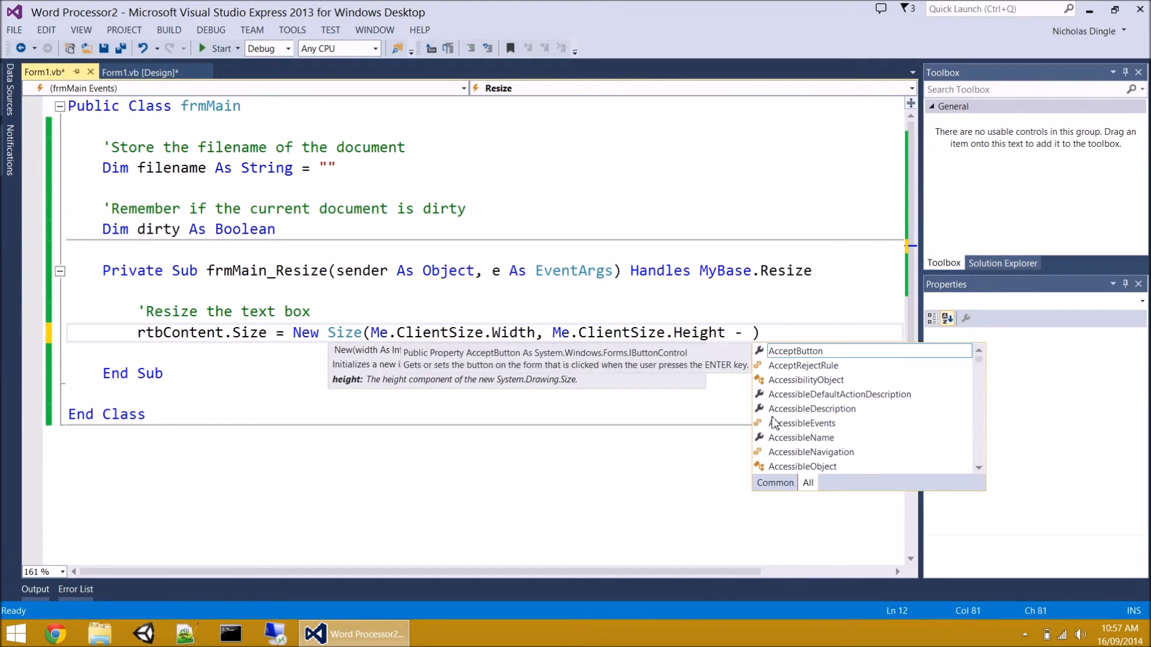
{"action": "type", "text": "tsMain.height -"}
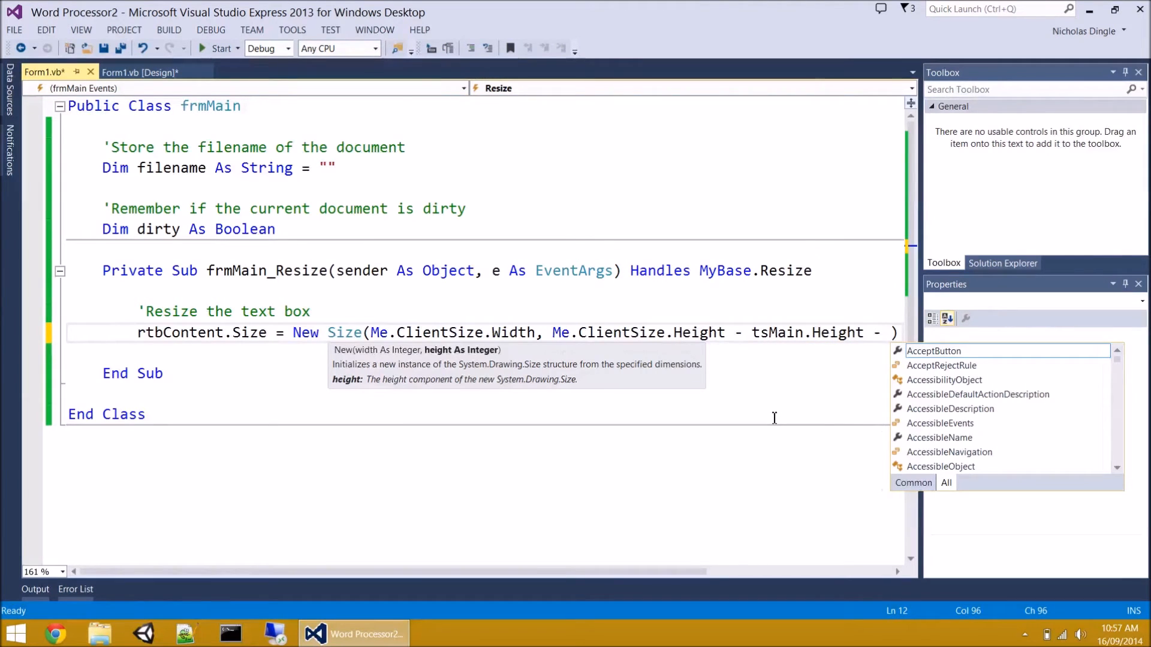
{"action": "type", "text": "ms"}
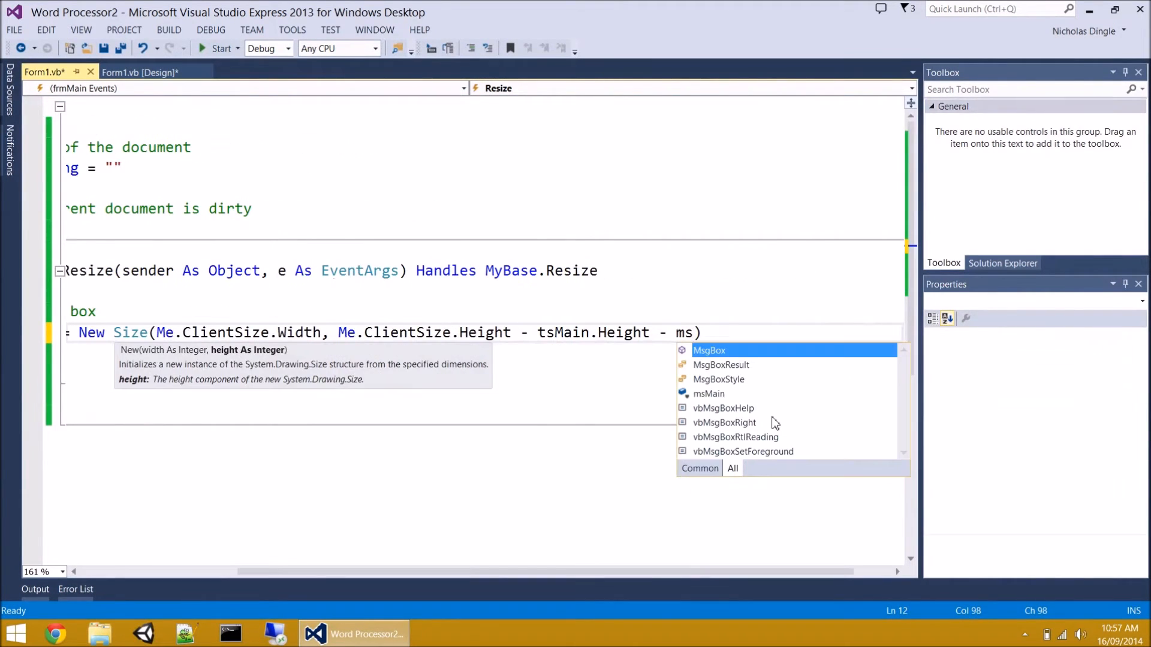
{"action": "type", "text": "main"}
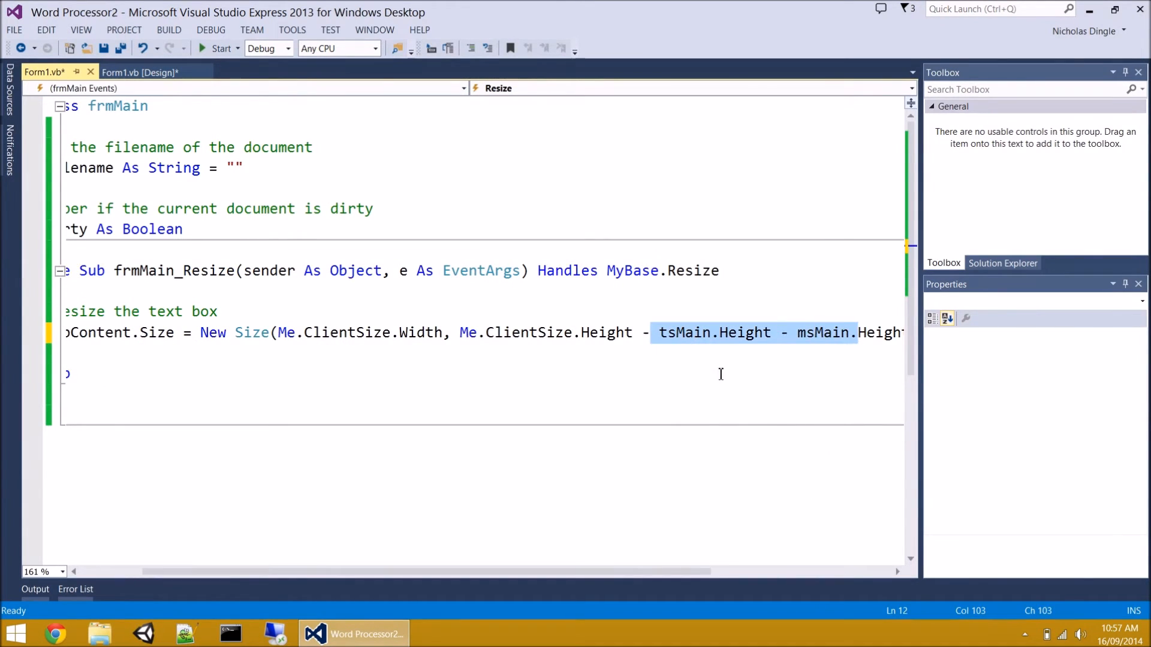
{"action": "left_click", "coordinate": [218, 48]}
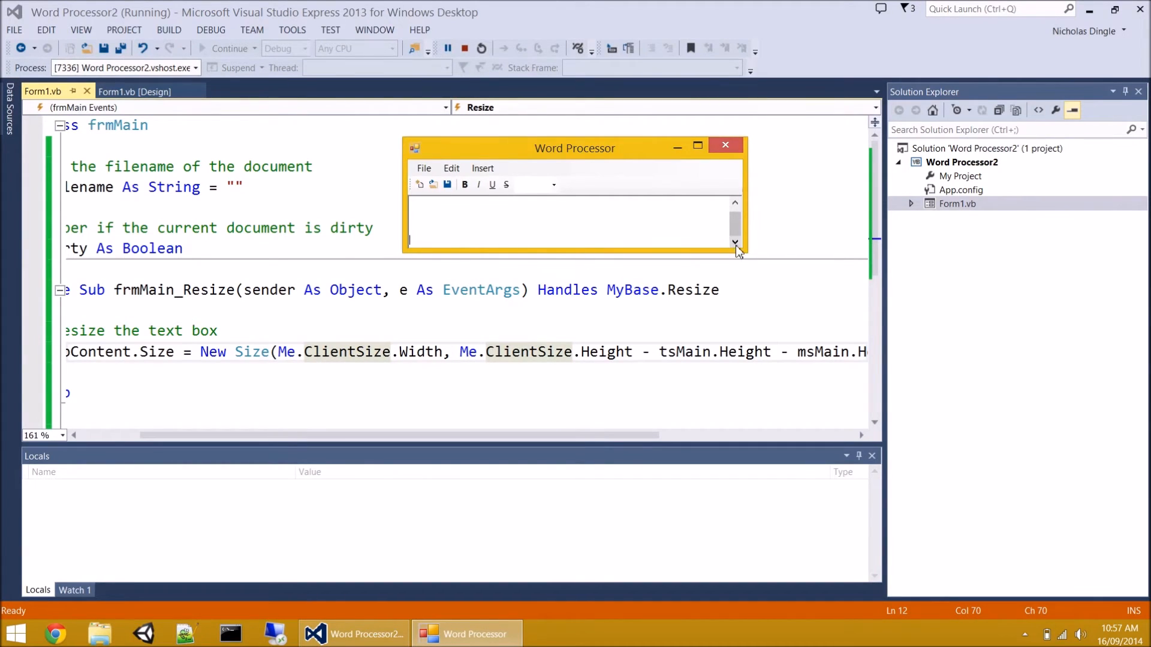
{"action": "mouse_move", "coordinate": [415, 251]}
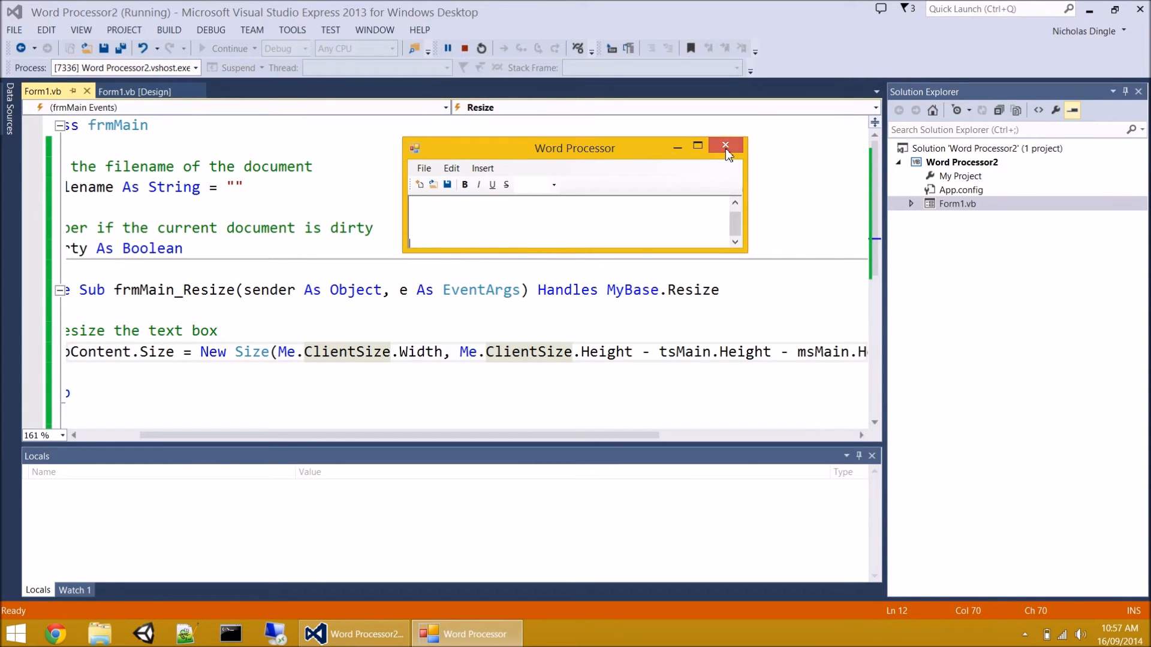
- Close the running Word Processor app after checking the text box fits
{"action": "left_click", "coordinate": [725, 145]}
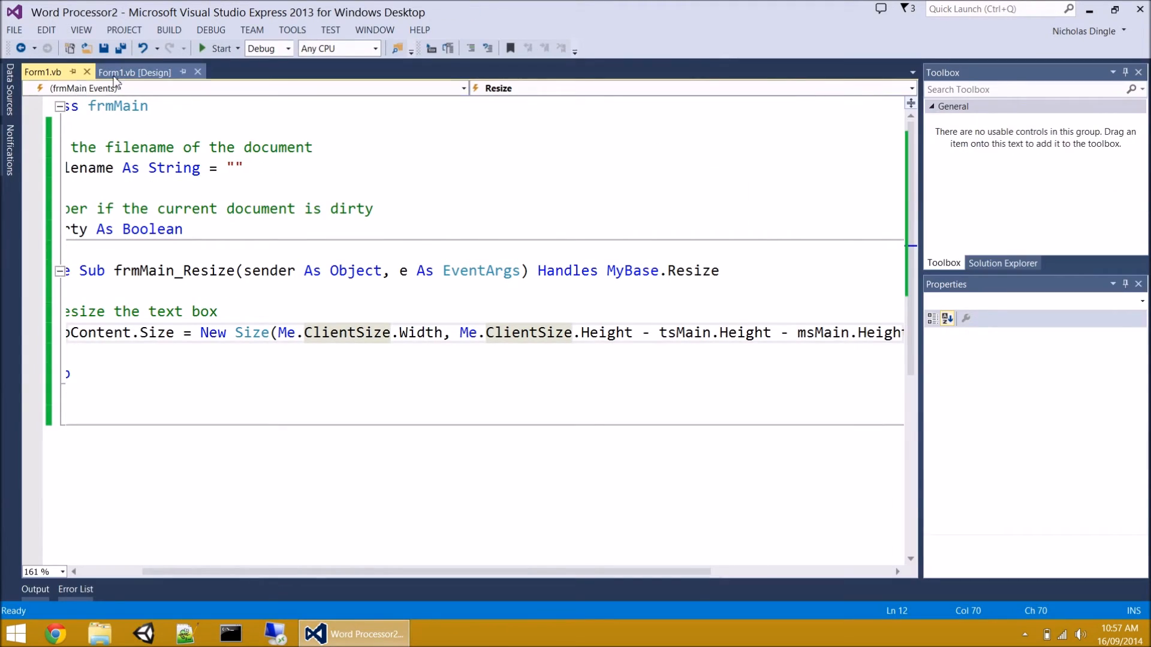
- Subtract an extra 3 from the text box height in the Resize handler and start a build
{"action": "left_click", "coordinate": [134, 72]}
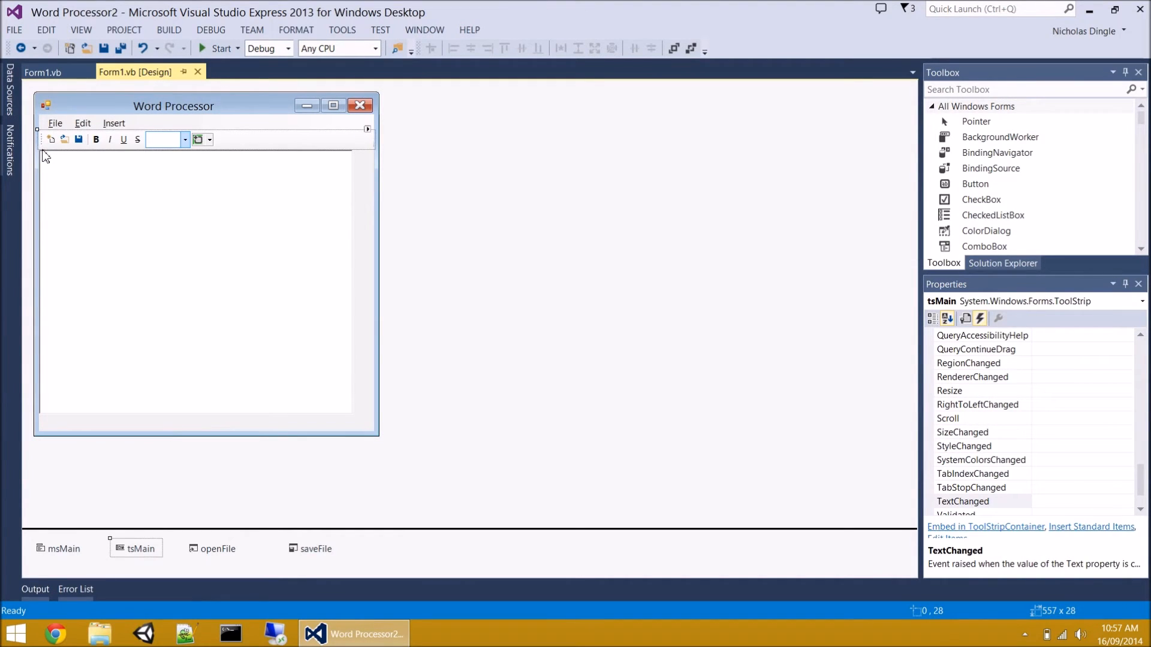
{"action": "mouse_move", "coordinate": [88, 90]}
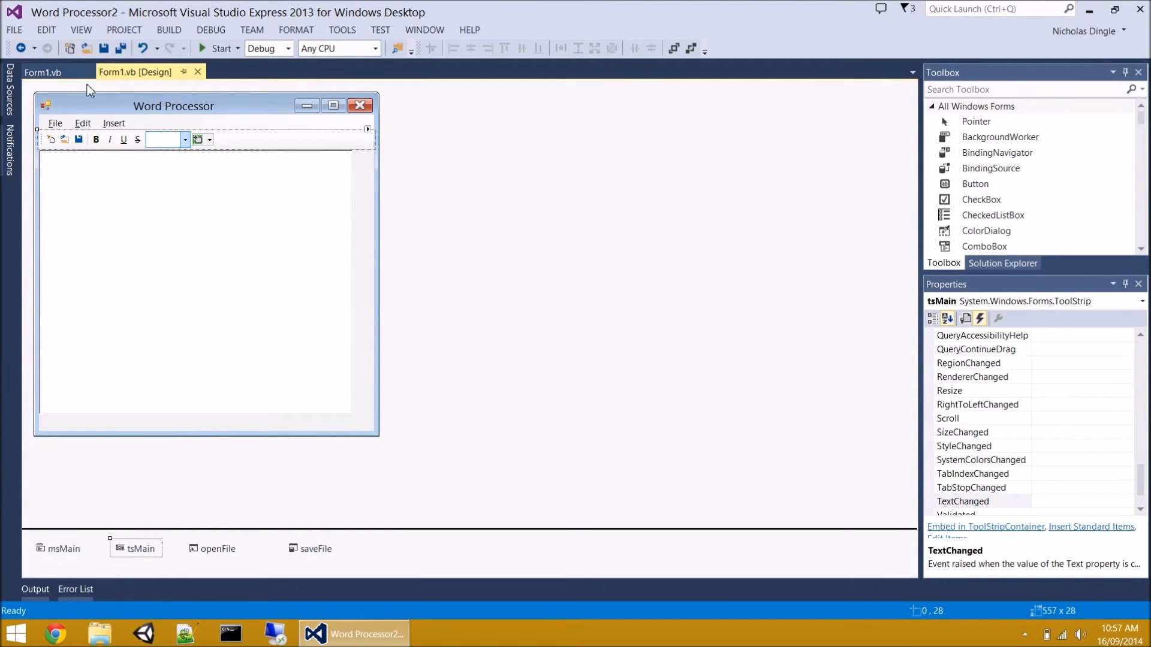
{"action": "left_click", "coordinate": [43, 72]}
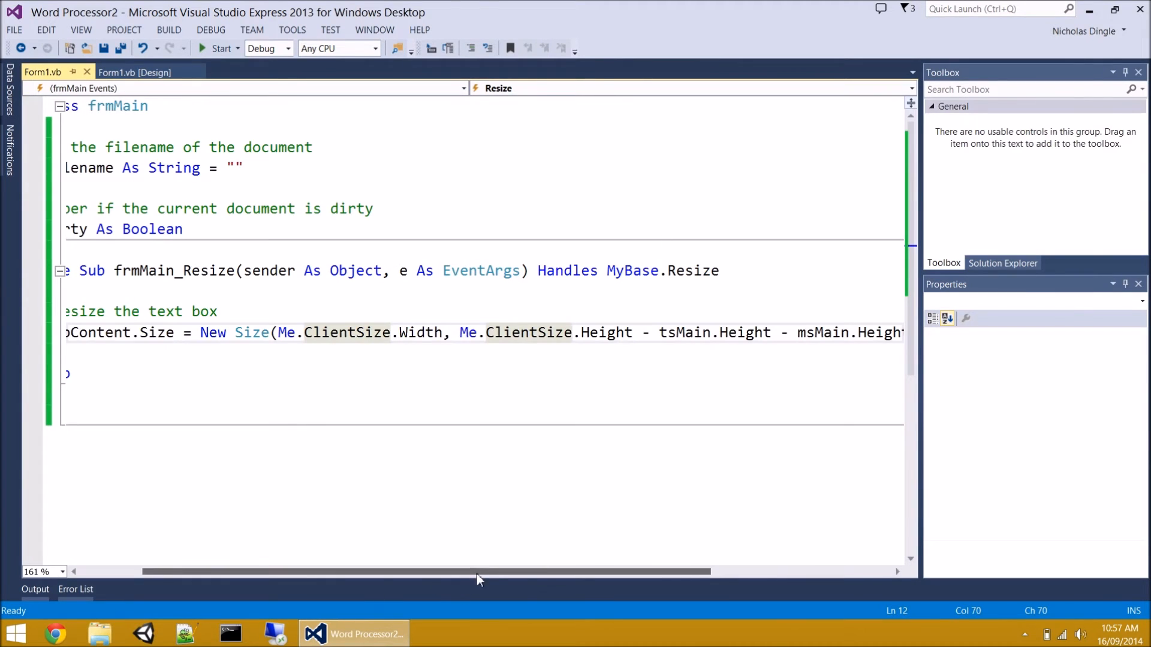
{"action": "type", "text": "- 3)"}
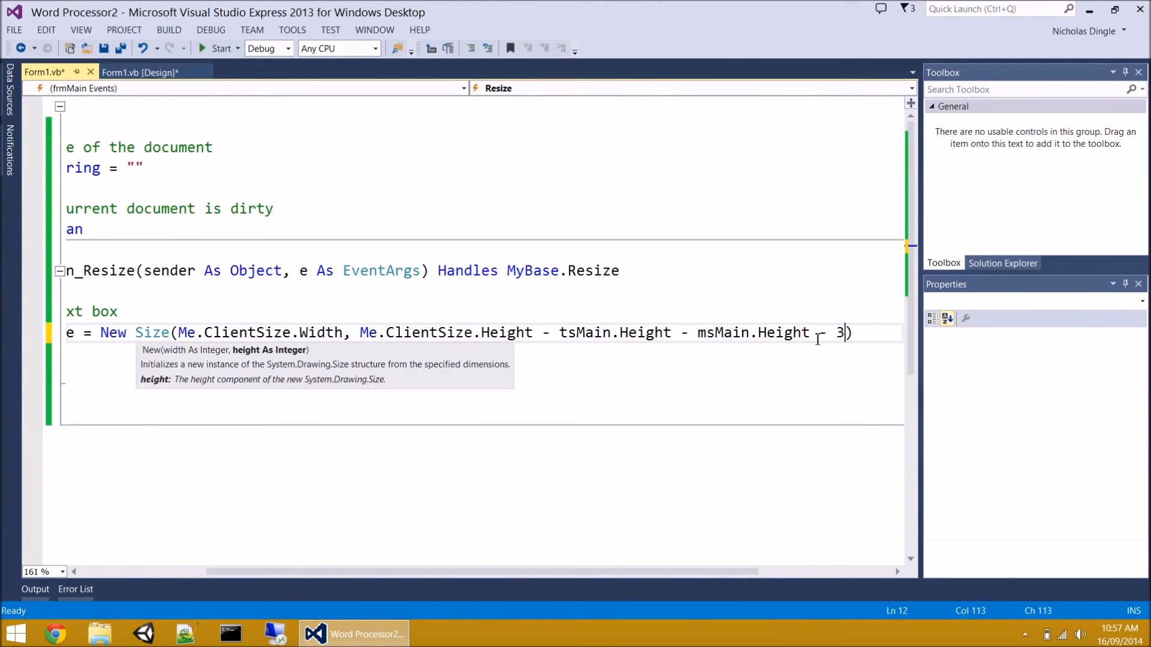
{"action": "left_click", "coordinate": [217, 48]}
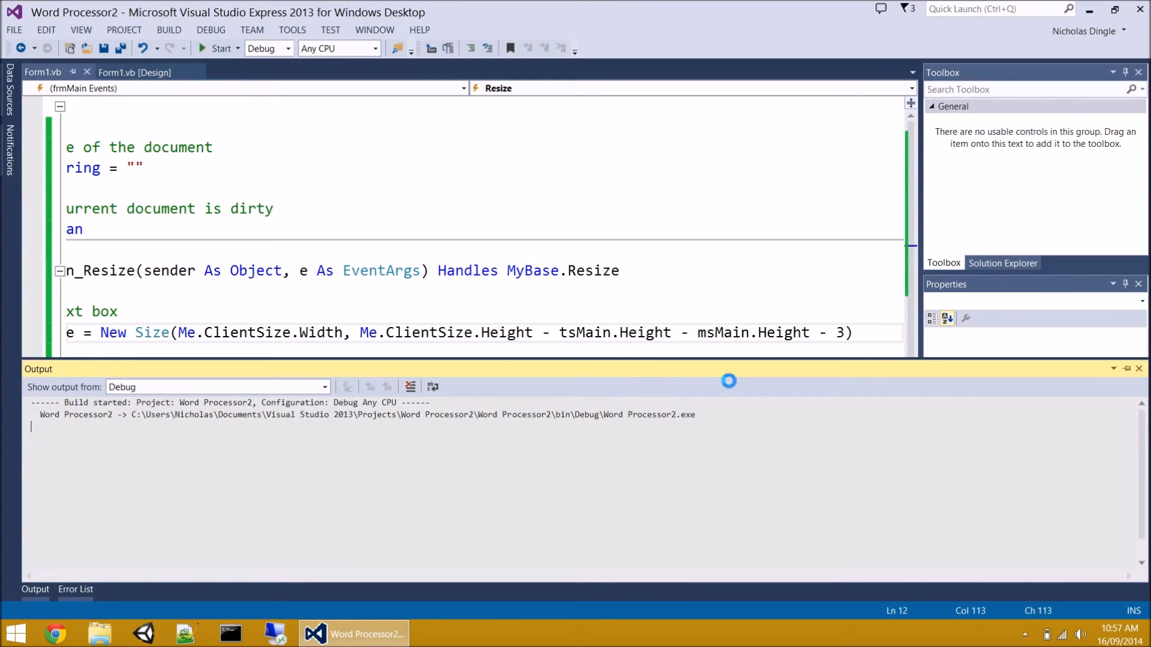
- Close the running Word Processor and collapse the side panels so the code spans the width
{"action": "left_click", "coordinate": [218, 48]}
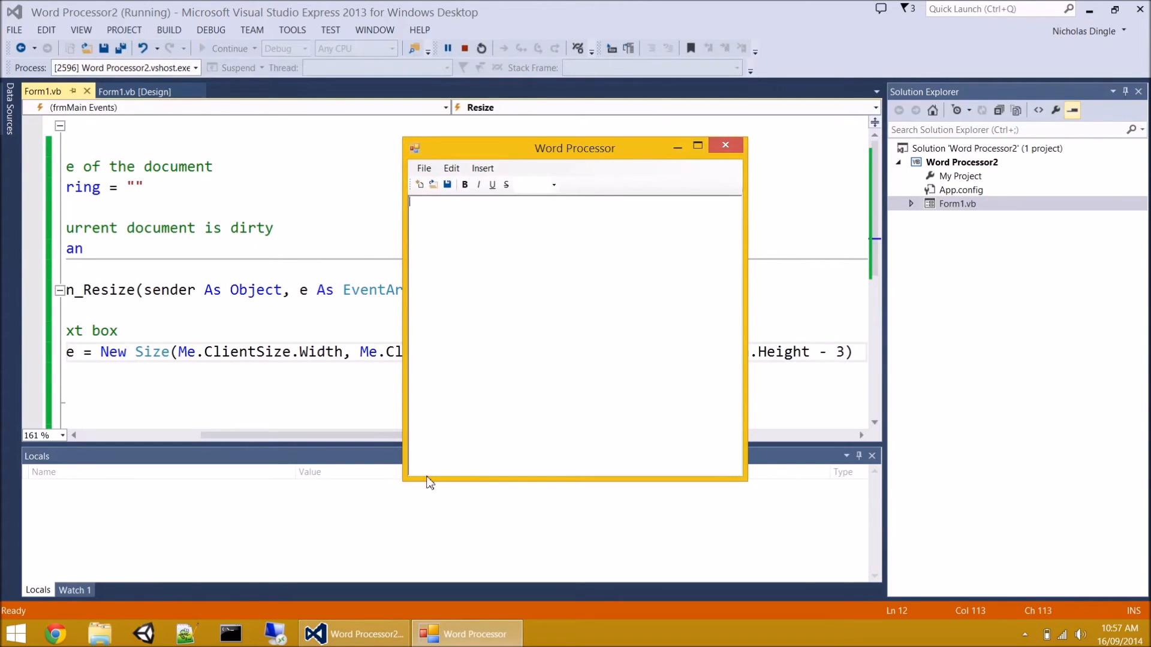
{"action": "mouse_move", "coordinate": [732, 401]}
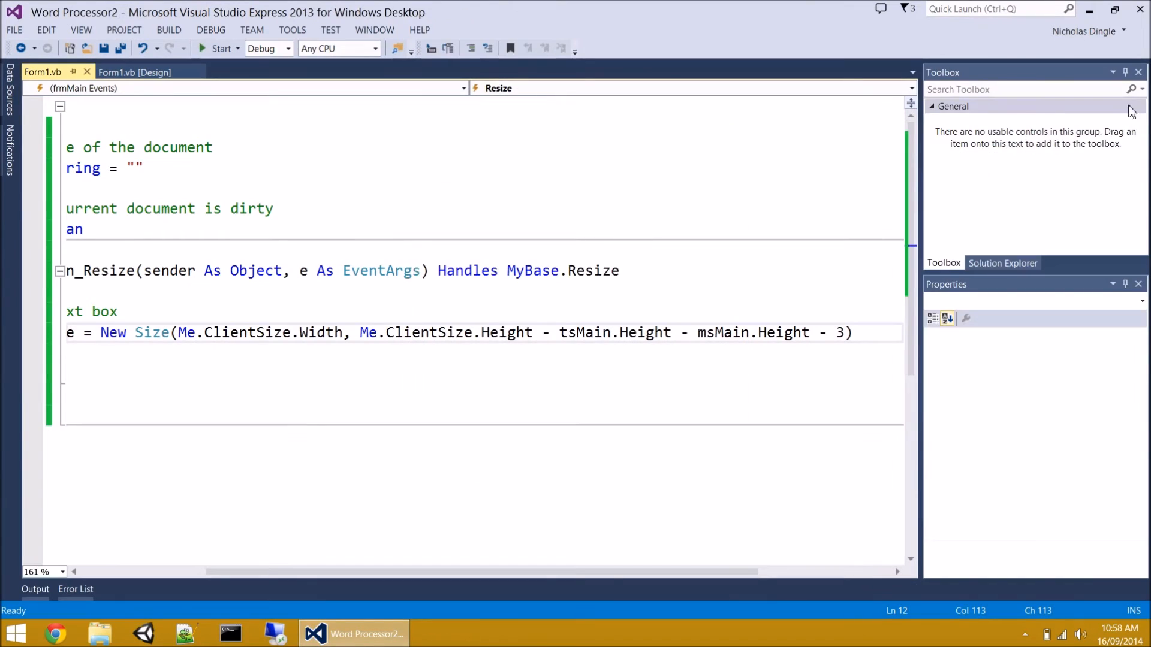
{"action": "left_click", "coordinate": [1128, 72]}
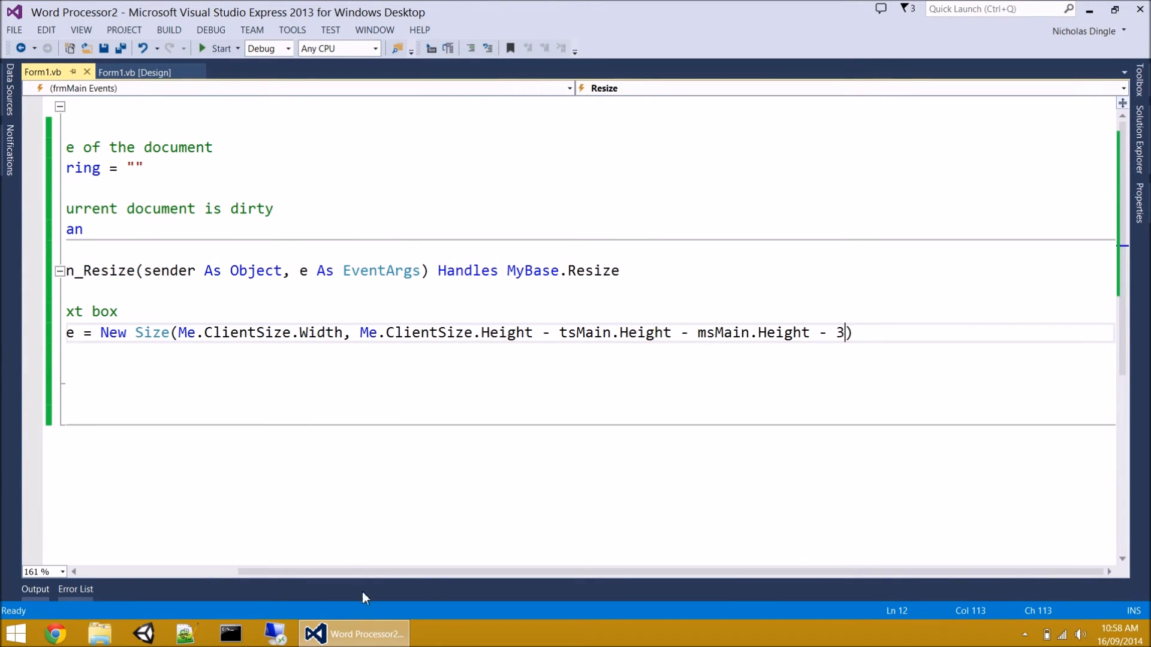
{"action": "scroll", "scroll_direction": "left", "scroll_amount": 3}
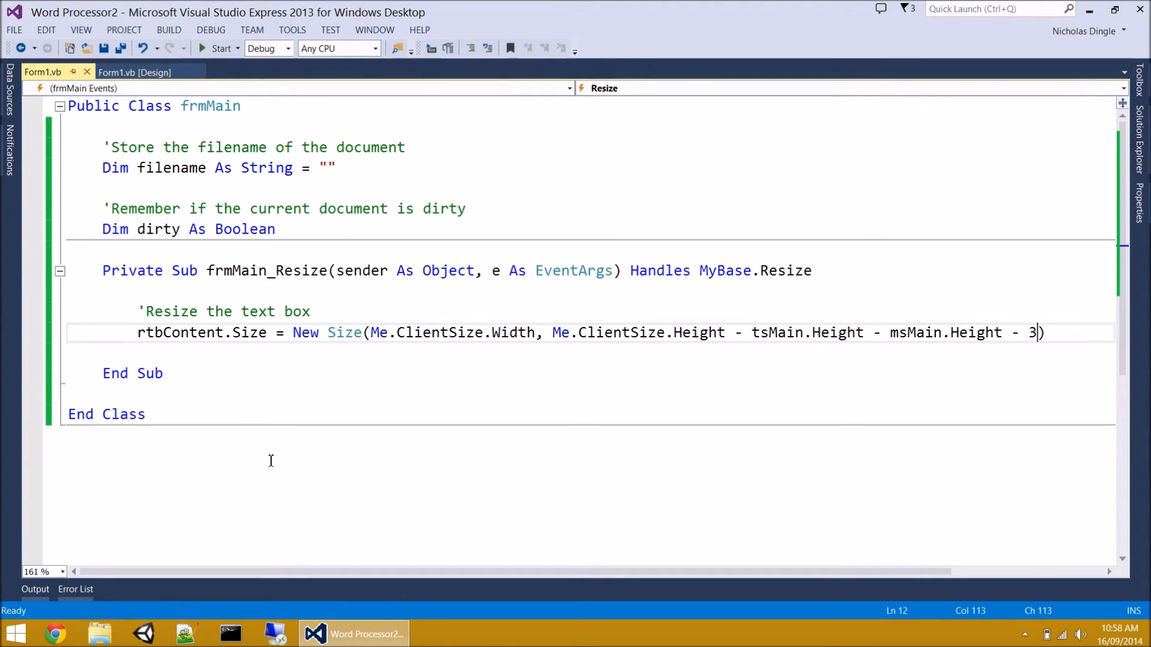
- Show the Word Processor form's visual designer with the rich text box selected
{"action": "left_click", "coordinate": [134, 72]}
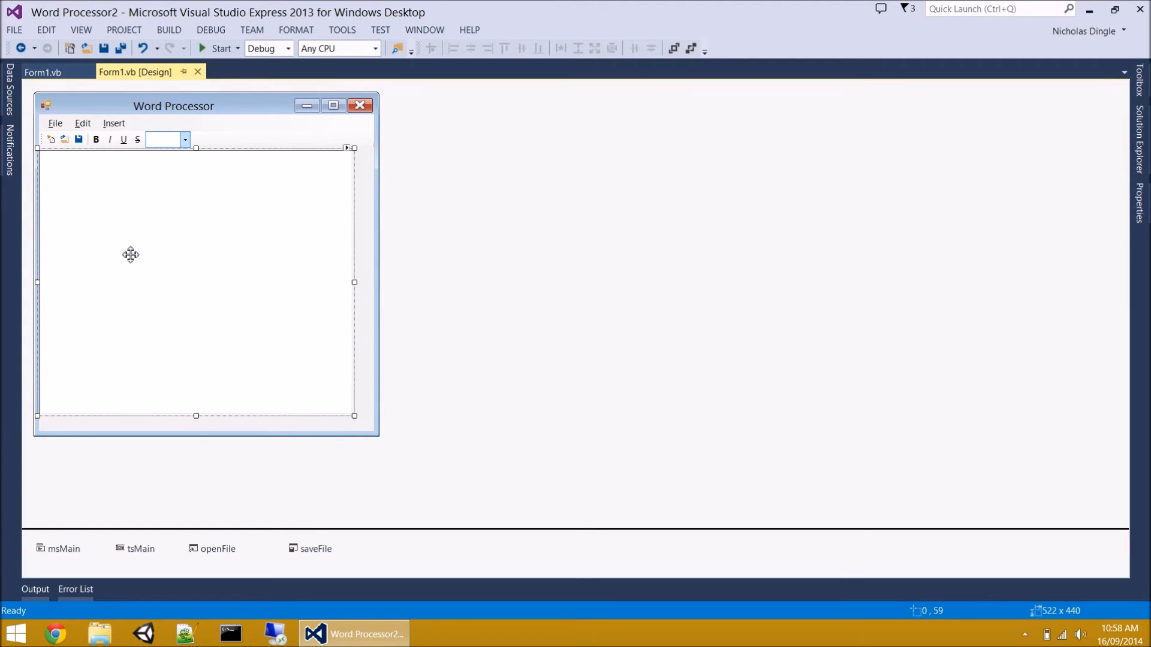
{"action": "mouse_move", "coordinate": [228, 240]}
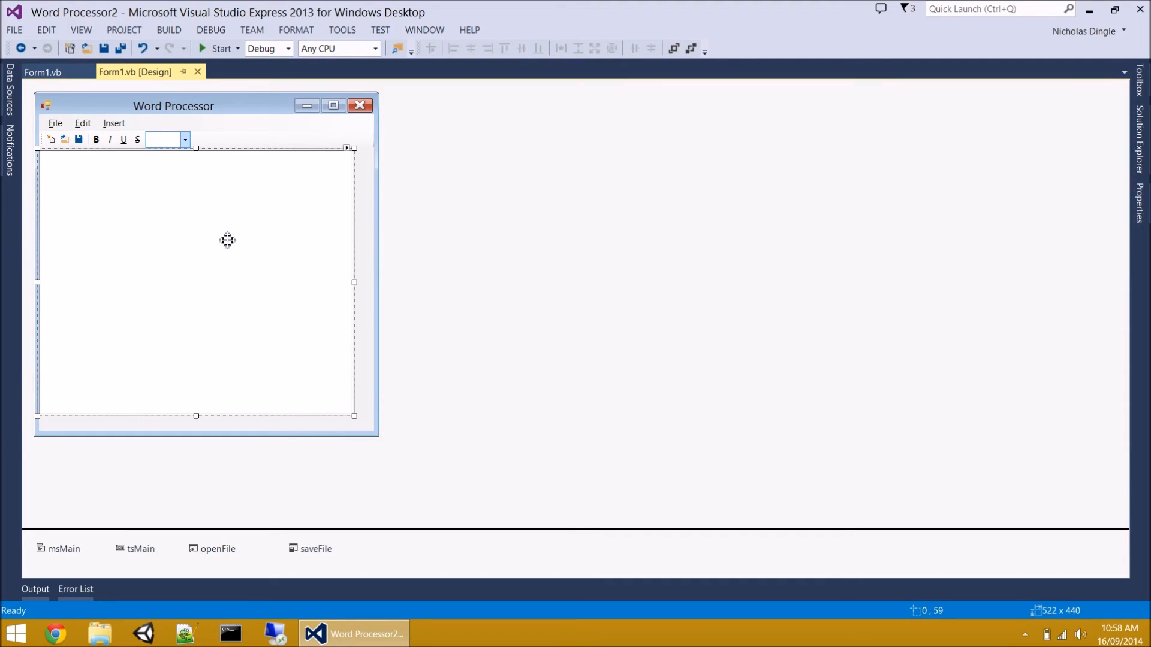
- Create the rtbContent_TextChanged handler from the RichTextBox in the designer
{"action": "double_click", "coordinate": [195, 283]}
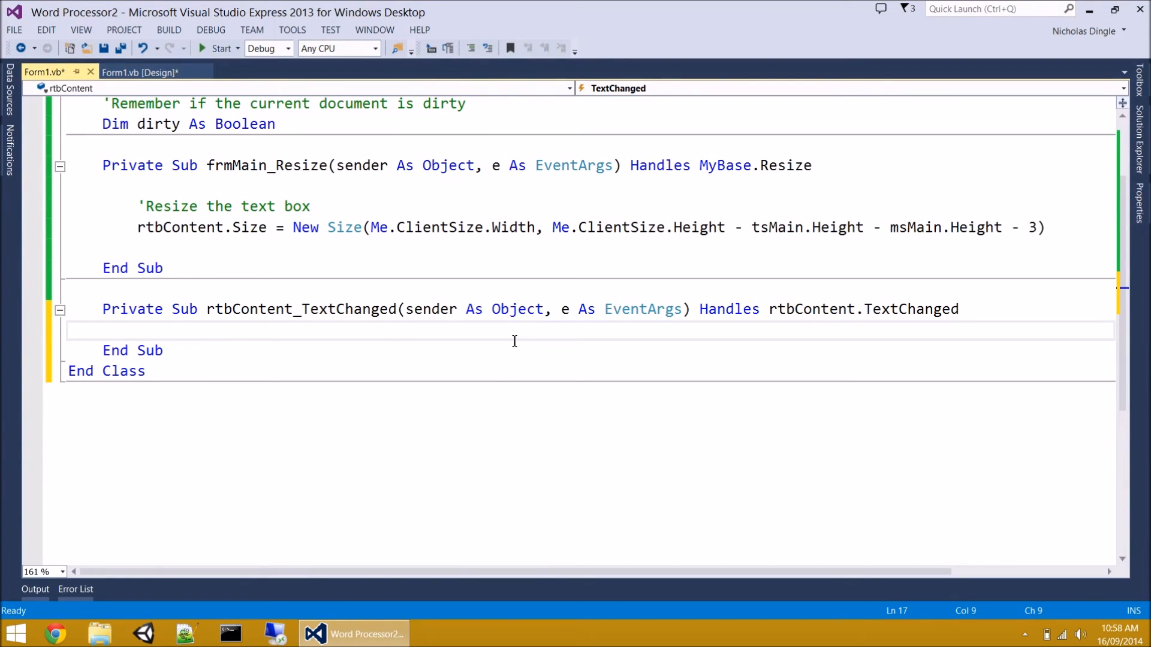
{"action": "left_click", "coordinate": [137, 331]}
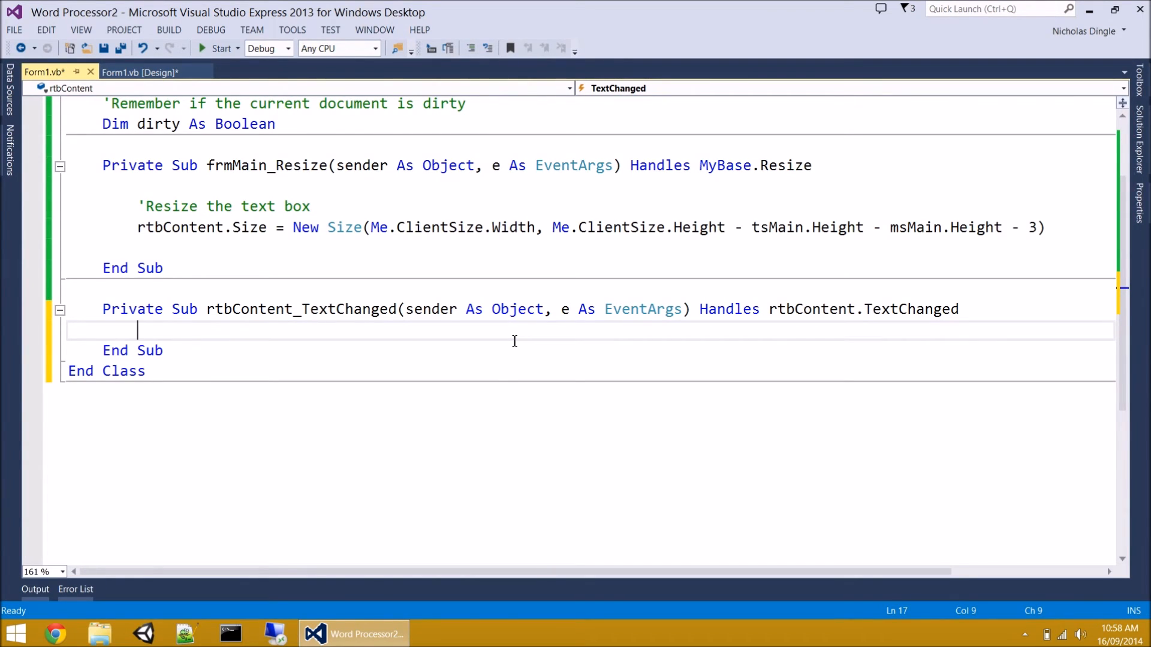
{"action": "mouse_move", "coordinate": [691, 309]}
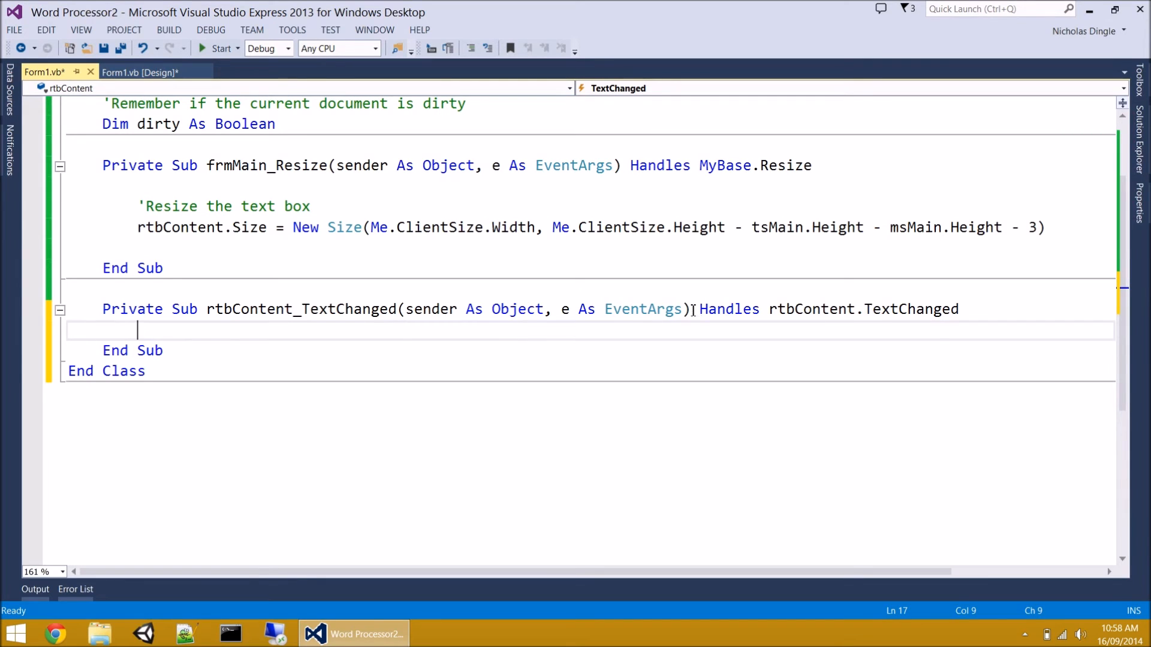
{"action": "left_click", "coordinate": [960, 310]}
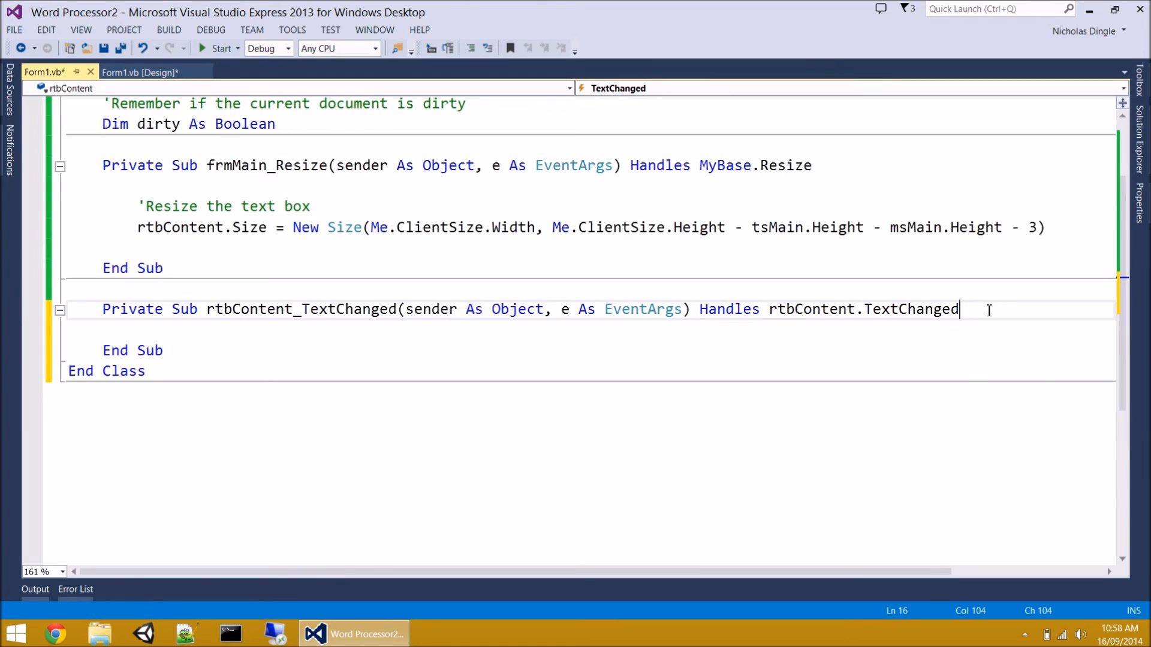
- Extend its Handles clause with rtbContent.StyleChanged and rtbContent.SizeChanged
{"action": "type", "text": ","}
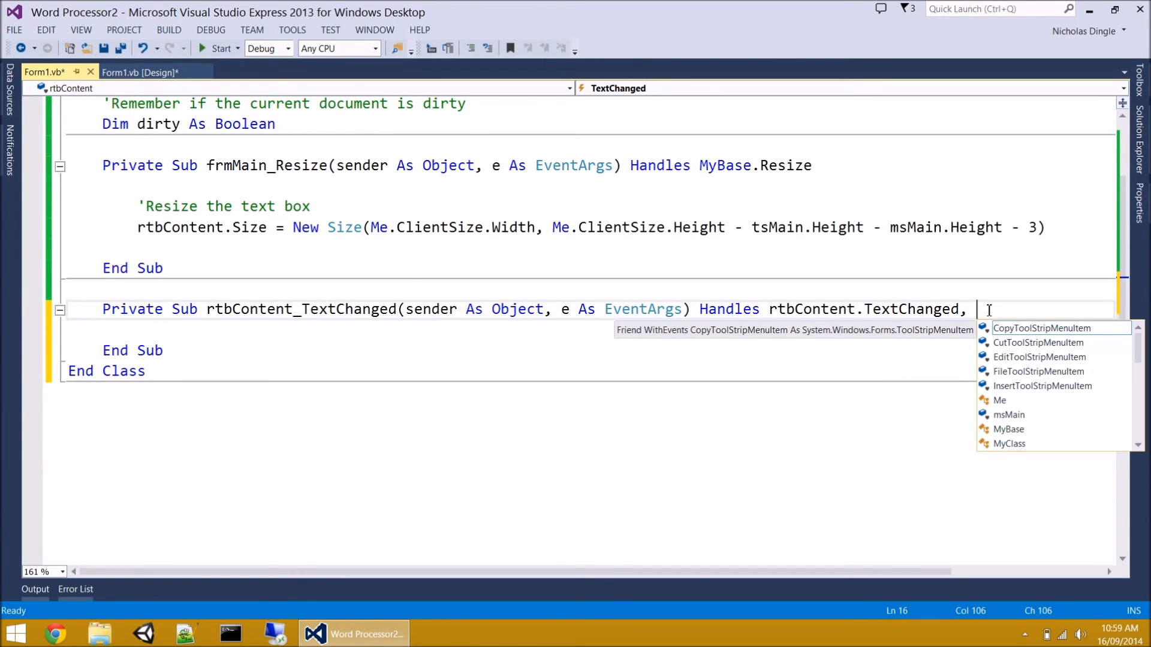
{"action": "type", "text": "rtbContent."}
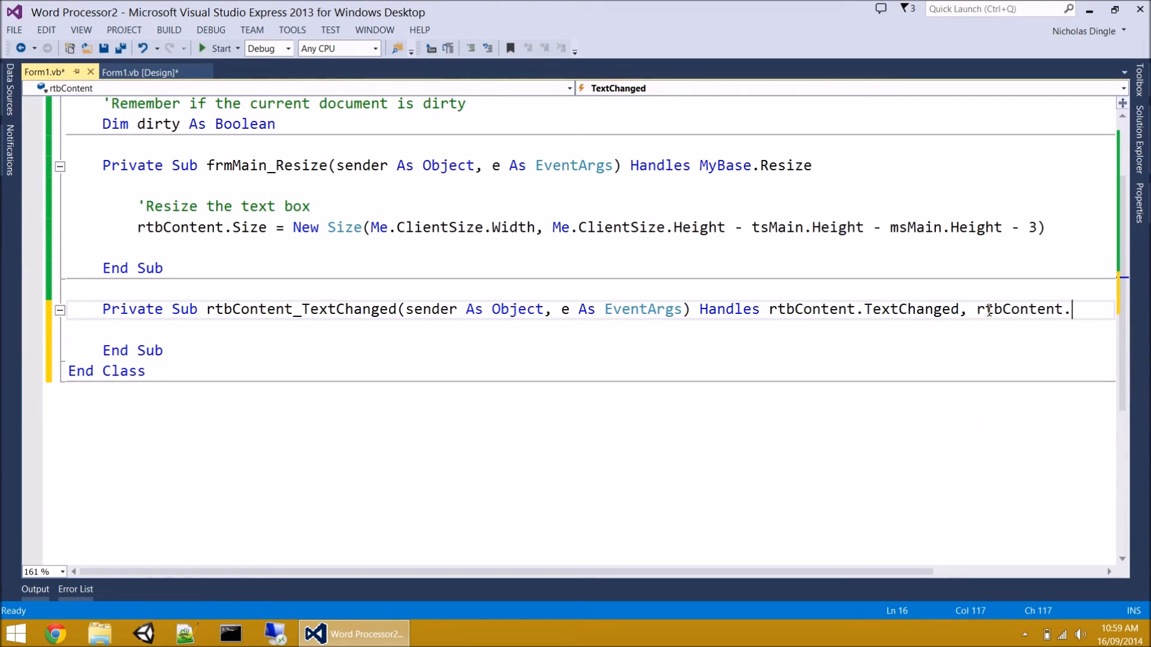
{"action": "type", "text": "StyleChanged,"}
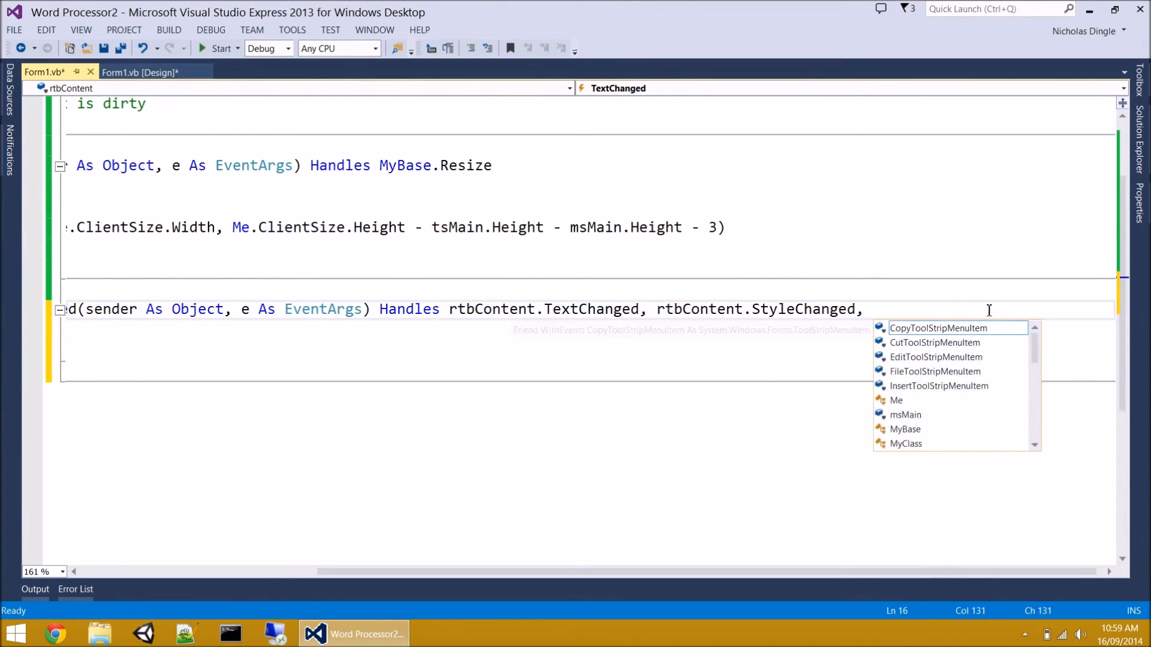
{"action": "type", "text": "rtbContent.SizeChanged"}
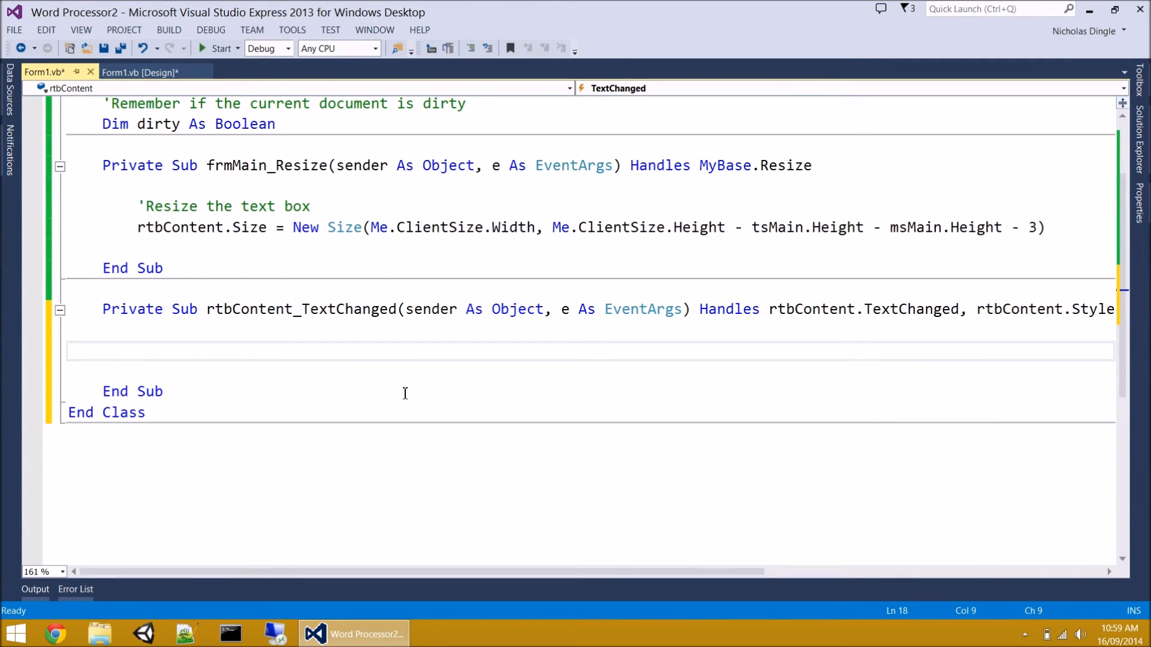
- Write the comment 'Set the document as dirty and dirty = True inside the TextChanged handler
{"action": "type", "text": "'Set t"}
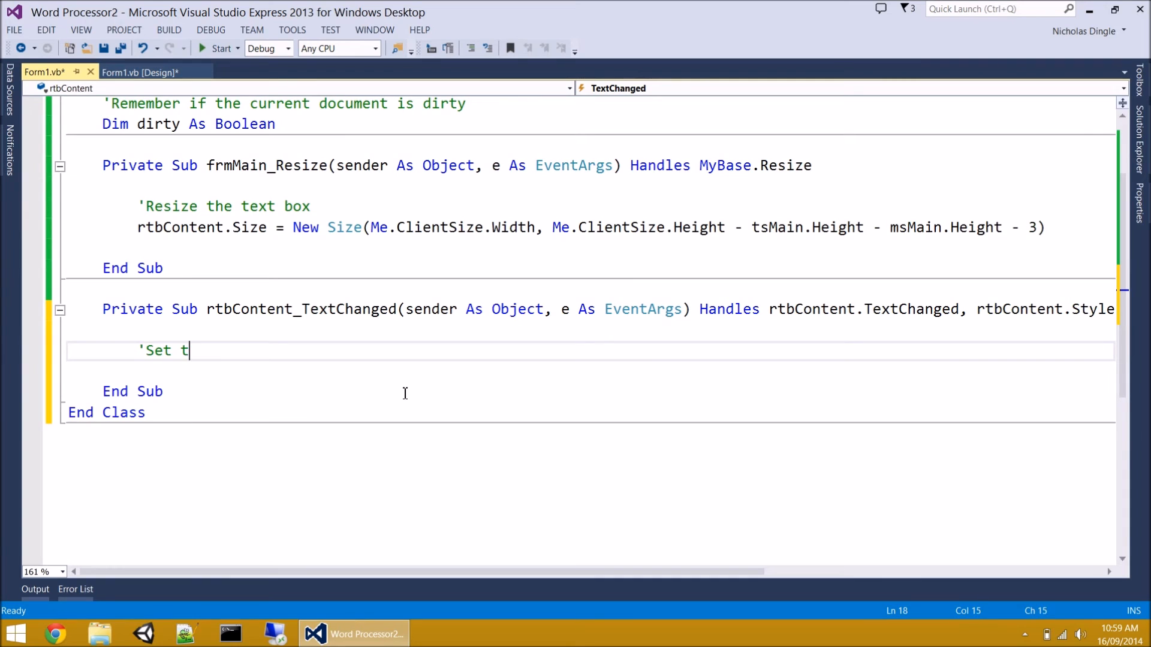
{"action": "type", "text": "he dcou"}
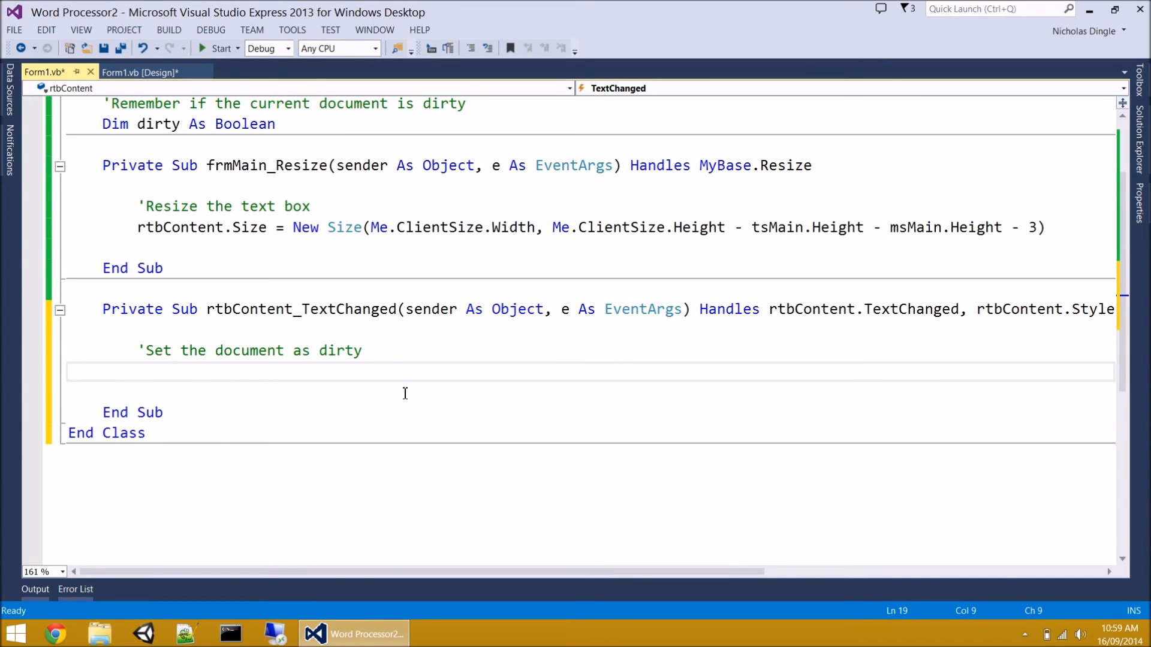
{"action": "type", "text": "dirty = true"}
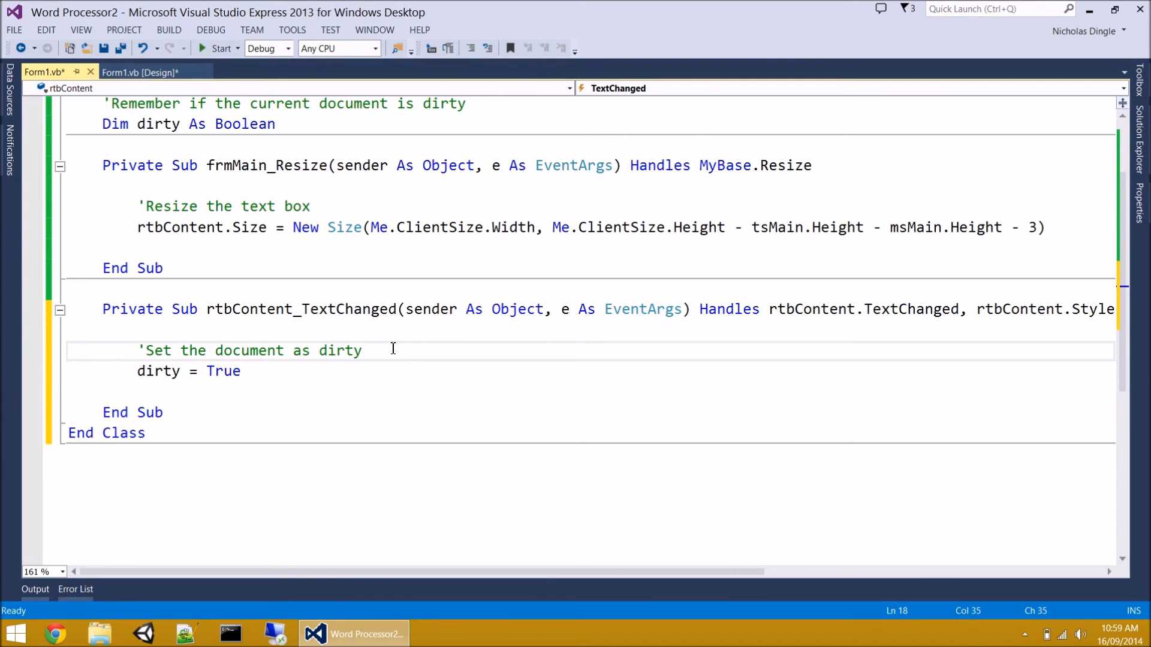
{"action": "scroll", "scroll_direction": "up", "scroll_amount": 3}
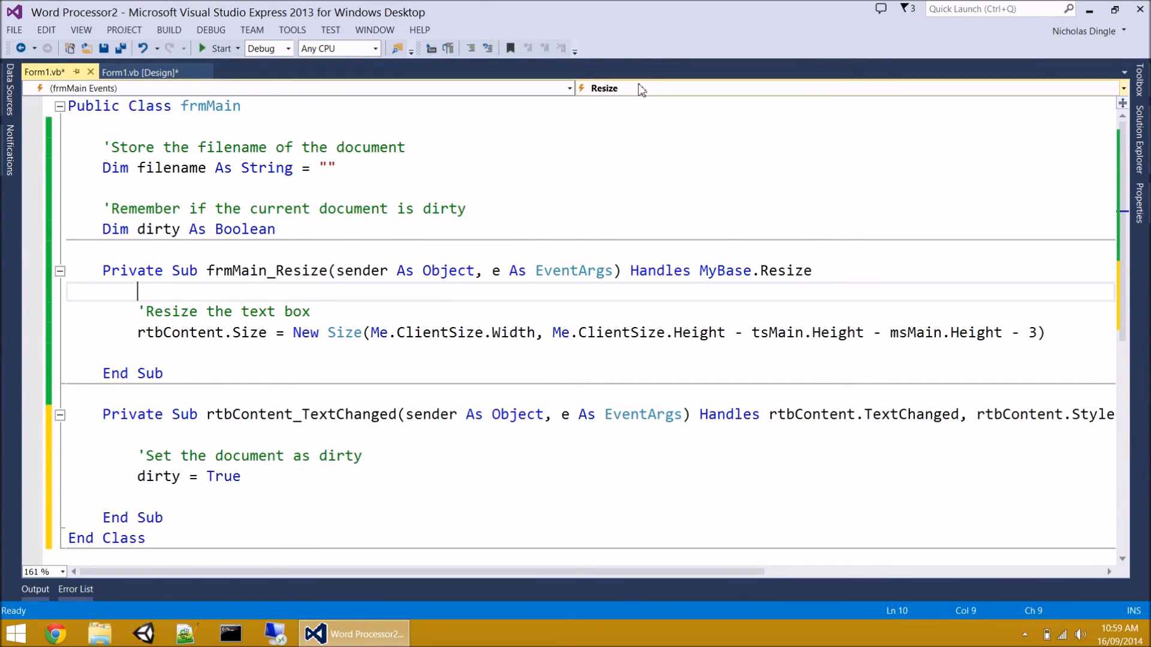
- Add a frmMain_Load handler with the comment 'Set the document to not dirty
{"action": "left_click", "coordinate": [1121, 88]}
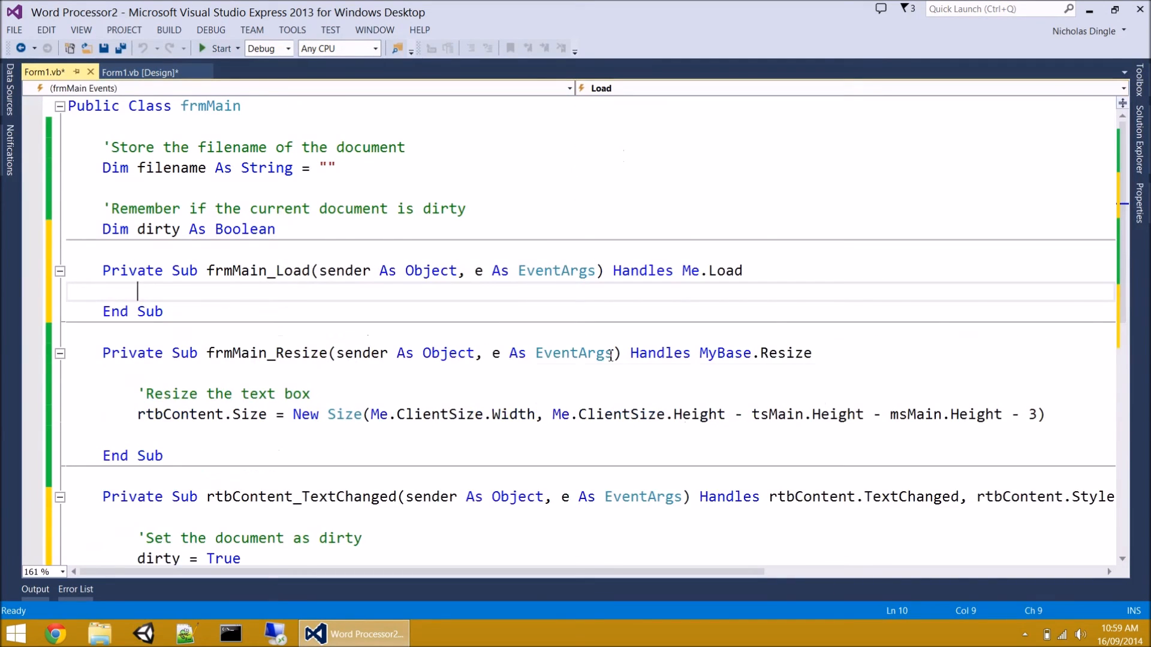
{"action": "scroll", "scroll_direction": "down", "scroll_amount": 3}
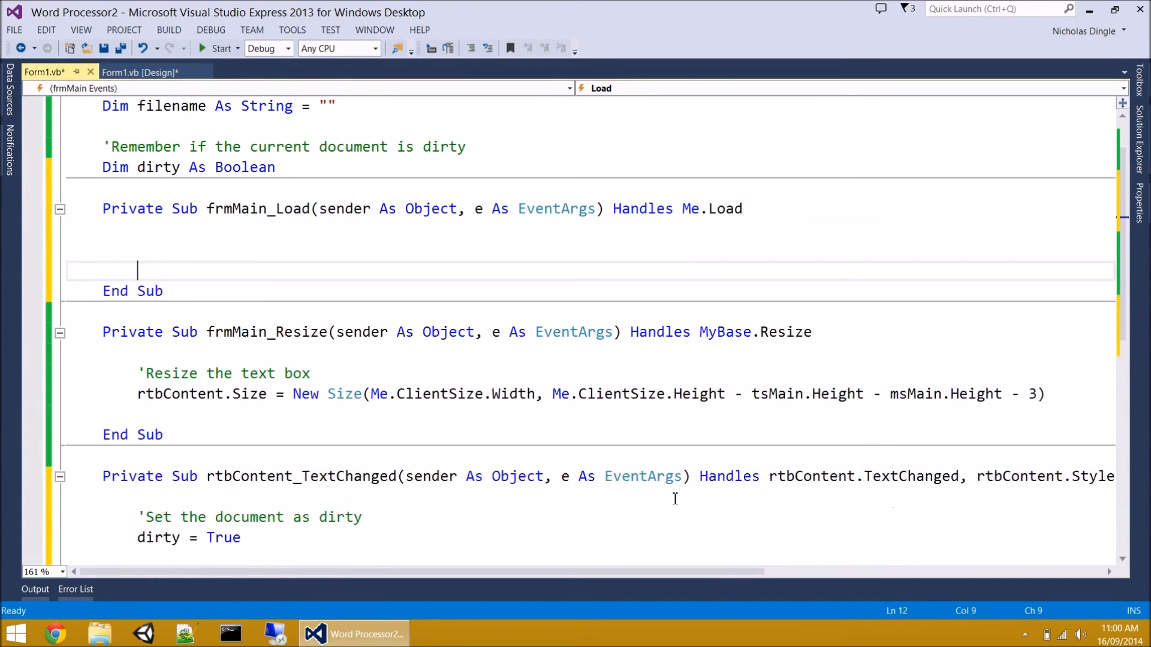
{"action": "type", "text": "dirty = False"}
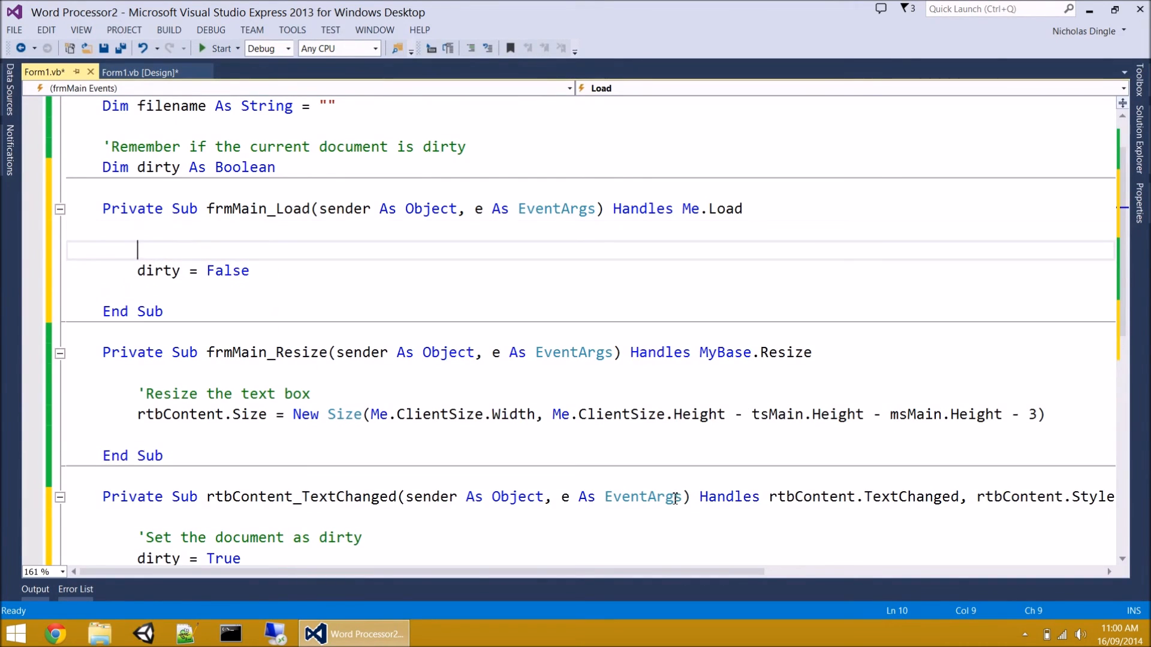
{"action": "type", "text": "'Set the d"}
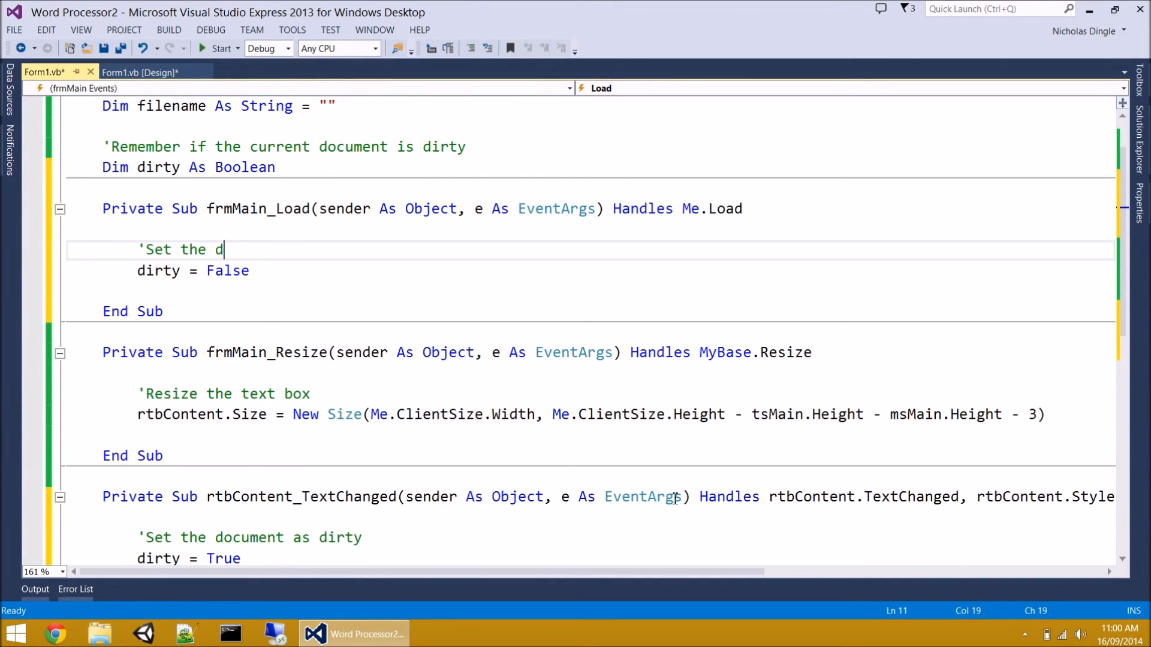
{"action": "type", "text": "ocument"}
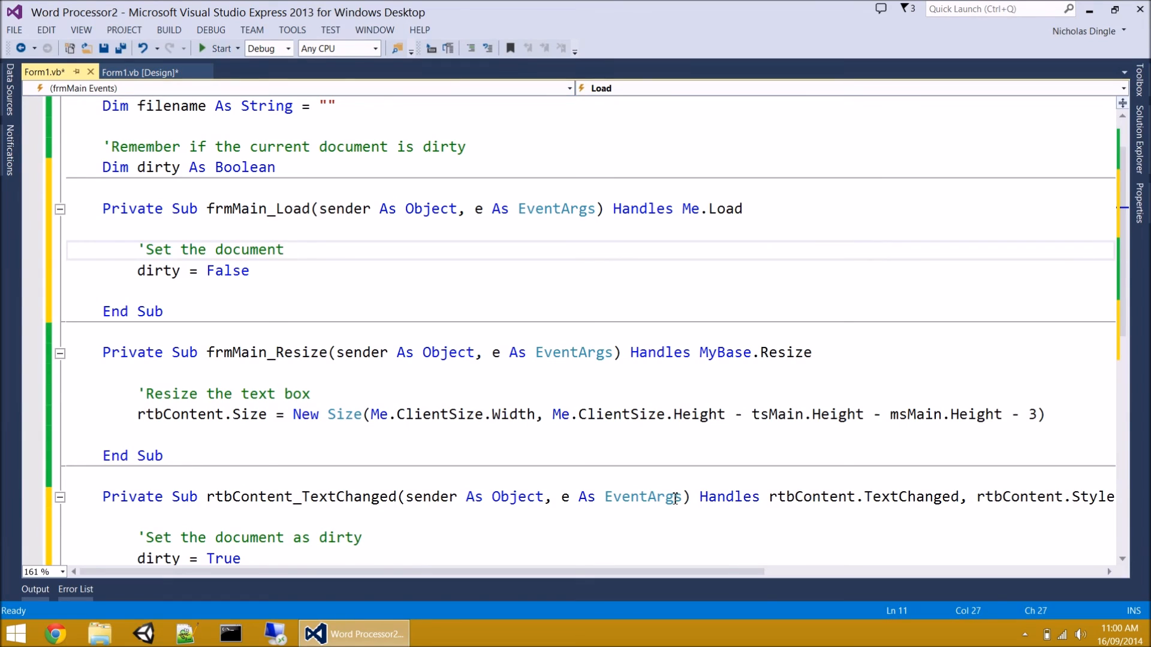
{"action": "type", "text": "to not dirt"}
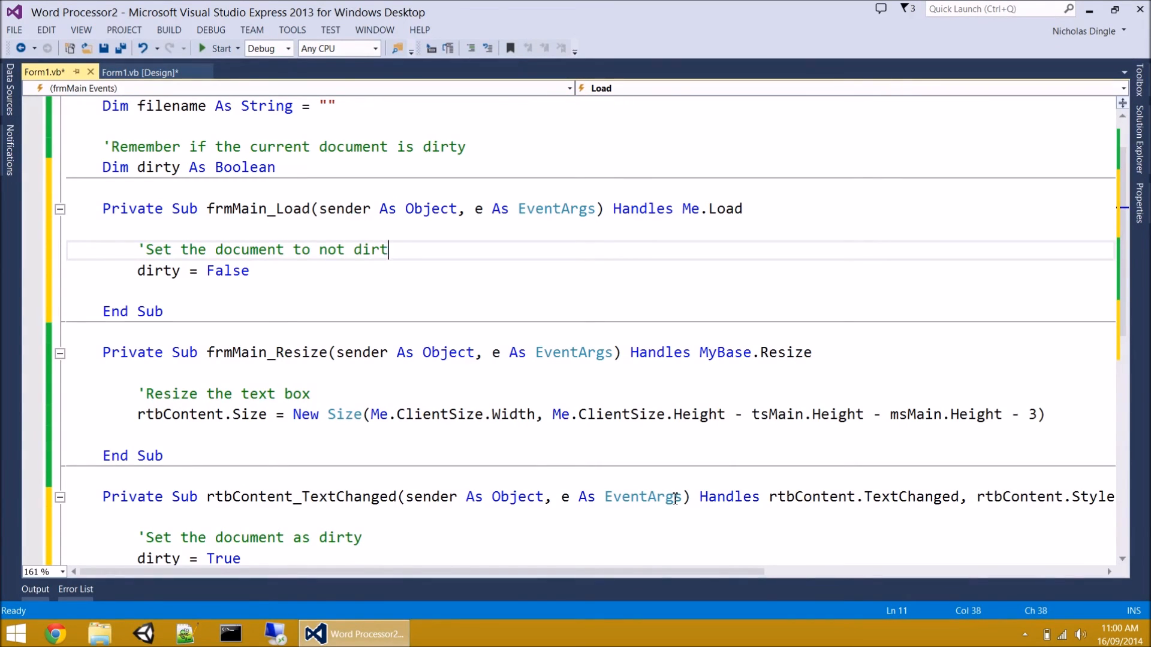
{"action": "type", "text": "y"}
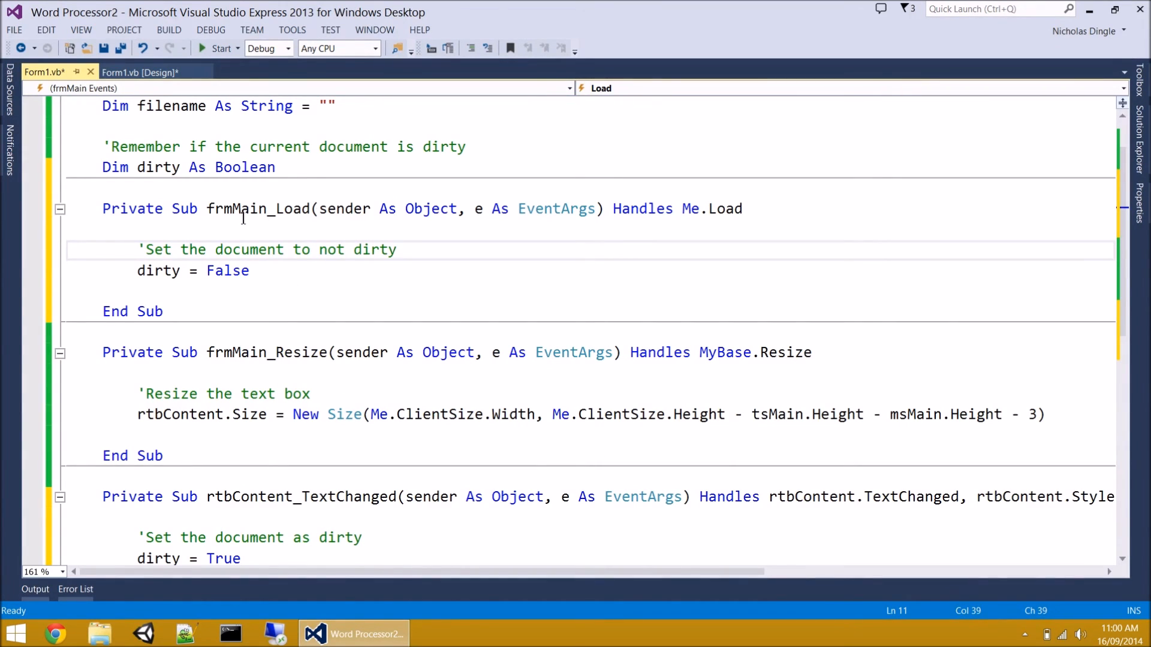
- Complete the line dirty = False in frmMain_Load and review it against dirty = True
{"action": "left_click", "coordinate": [314, 176]}
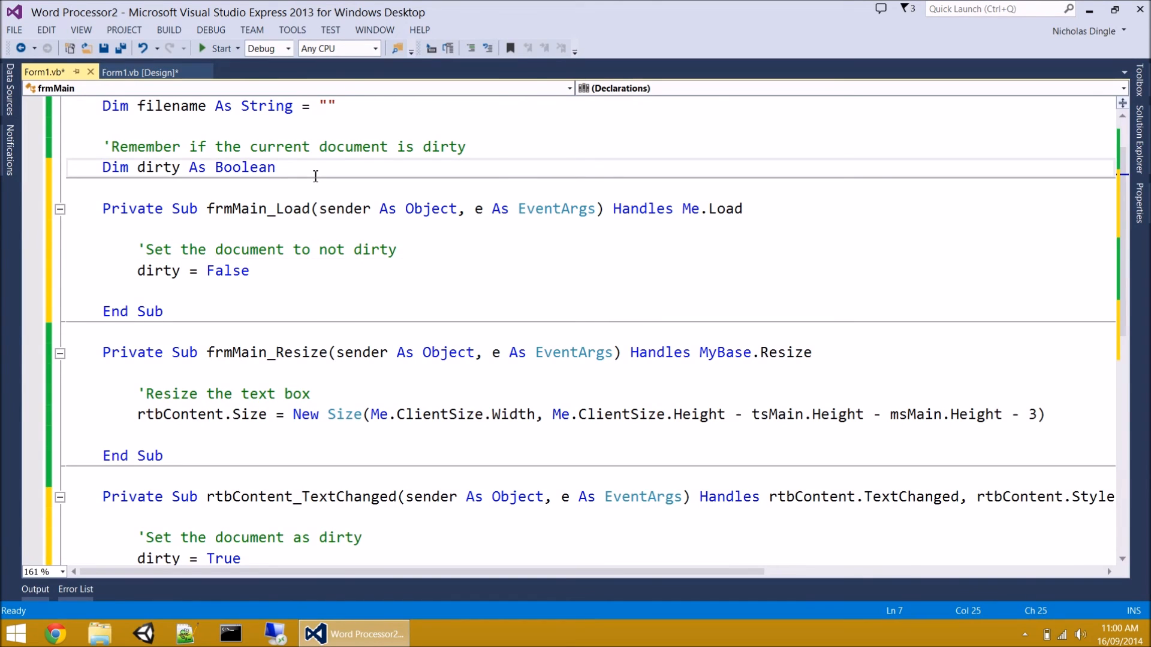
{"action": "type", "text": "= false"}
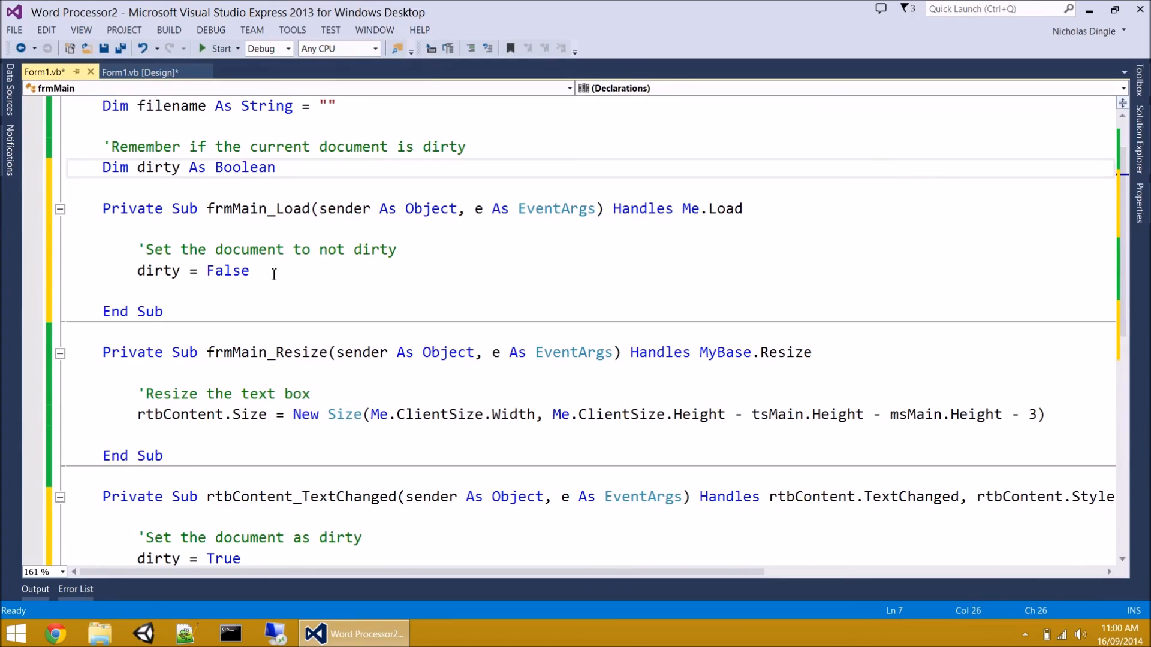
{"action": "left_click", "coordinate": [279, 271]}
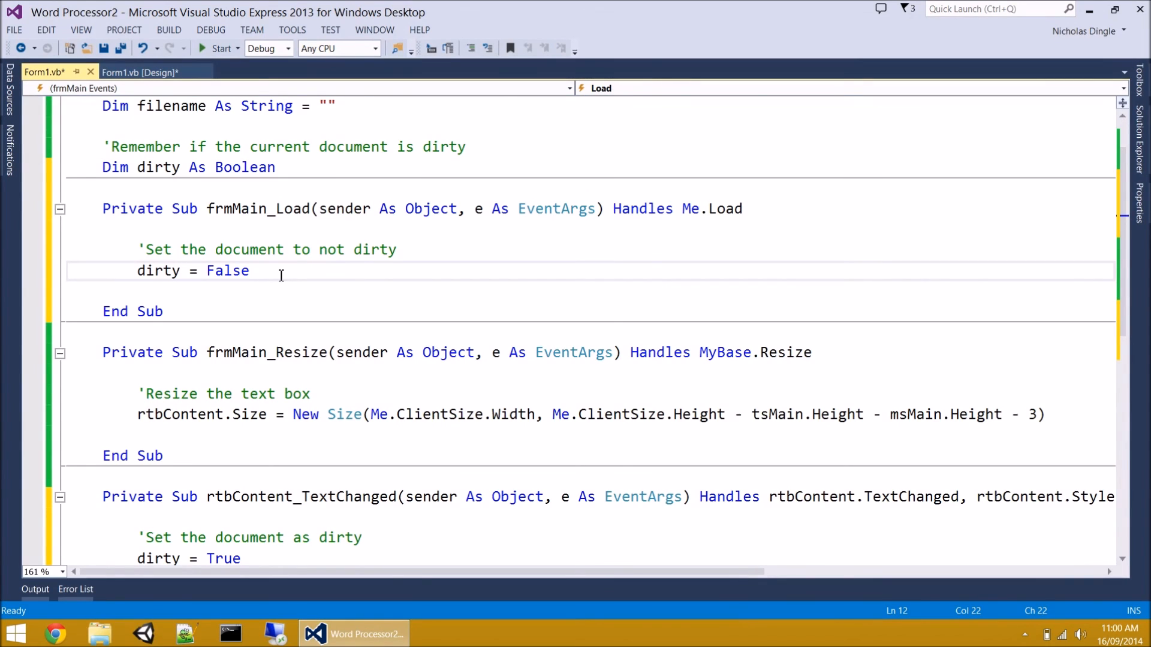
{"action": "mouse_move", "coordinate": [301, 453]}
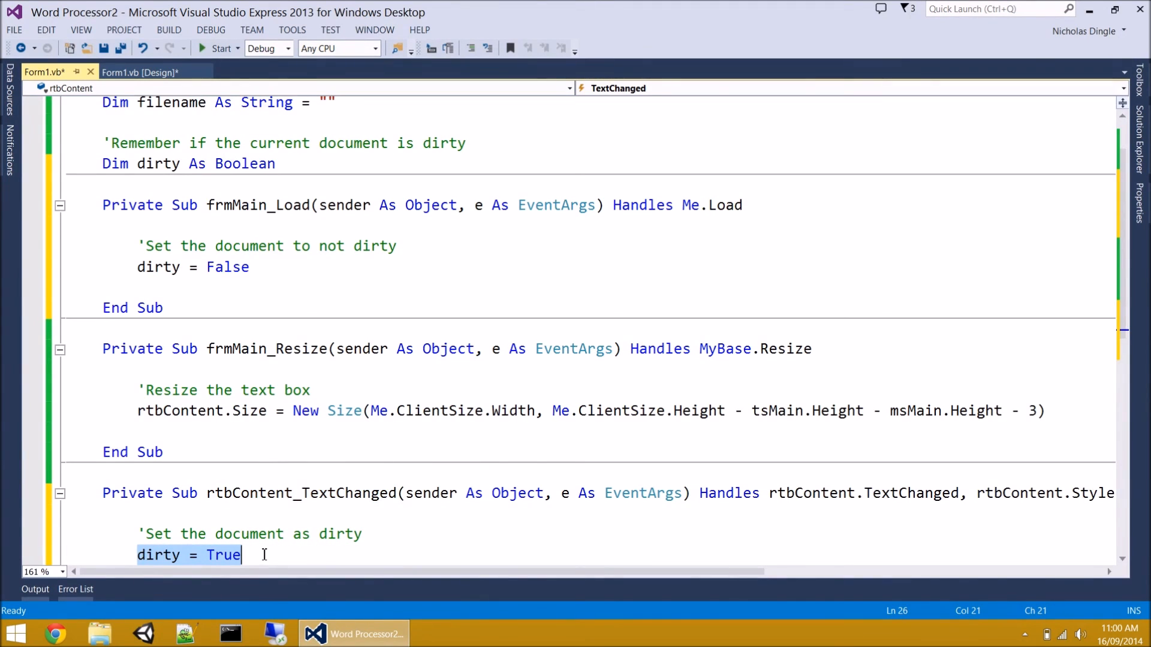
{"action": "left_click", "coordinate": [158, 267]}
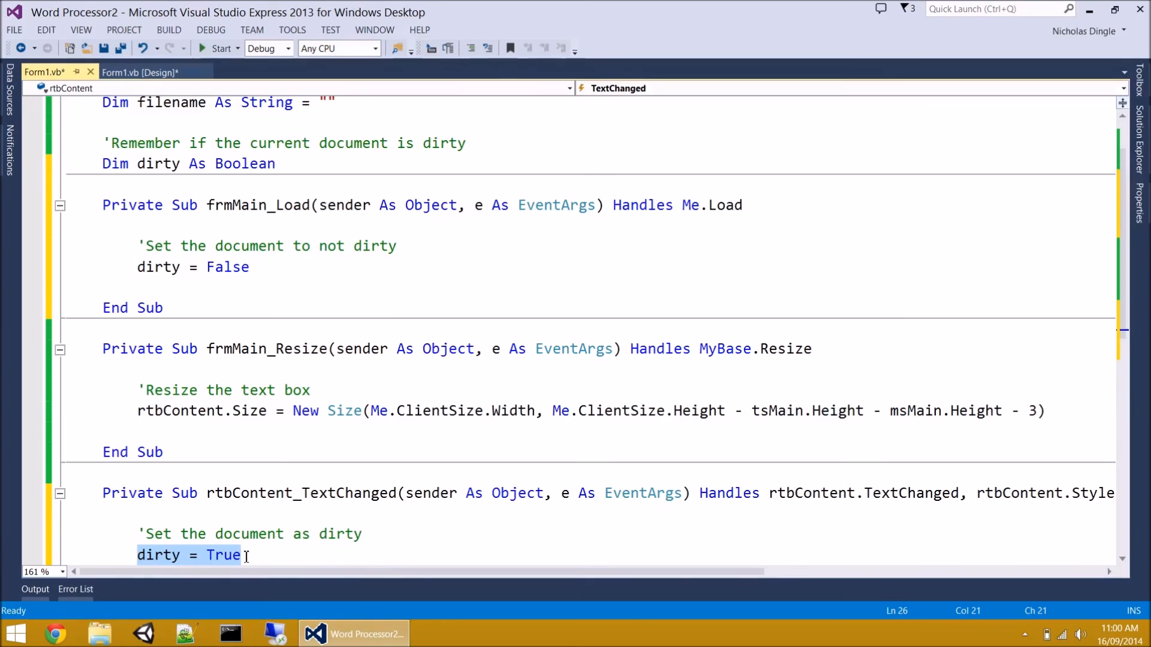
{"action": "left_click", "coordinate": [257, 205]}
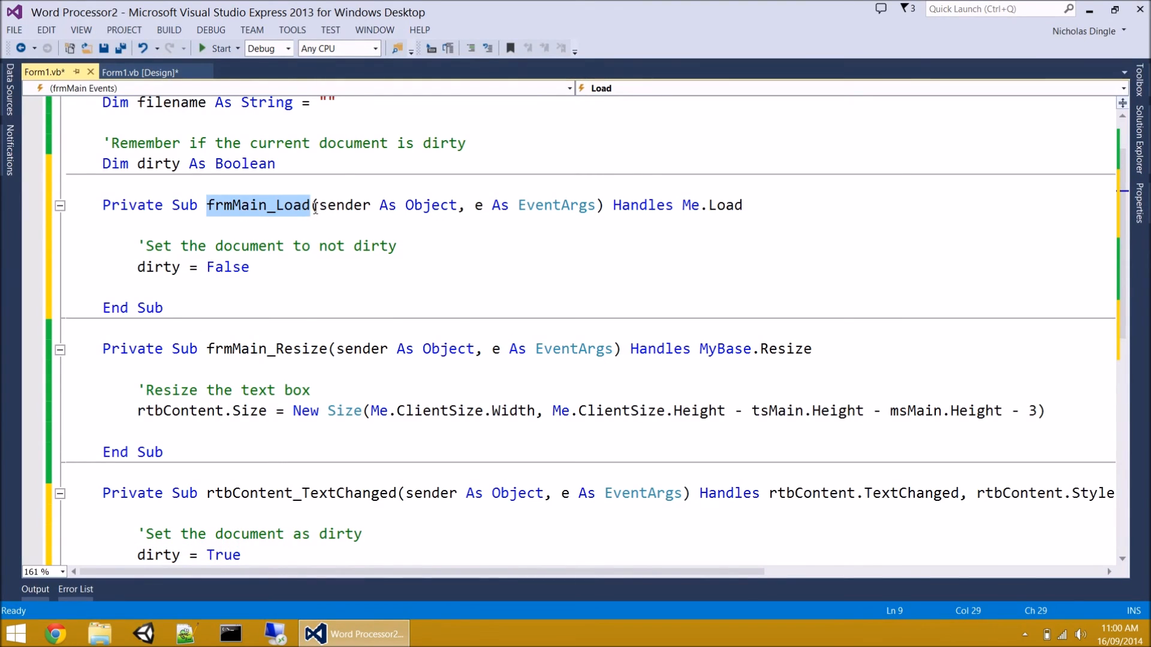
{"action": "left_click", "coordinate": [301, 267]}
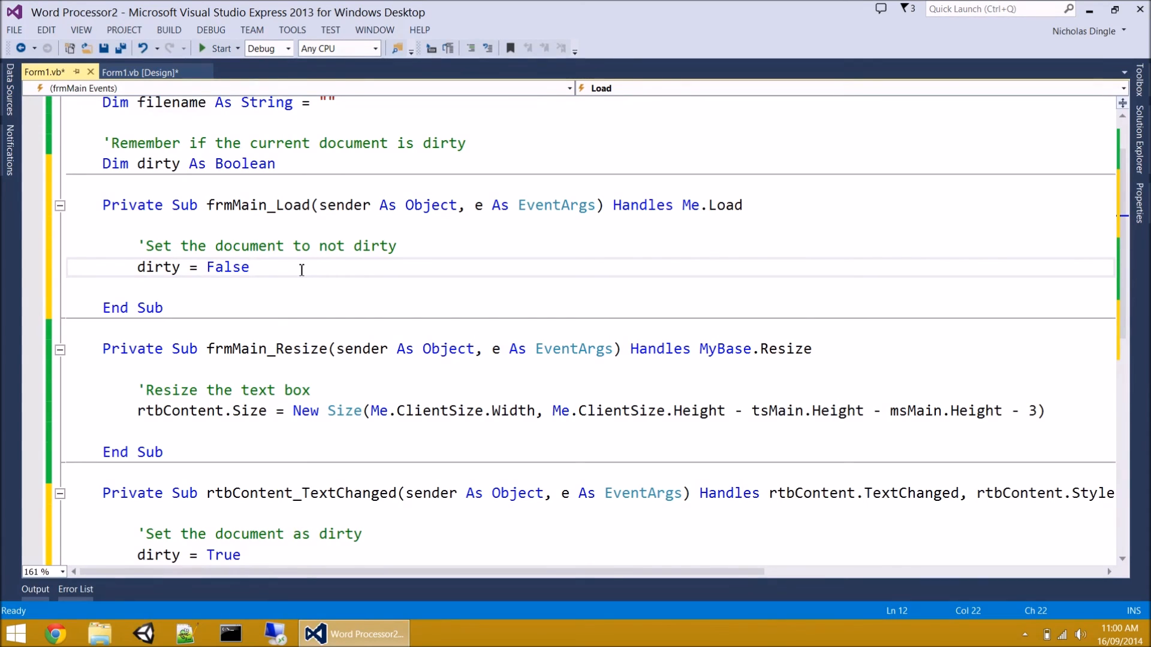
{"action": "left_click", "coordinate": [249, 267]}
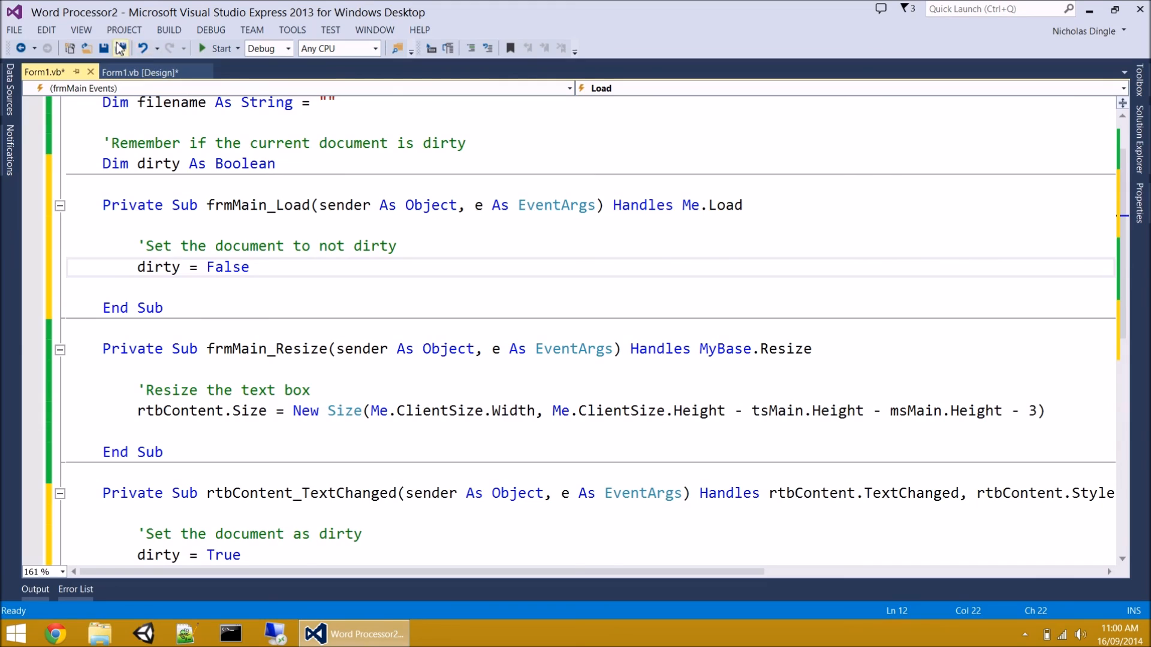
- Give the Edit > Cut menu item a click handler calling rtbContent.Cut()
{"action": "left_click", "coordinate": [139, 72]}
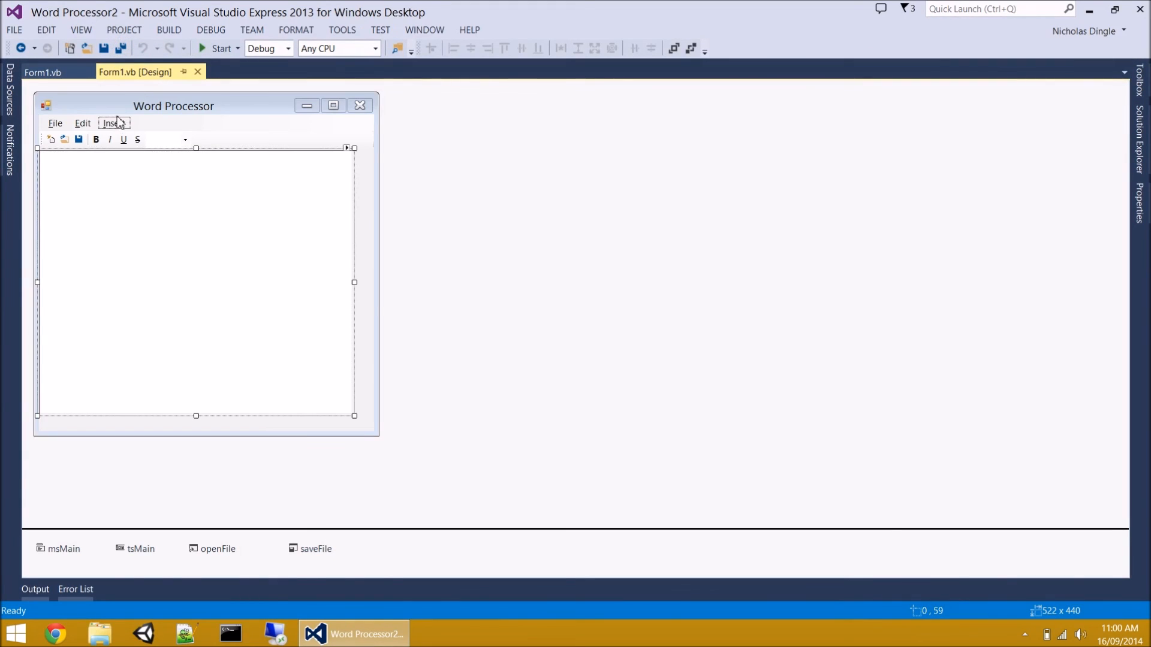
{"action": "left_click", "coordinate": [82, 122]}
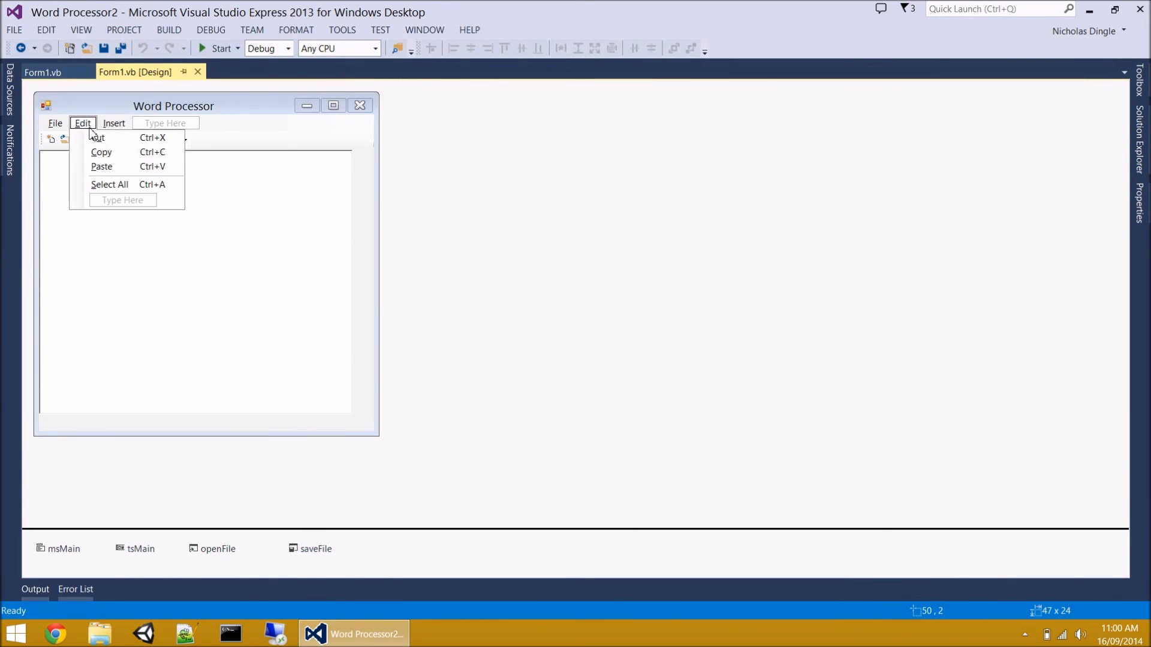
{"action": "mouse_move", "coordinate": [97, 138]}
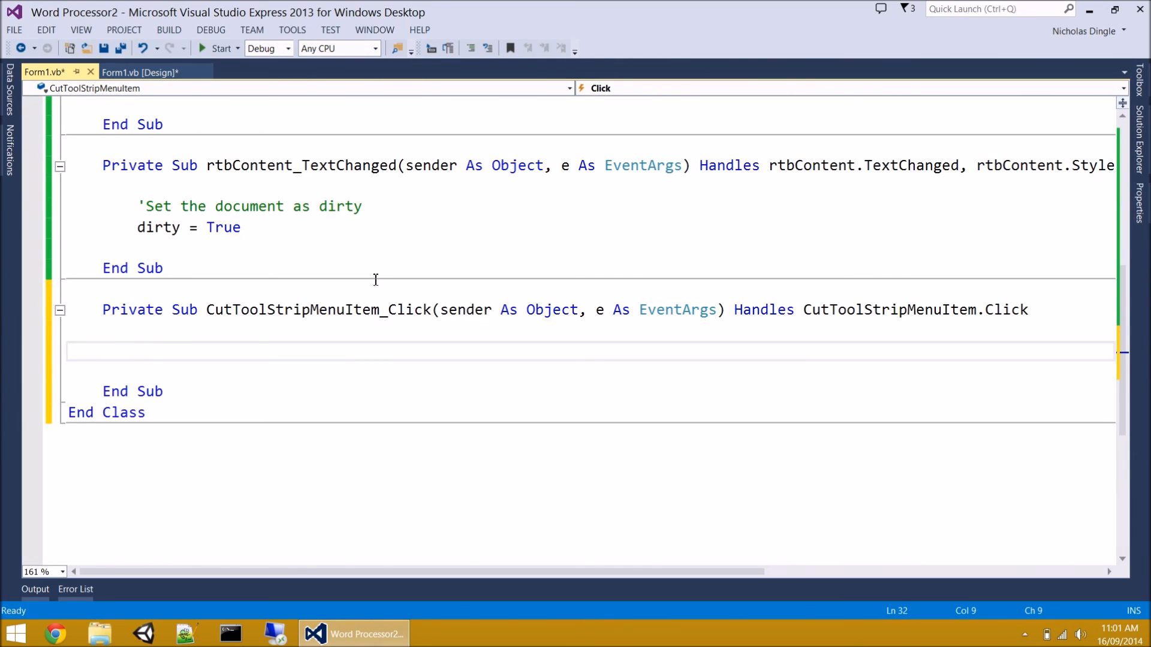
{"action": "type", "text": "rtn"}
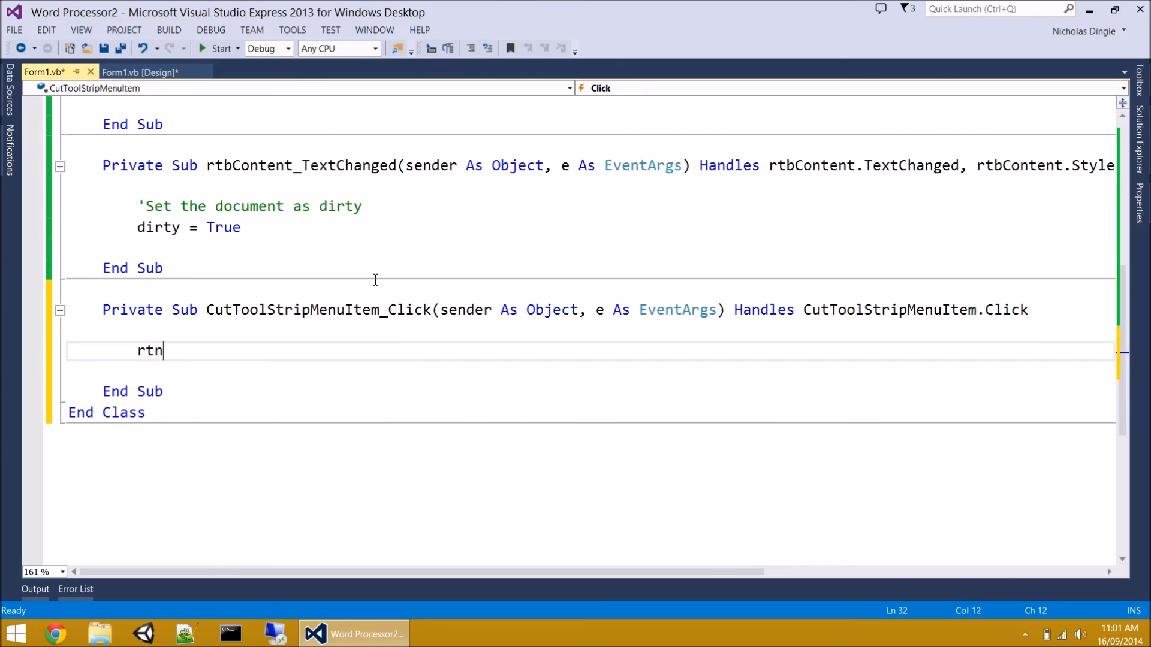
{"action": "type", "text": "bcon"}
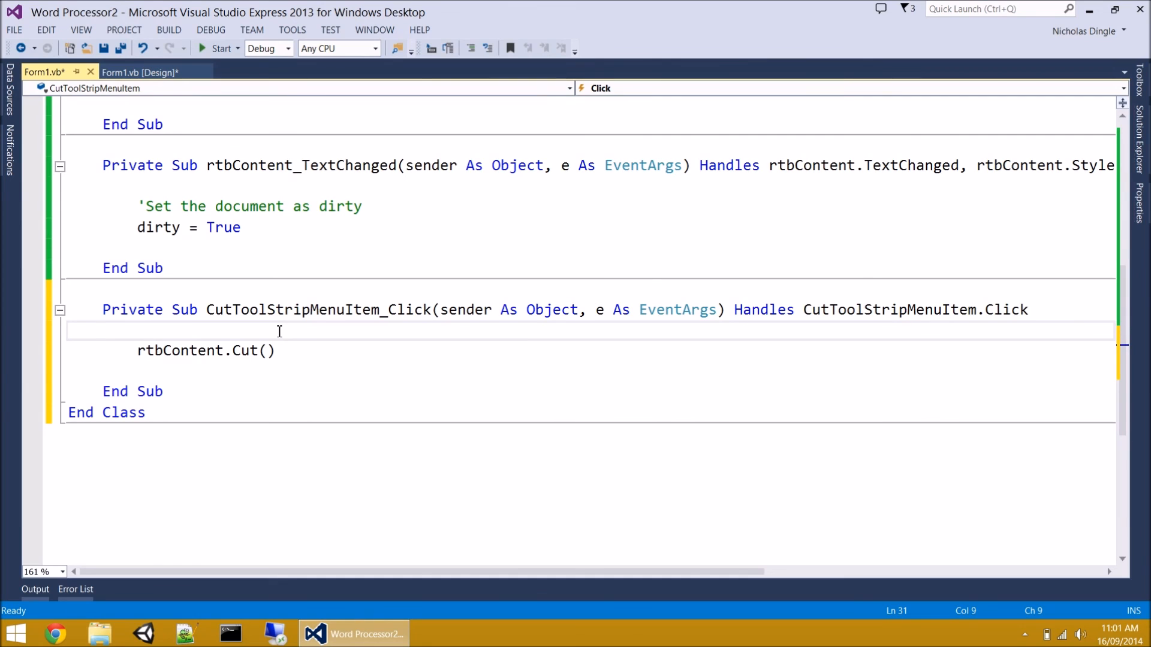
{"action": "mouse_move", "coordinate": [319, 351]}
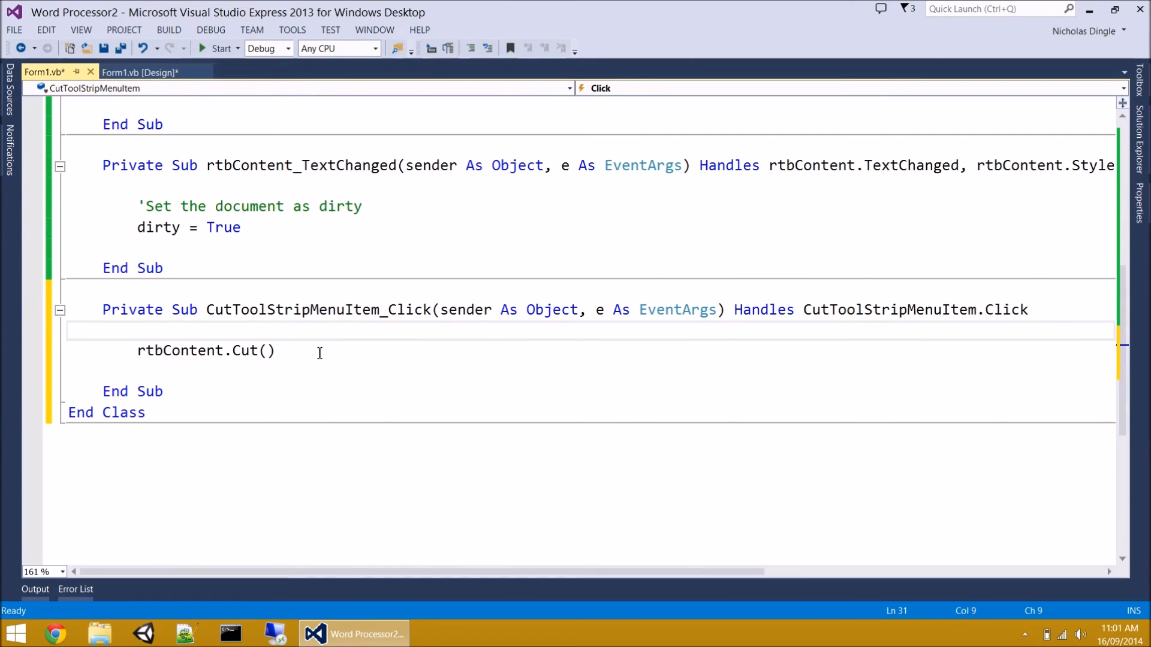
- Give Copy, Paste and Select All click handlers calling rtbContent.Copy(), Paste() and SelectAll()
{"action": "left_click", "coordinate": [139, 72]}
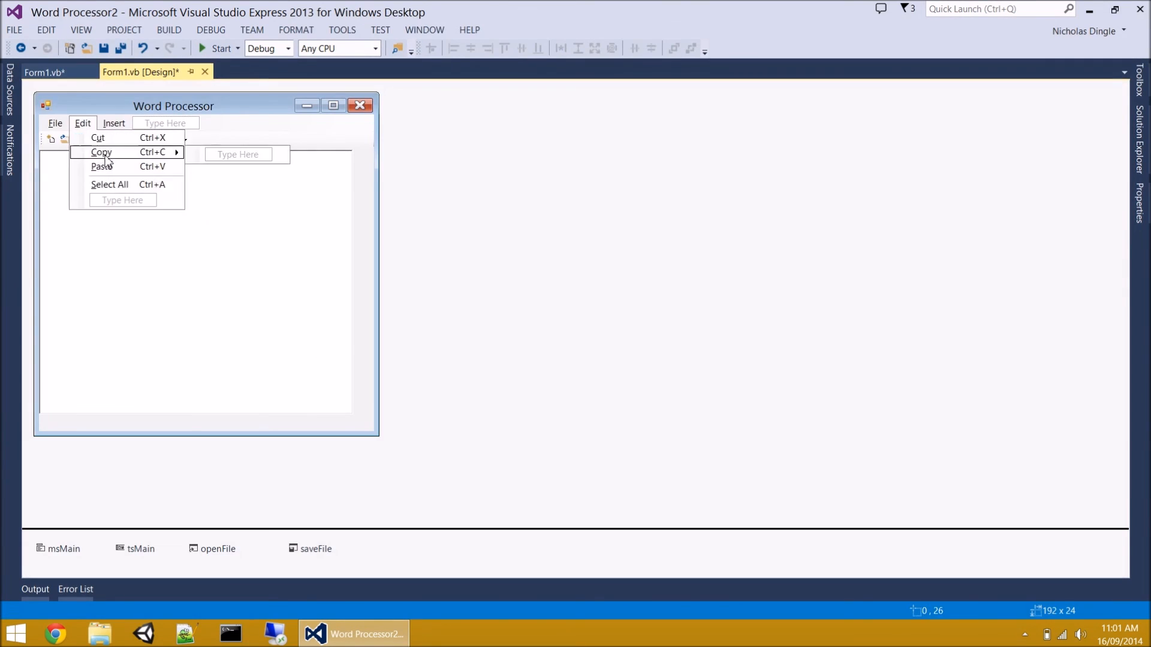
{"action": "double_click", "coordinate": [101, 153]}
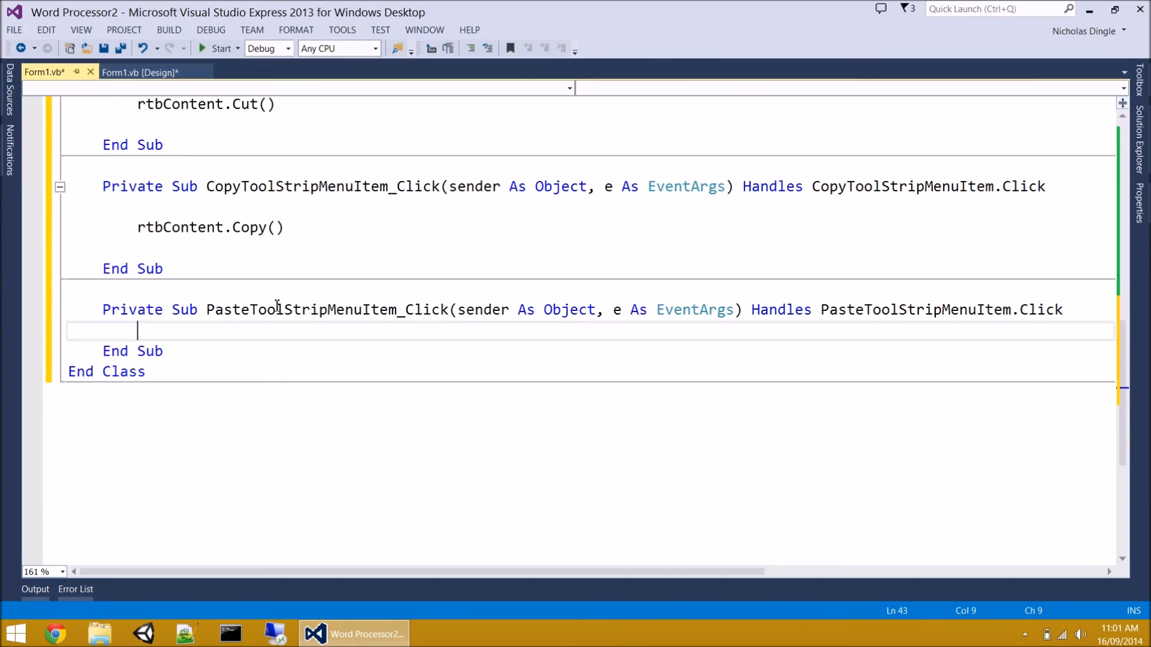
{"action": "type", "text": "rt"}
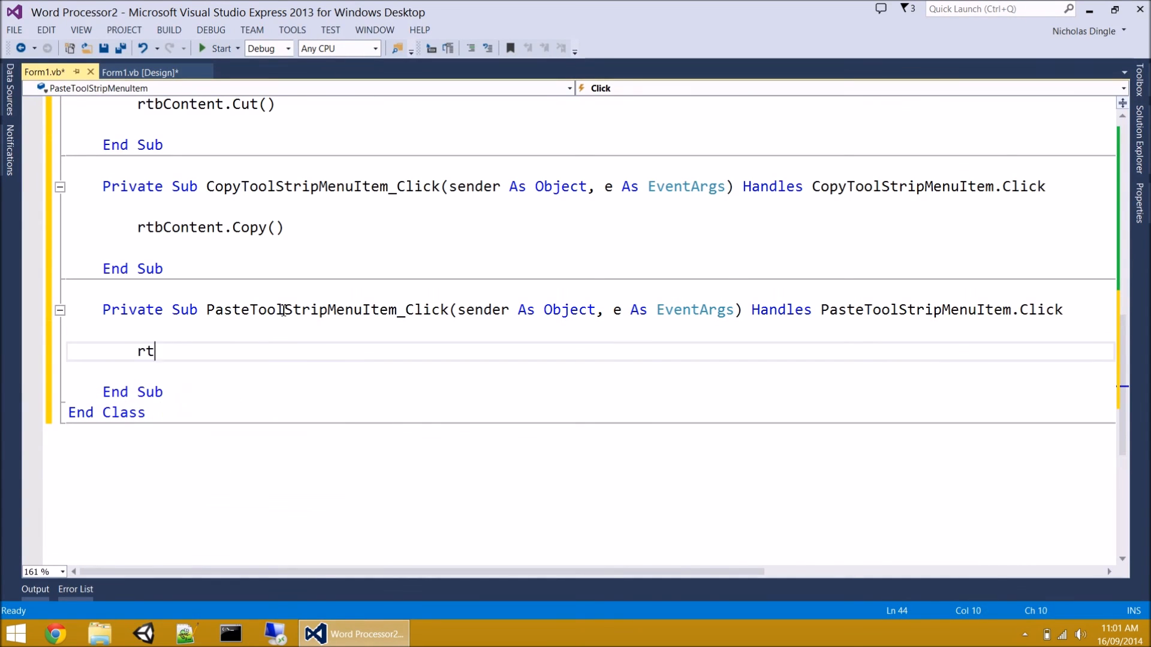
{"action": "type", "text": "bContent.Paste"}
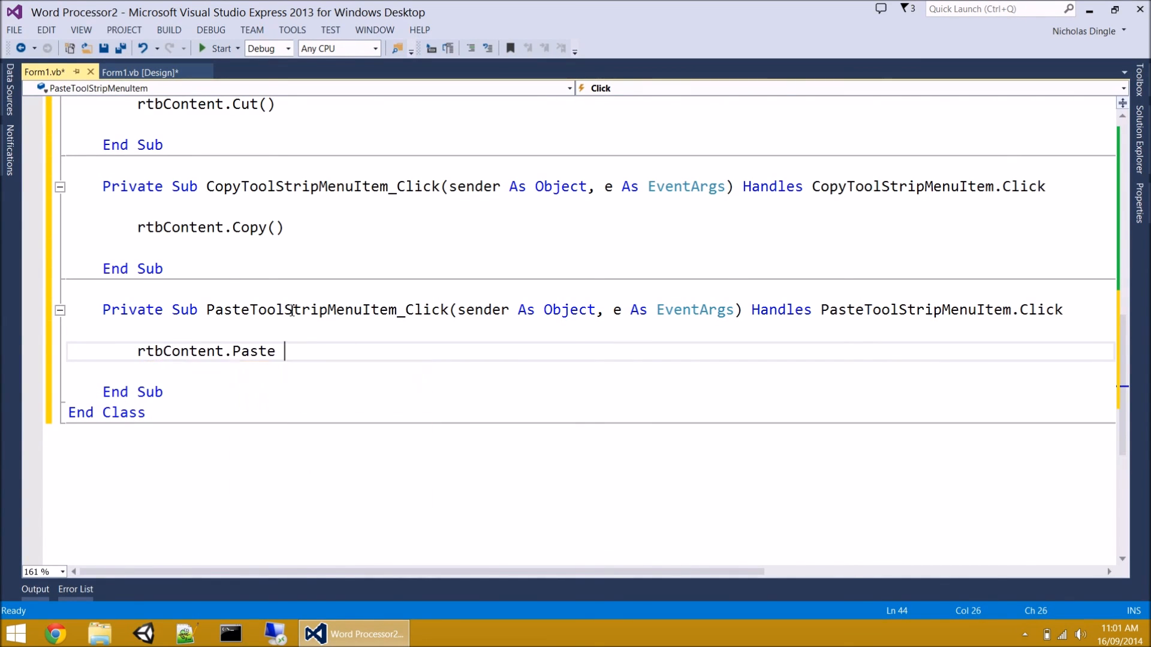
{"action": "left_click", "coordinate": [139, 72]}
{"action": "type", "text": "rtbContent.SelectAll()"}
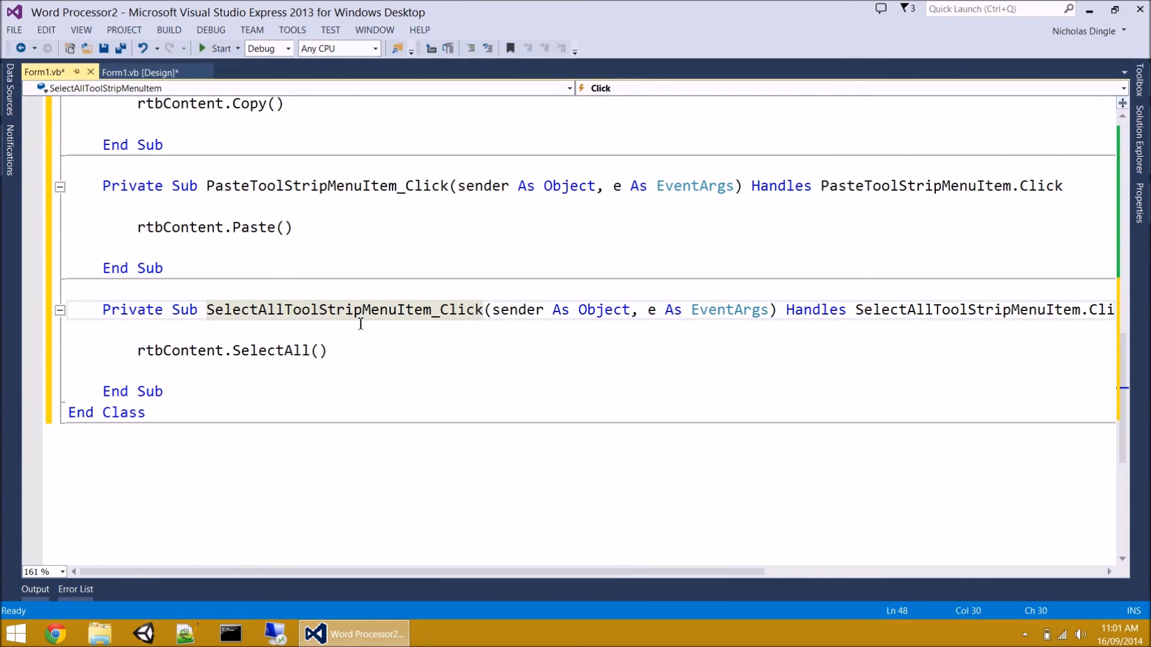
{"action": "left_click", "coordinate": [139, 72]}
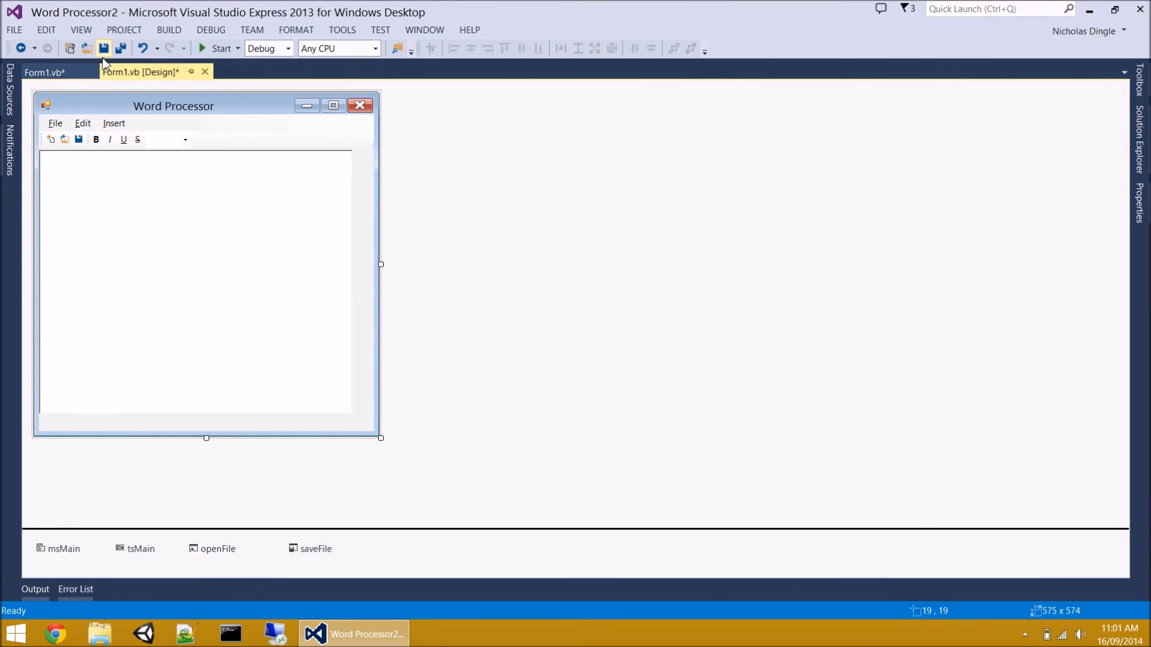
- Save all the project's files, leaving no unsaved markers
{"action": "left_click", "coordinate": [120, 48]}
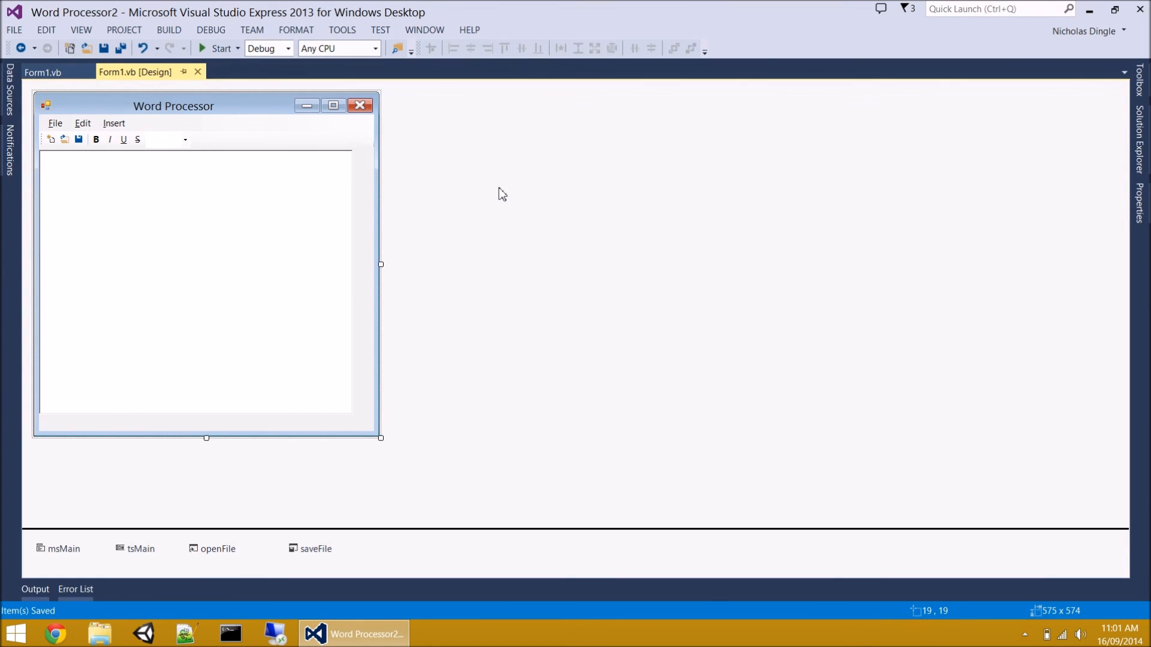